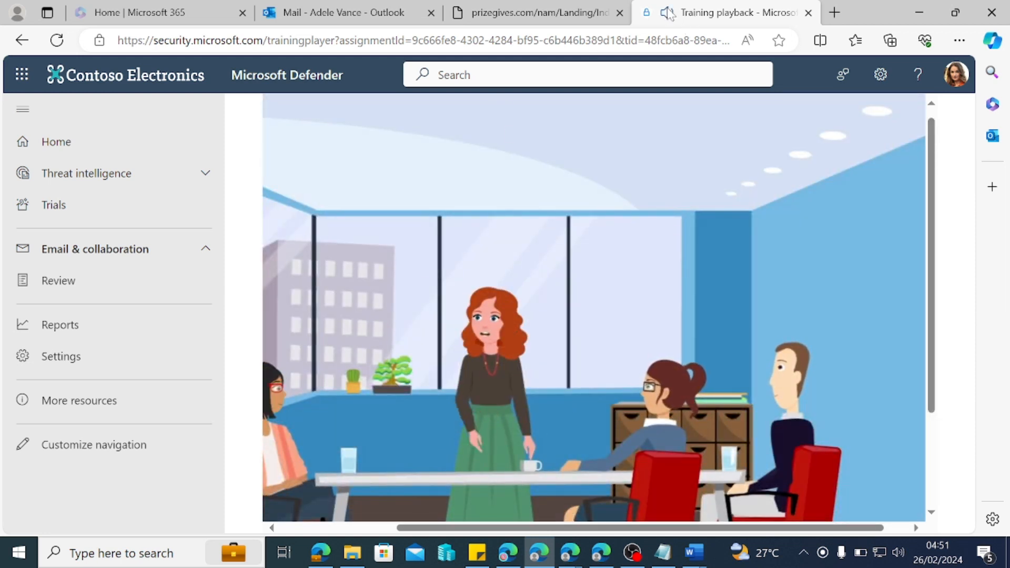
{"action": "mouse_move", "coordinate": [668, 13]}
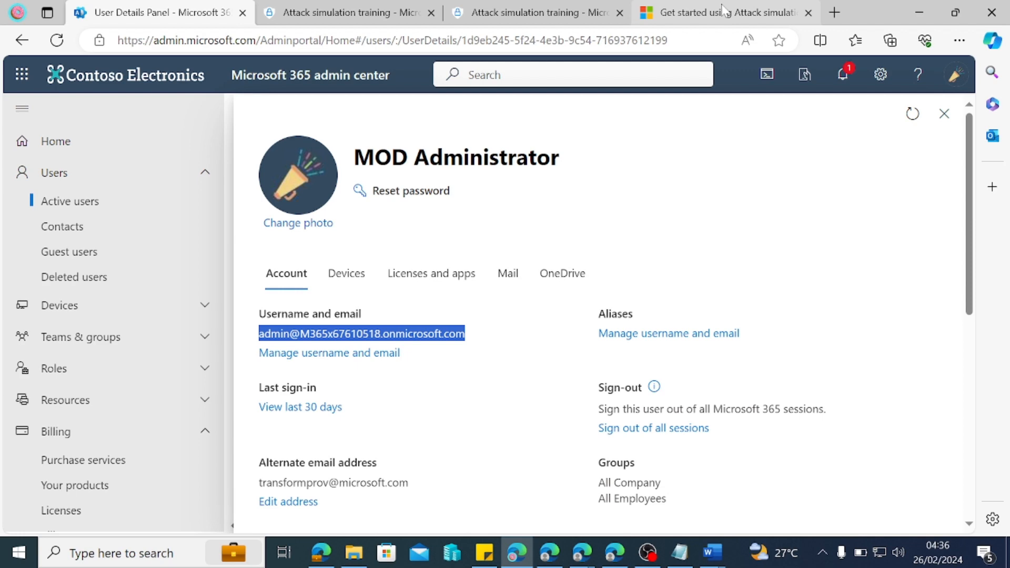
Step: Open the 'Get started using Attack simulation training' article and scroll to its overview video
{"action": "left_click", "coordinate": [729, 12]}
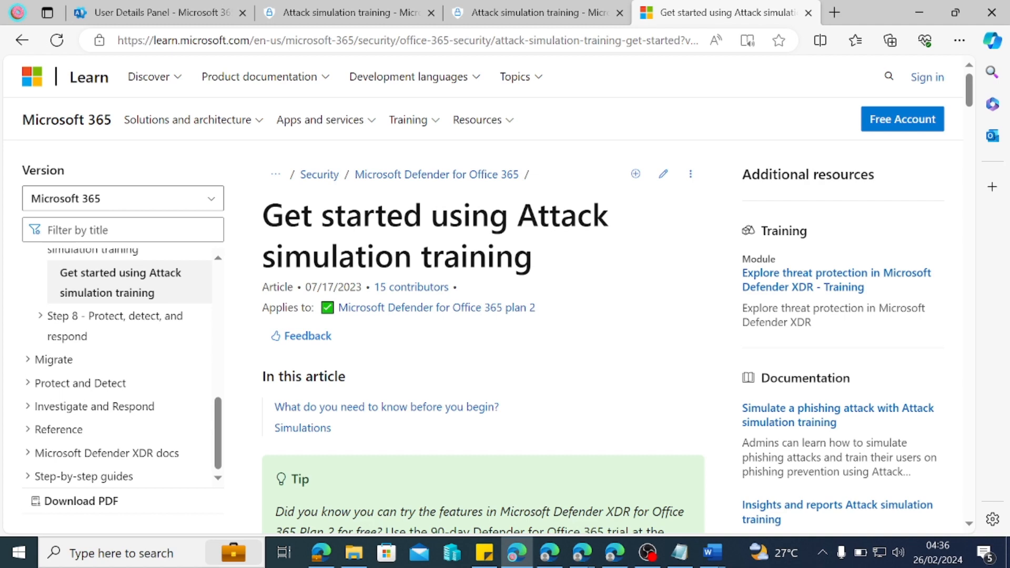
{"action": "scroll", "scroll_direction": "down", "scroll_amount": 3}
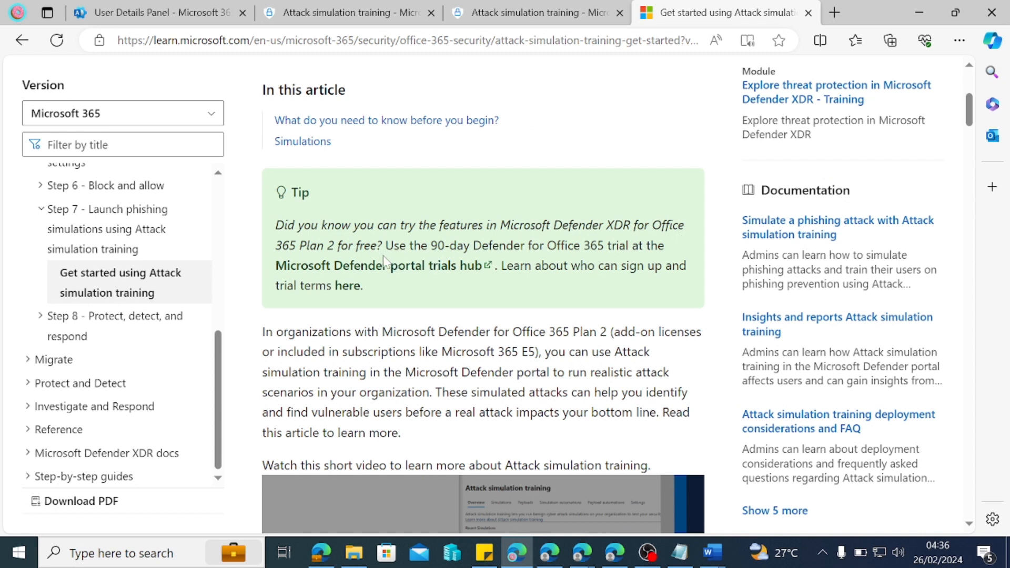
{"action": "mouse_move", "coordinate": [373, 259]}
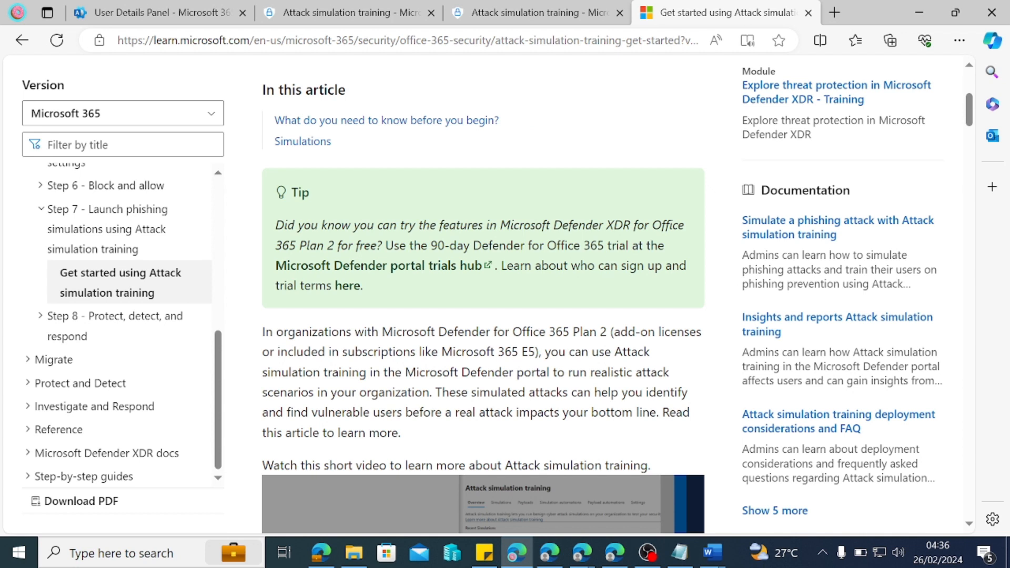
{"action": "mouse_move", "coordinate": [506, 271]}
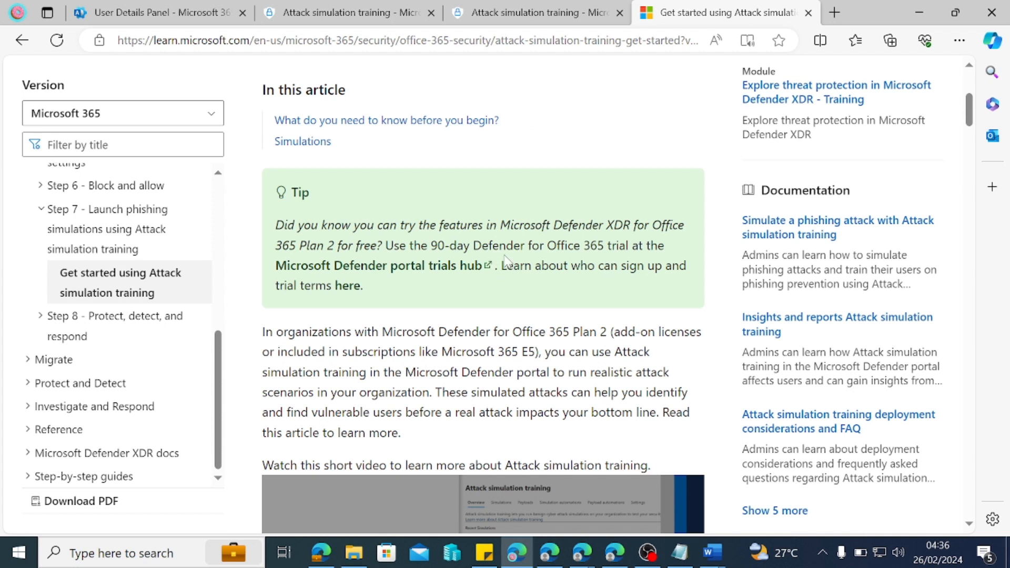
{"action": "mouse_move", "coordinate": [507, 260]}
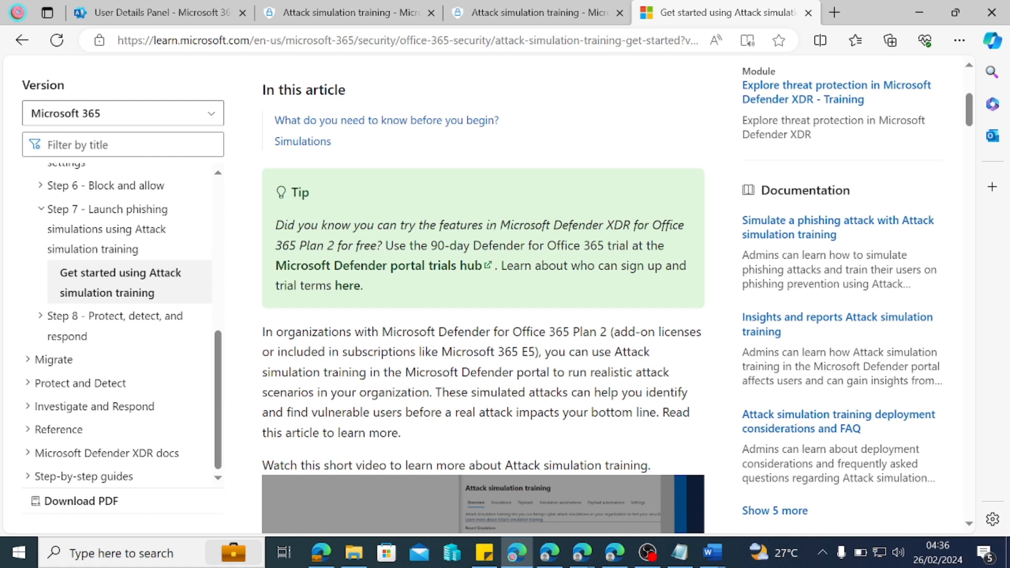
{"action": "mouse_move", "coordinate": [632, 219]}
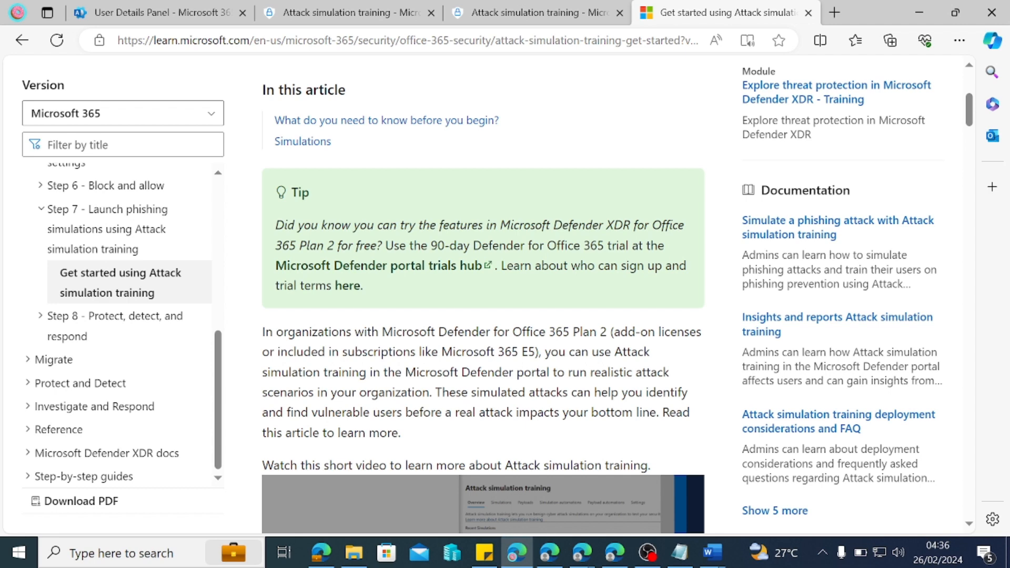
{"action": "scroll", "scroll_direction": "down", "scroll_amount": 3}
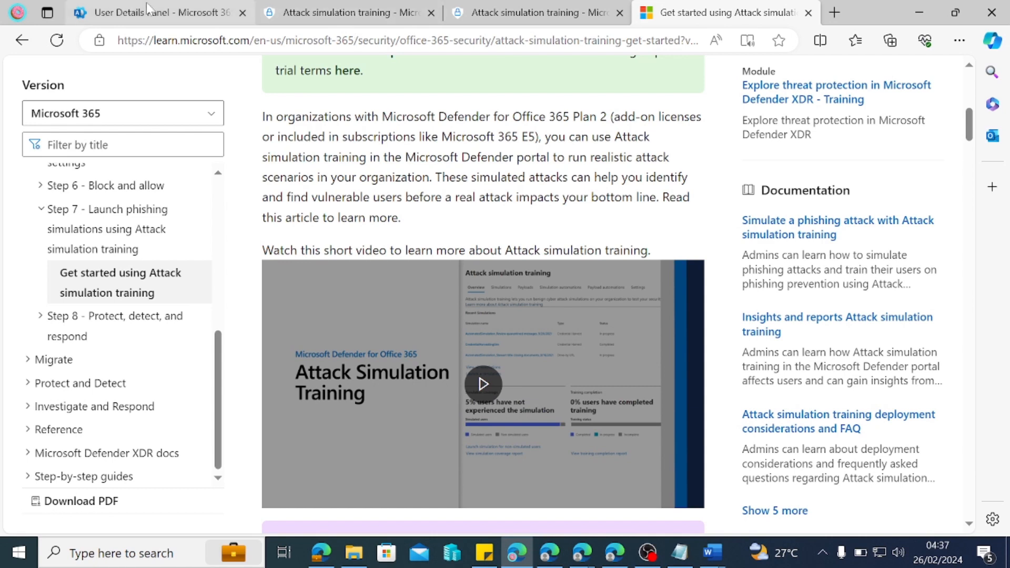
Step: Switch to Defender's Attack simulation Simulations list showing five email social engineering simulations
{"action": "left_click", "coordinate": [158, 13]}
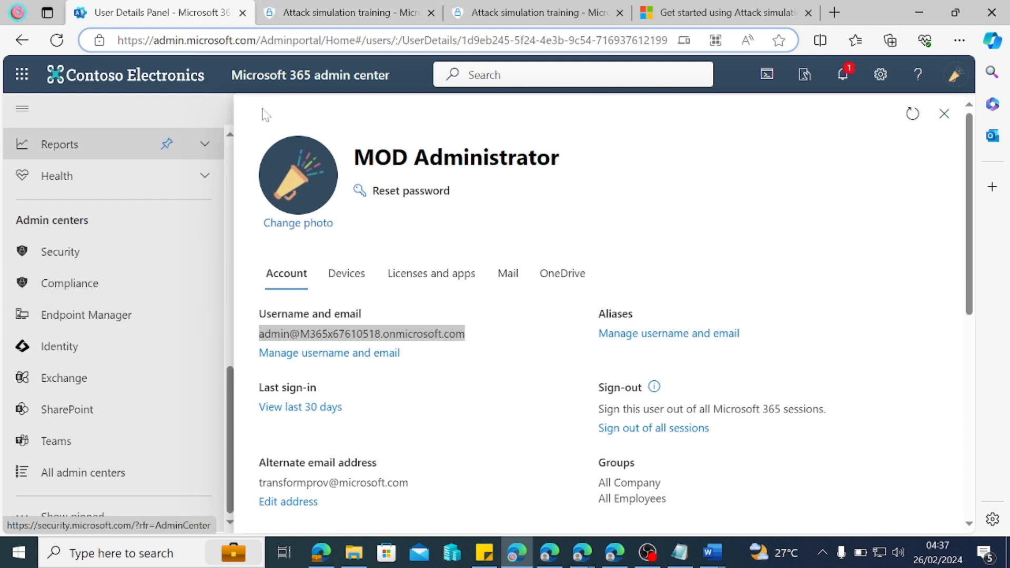
{"action": "left_click", "coordinate": [345, 12]}
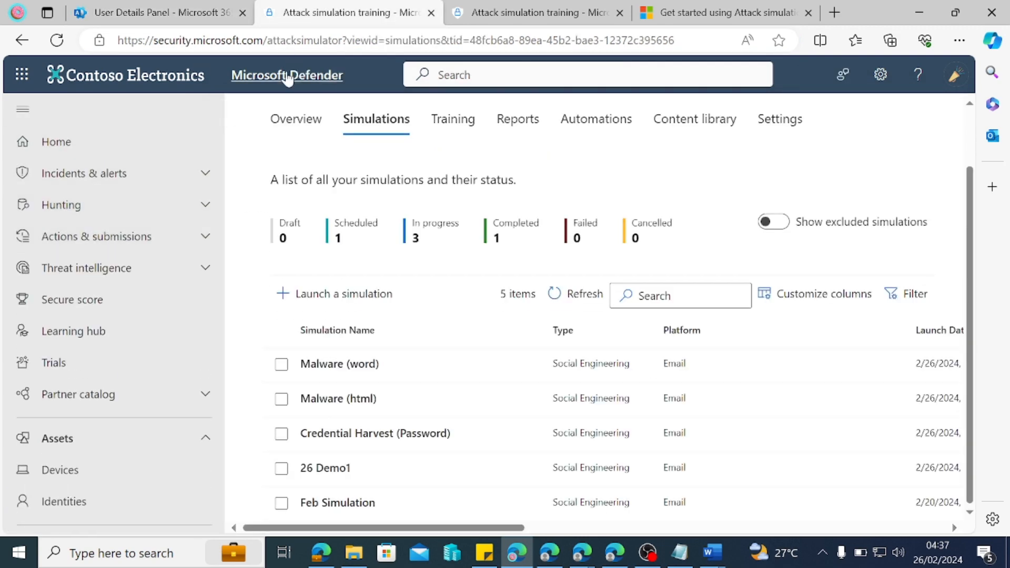
{"action": "scroll", "scroll_direction": "down", "scroll_amount": 3}
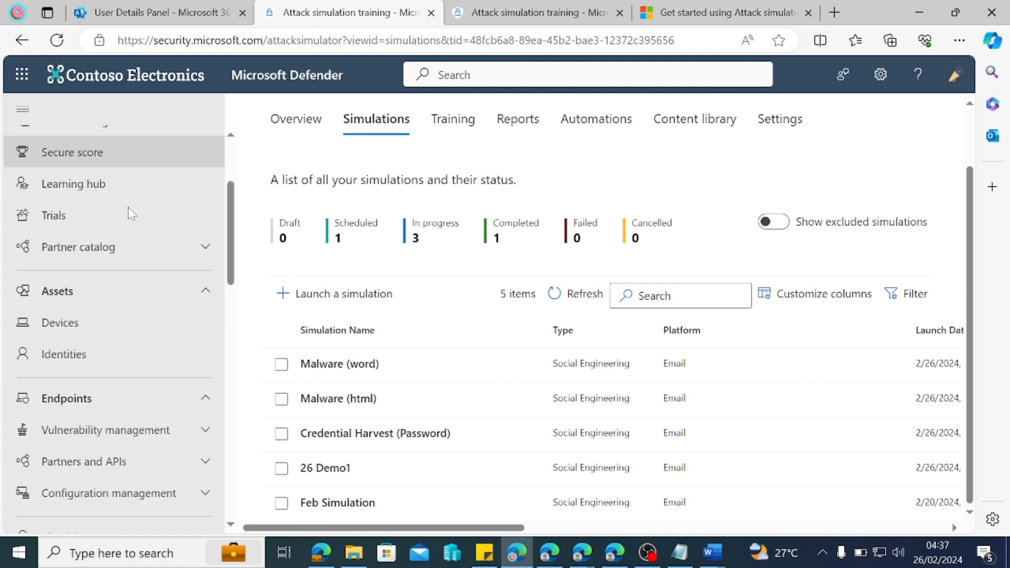
{"action": "scroll", "scroll_direction": "down", "scroll_amount": 3}
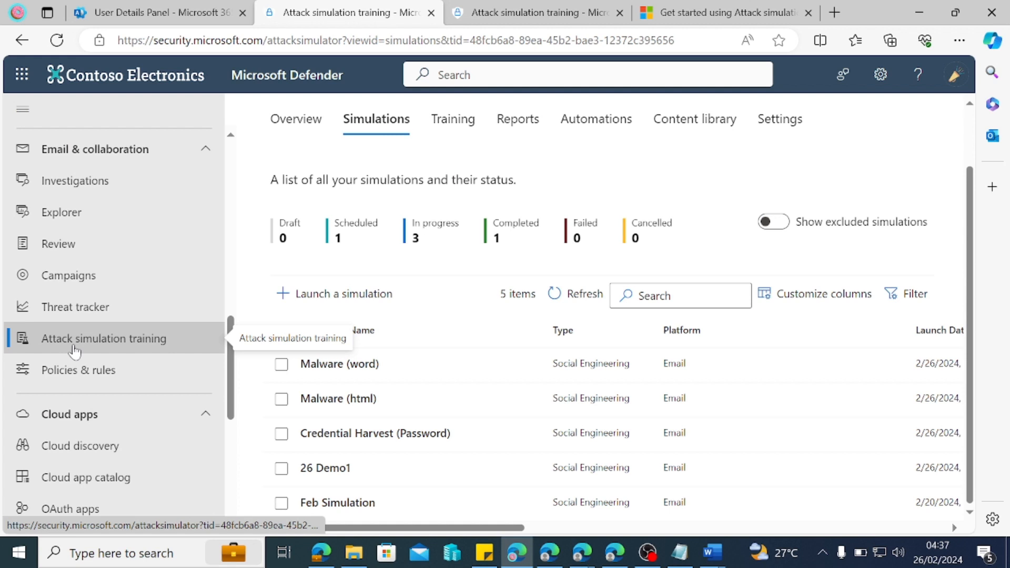
Step: Show the Attack simulation training overview with recent in-progress simulations, including Credential Harvest (Password)
{"action": "left_click", "coordinate": [103, 338]}
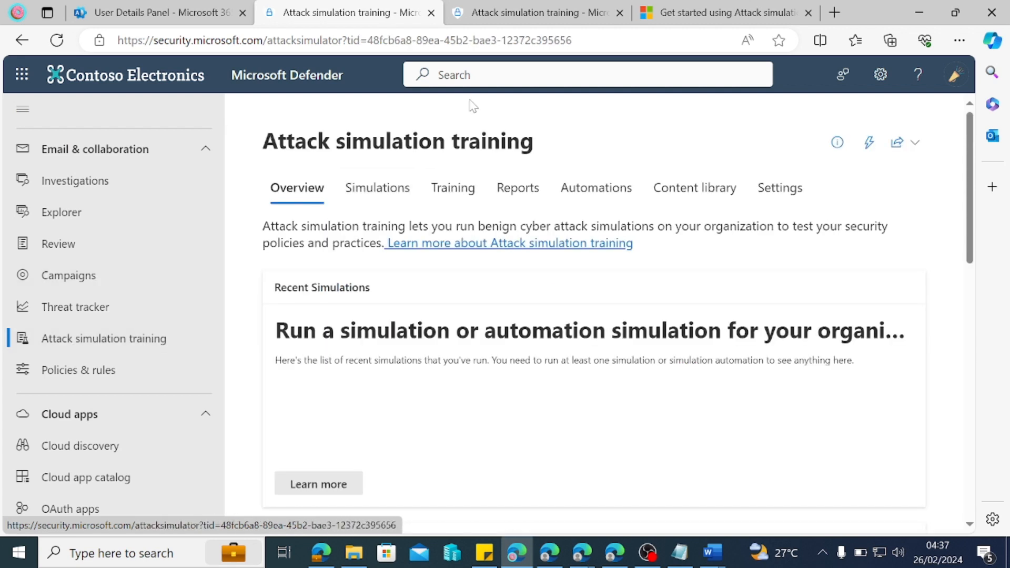
{"action": "mouse_move", "coordinate": [467, 108]}
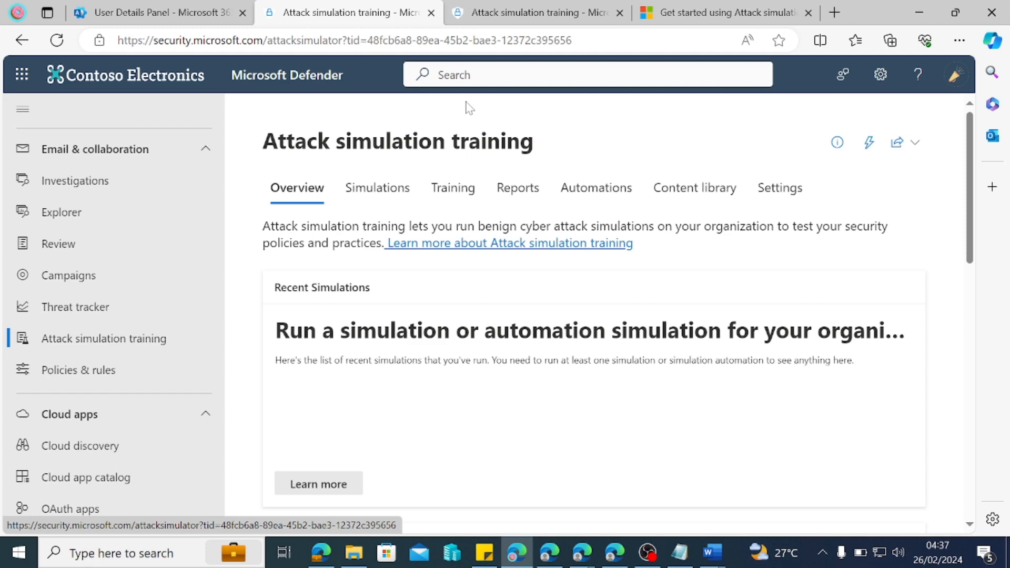
{"action": "left_click", "coordinate": [378, 188]}
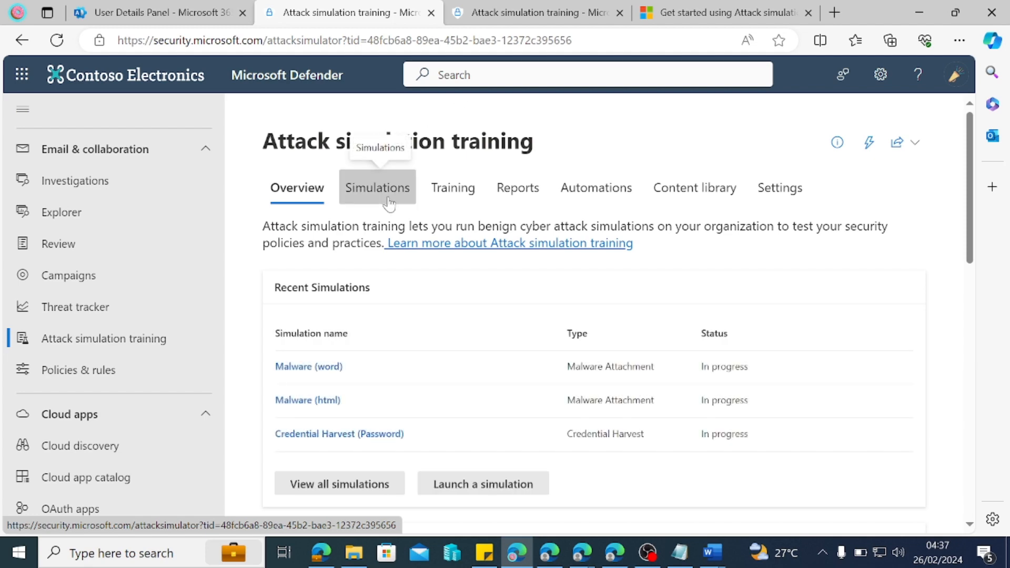
{"action": "scroll", "scroll_direction": "down", "scroll_amount": 3}
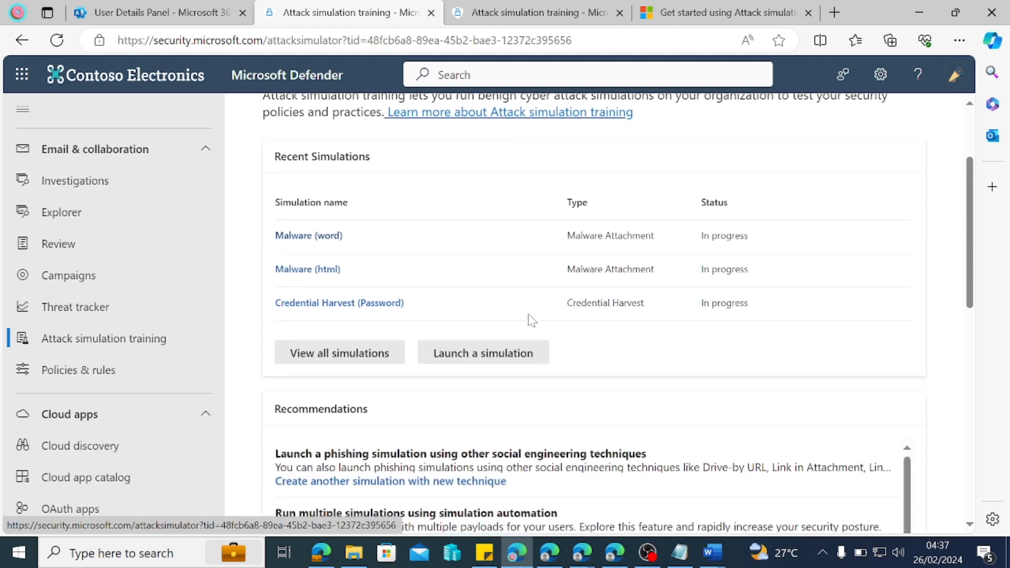
{"action": "scroll", "scroll_direction": "up", "scroll_amount": 3}
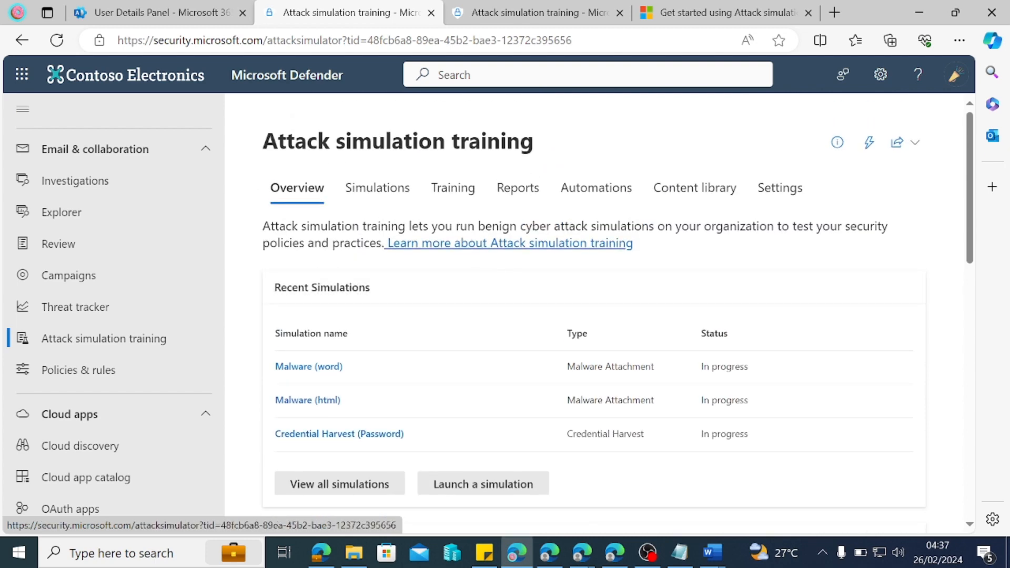
{"action": "mouse_move", "coordinate": [395, 193]}
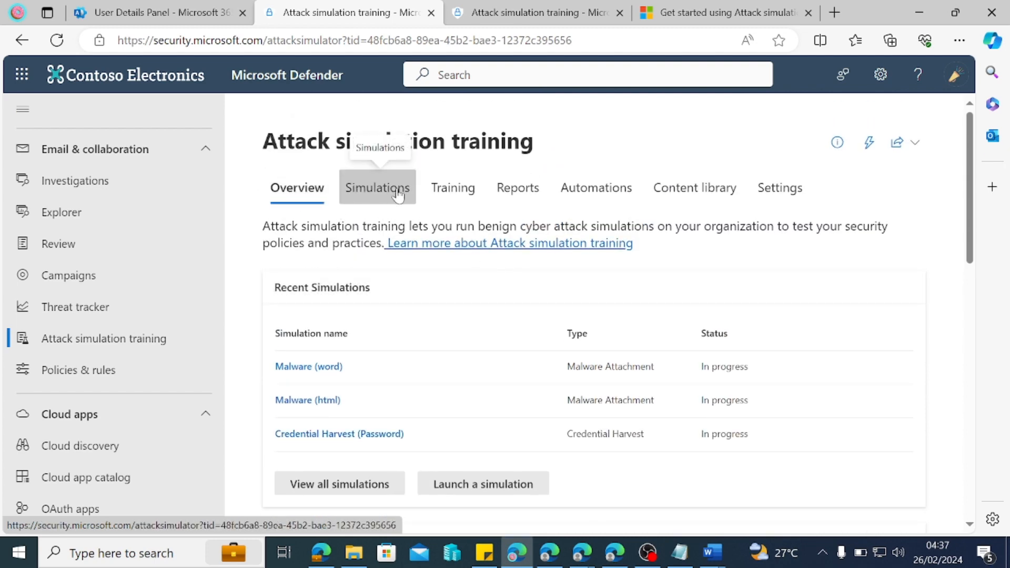
{"action": "mouse_move", "coordinate": [656, 196]}
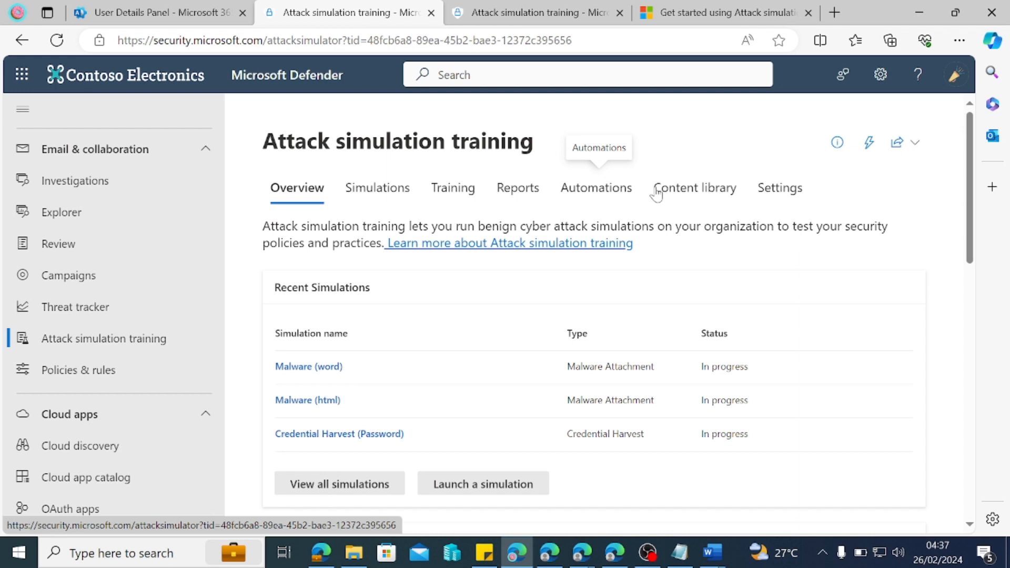
{"action": "mouse_move", "coordinate": [507, 215]}
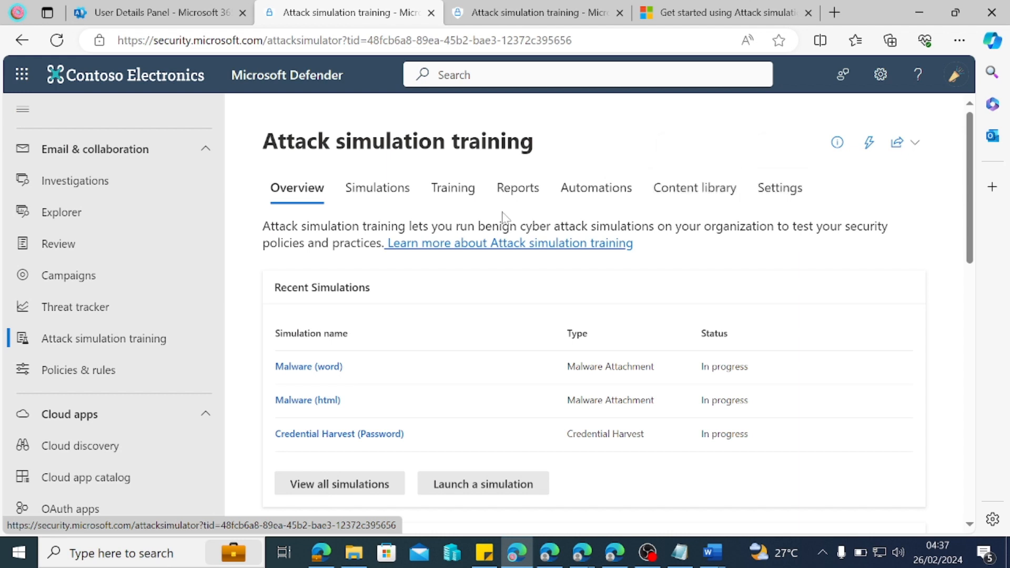
{"action": "mouse_move", "coordinate": [525, 312]}
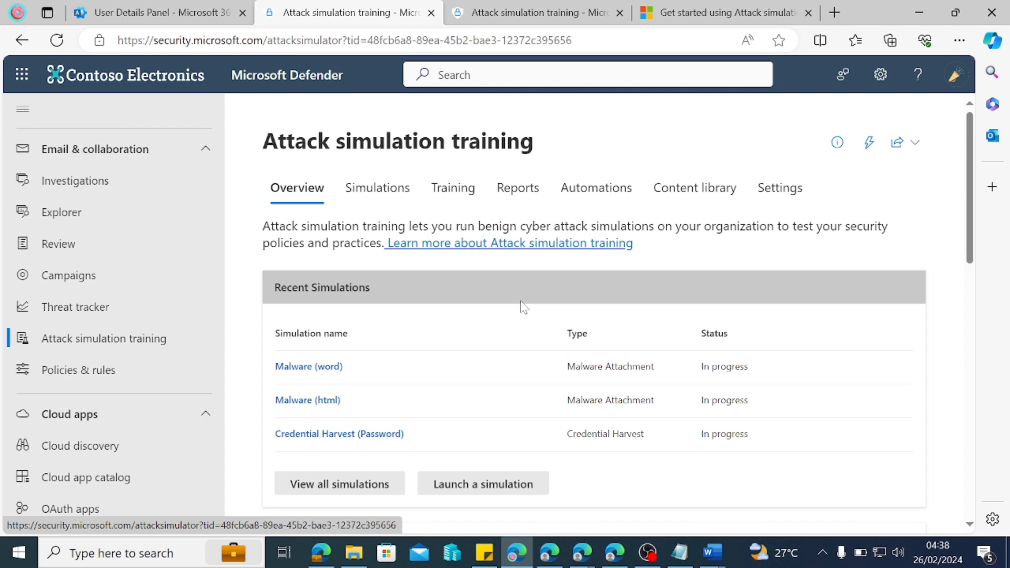
{"action": "mouse_move", "coordinate": [380, 280]}
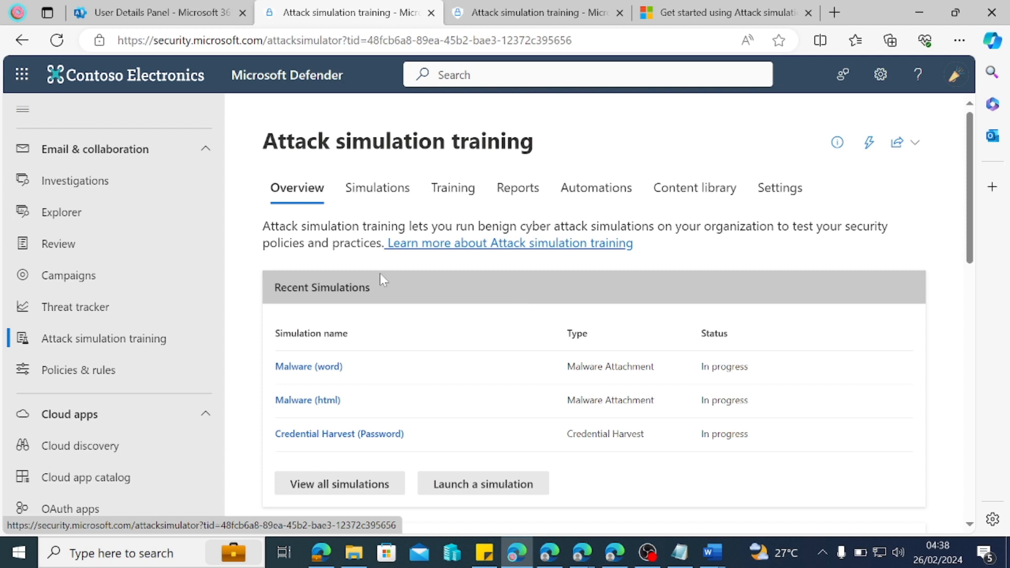
{"action": "mouse_move", "coordinate": [452, 191]}
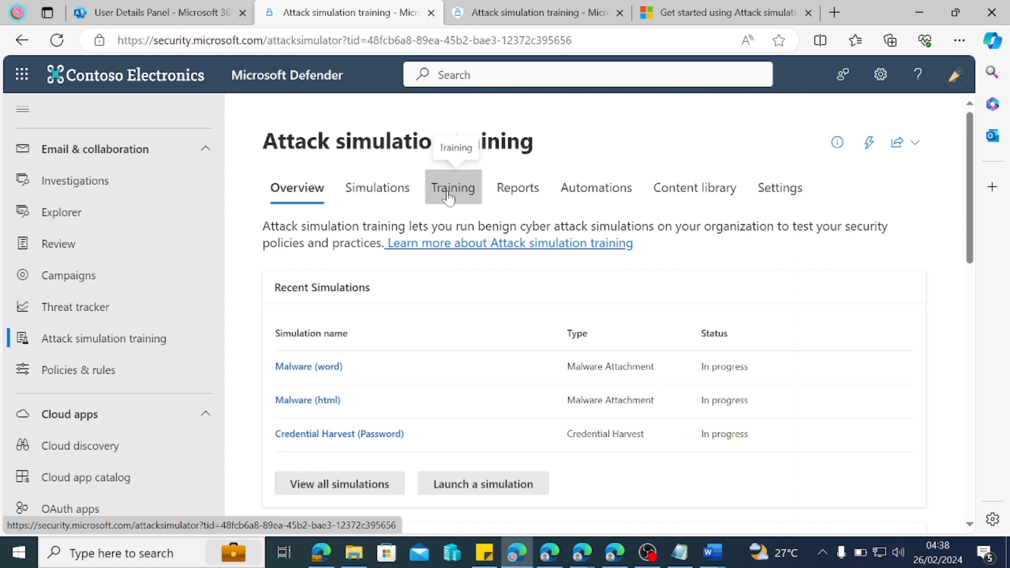
{"action": "mouse_move", "coordinate": [338, 191]}
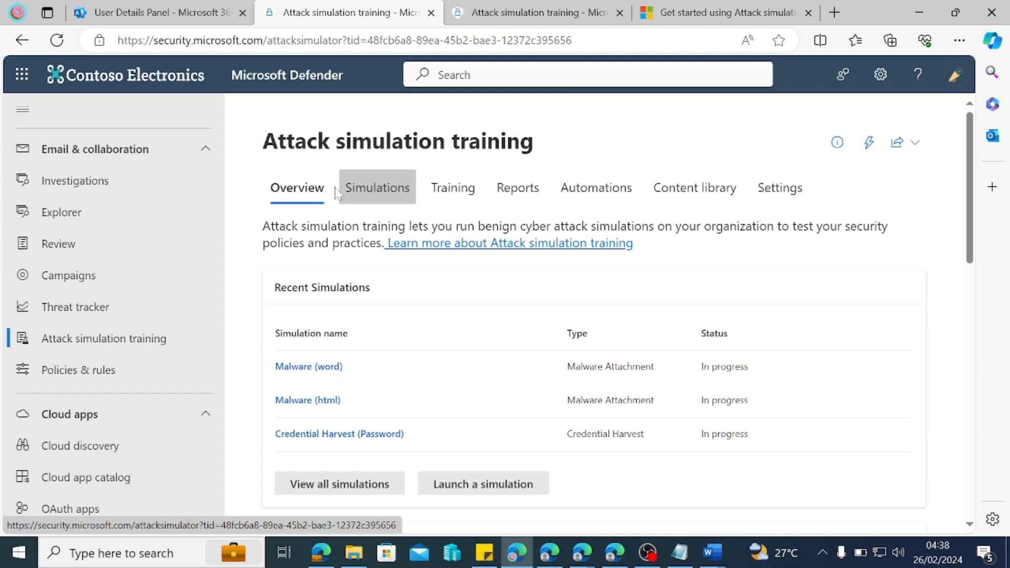
{"action": "left_click", "coordinate": [376, 187]}
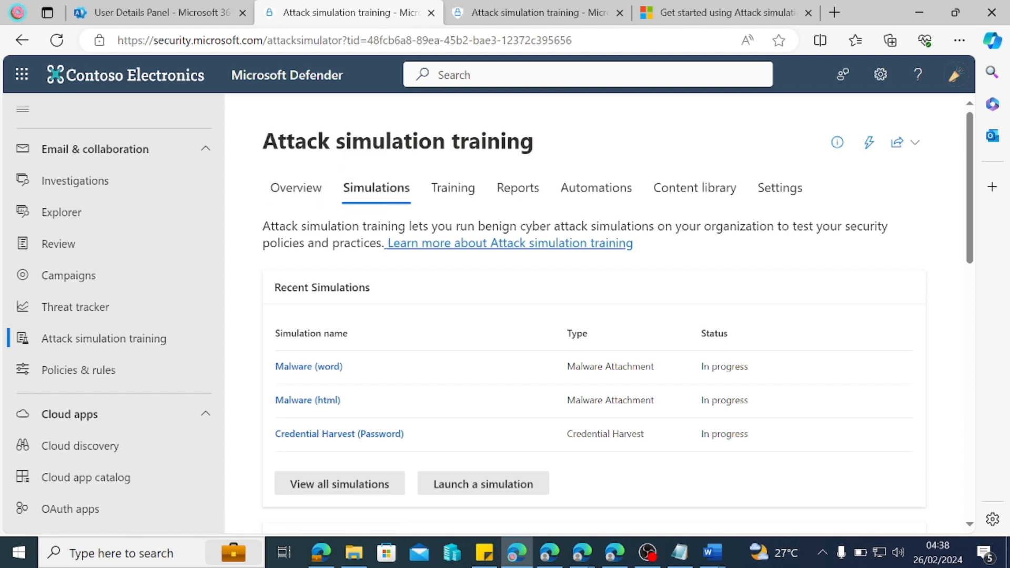
{"action": "scroll", "scroll_direction": "down", "scroll_amount": 3}
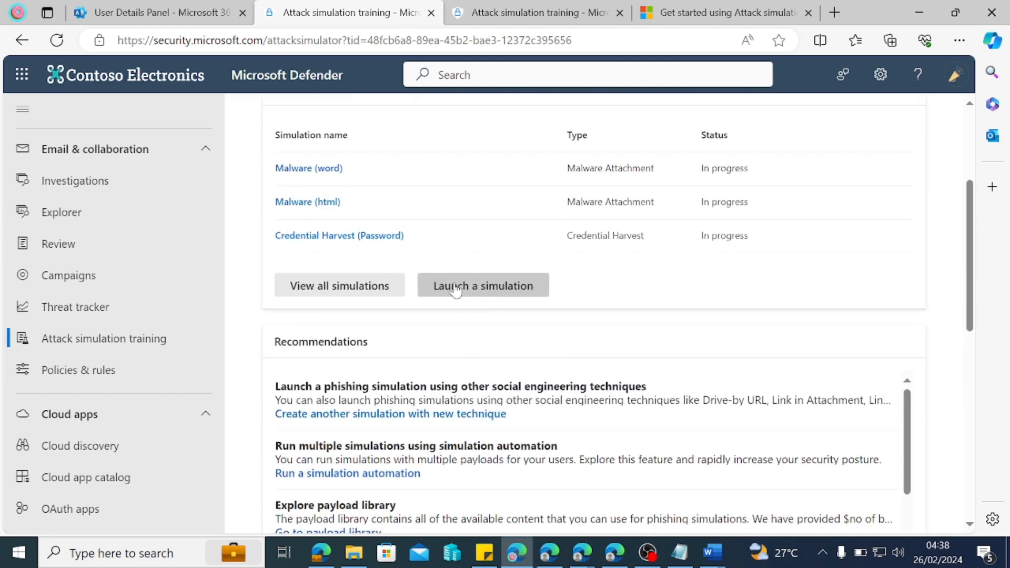
Step: Start a new simulation and pick Credential Harvest as its technique
{"action": "left_click", "coordinate": [483, 285]}
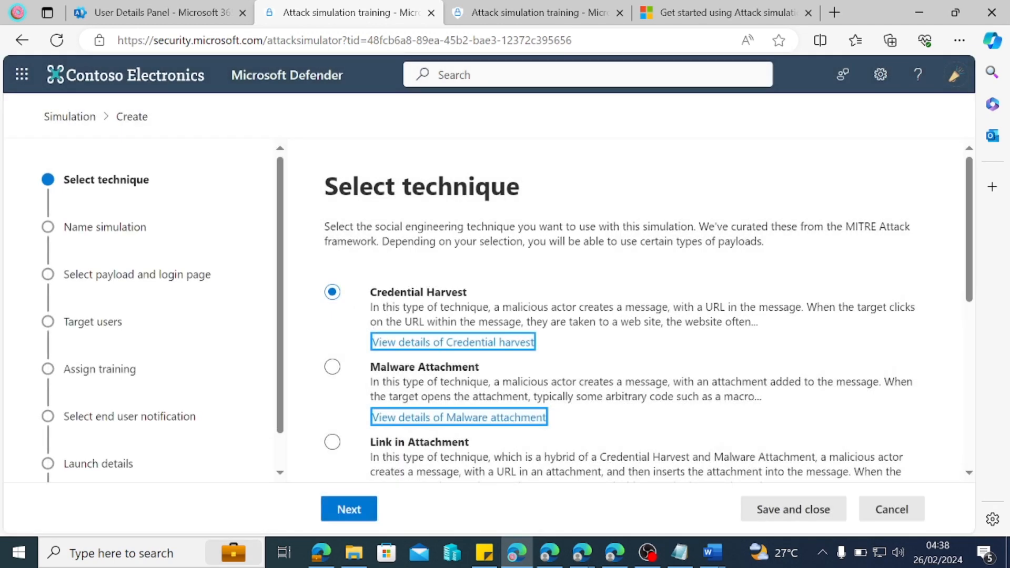
{"action": "scroll", "scroll_direction": "down", "scroll_amount": 3}
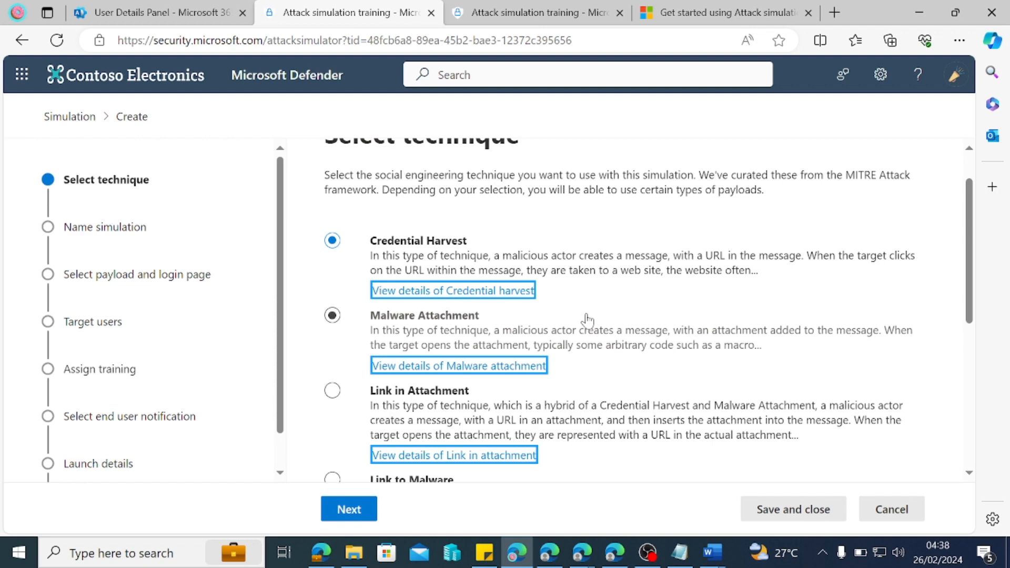
{"action": "scroll", "scroll_direction": "down", "scroll_amount": 3}
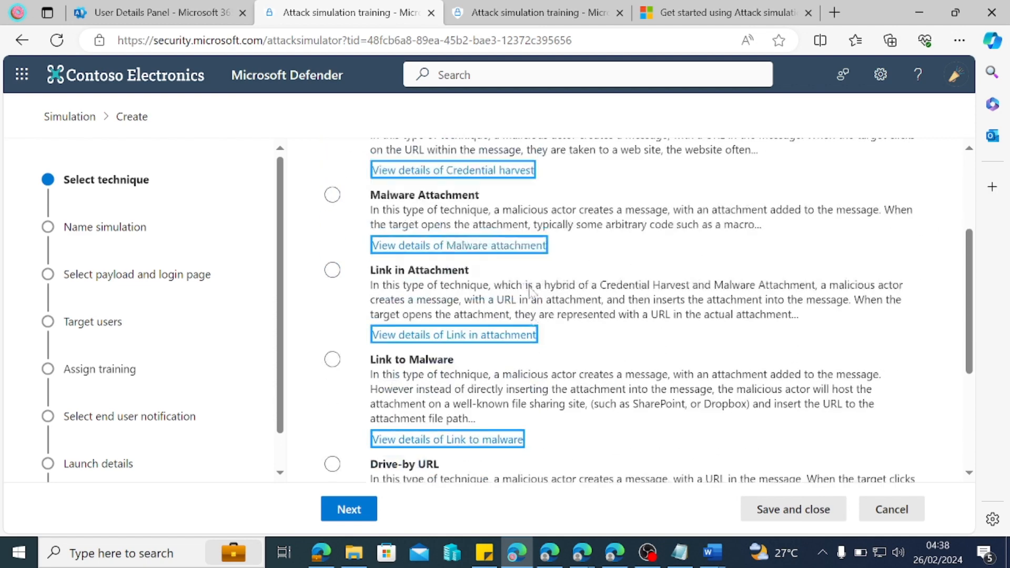
{"action": "scroll", "scroll_direction": "down", "scroll_amount": 3}
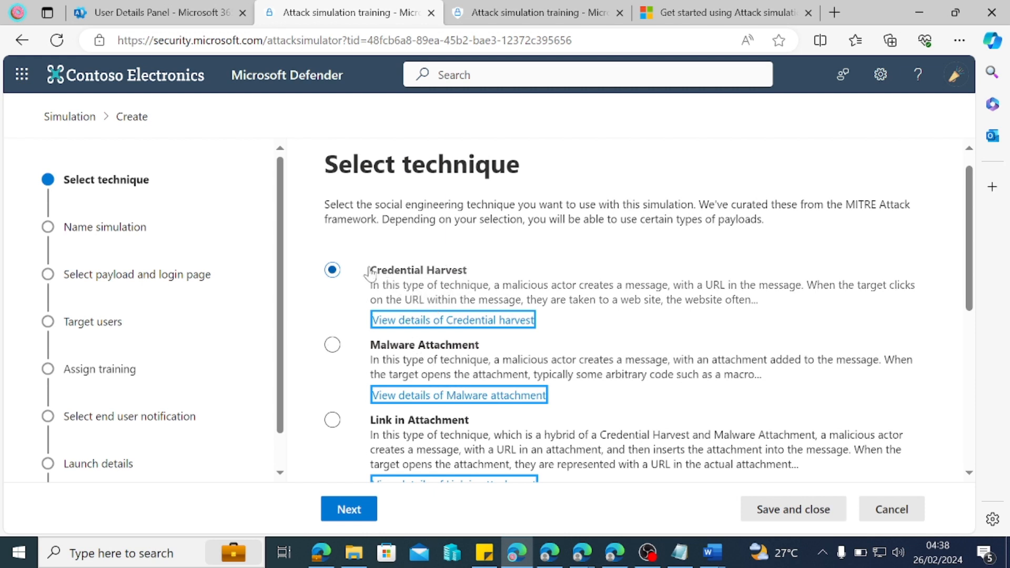
{"action": "mouse_move", "coordinate": [418, 274]}
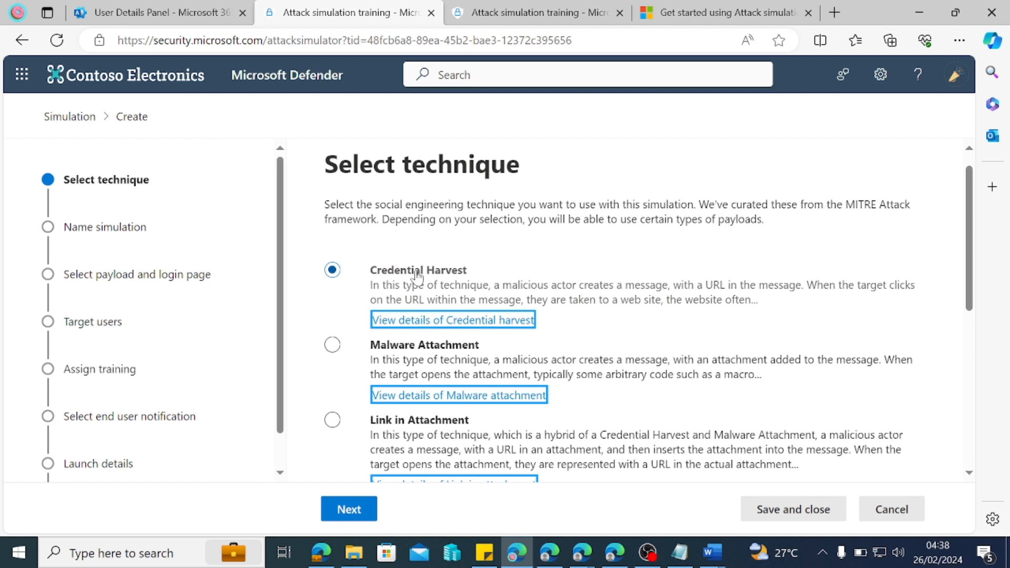
{"action": "mouse_move", "coordinate": [508, 288]}
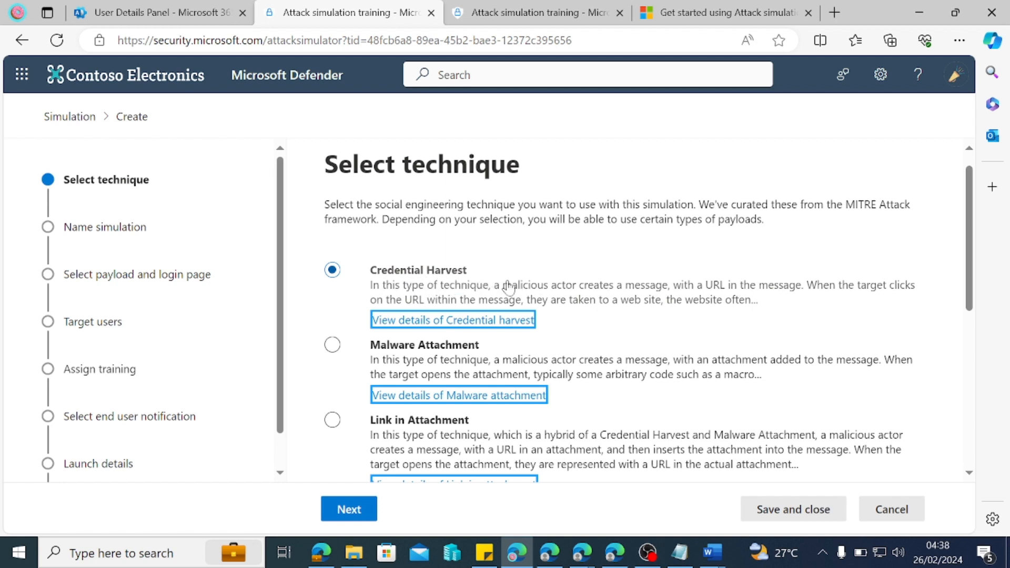
{"action": "mouse_move", "coordinate": [639, 301]}
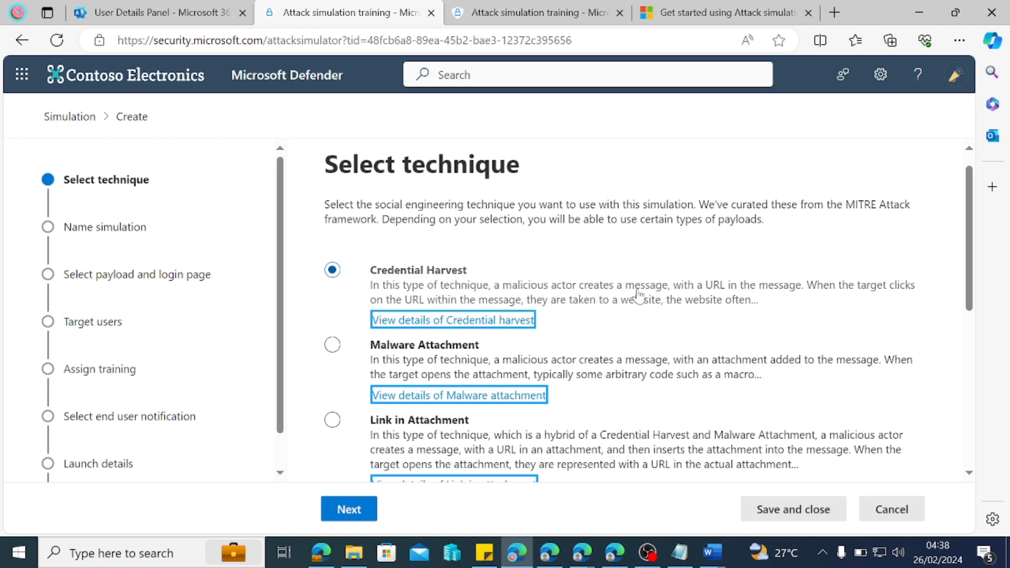
{"action": "mouse_move", "coordinate": [805, 291]}
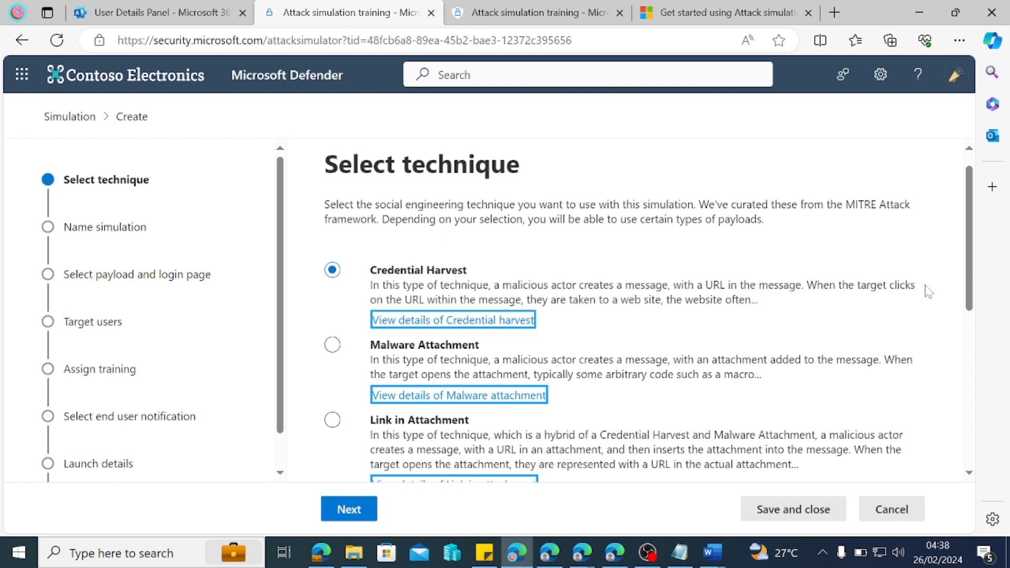
{"action": "mouse_move", "coordinate": [592, 312]}
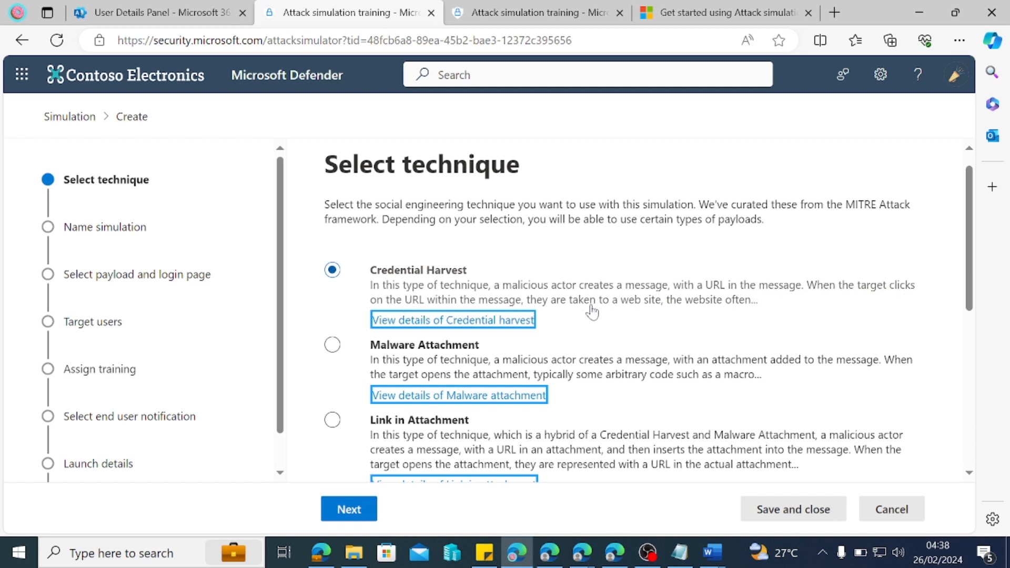
{"action": "mouse_move", "coordinate": [702, 332]}
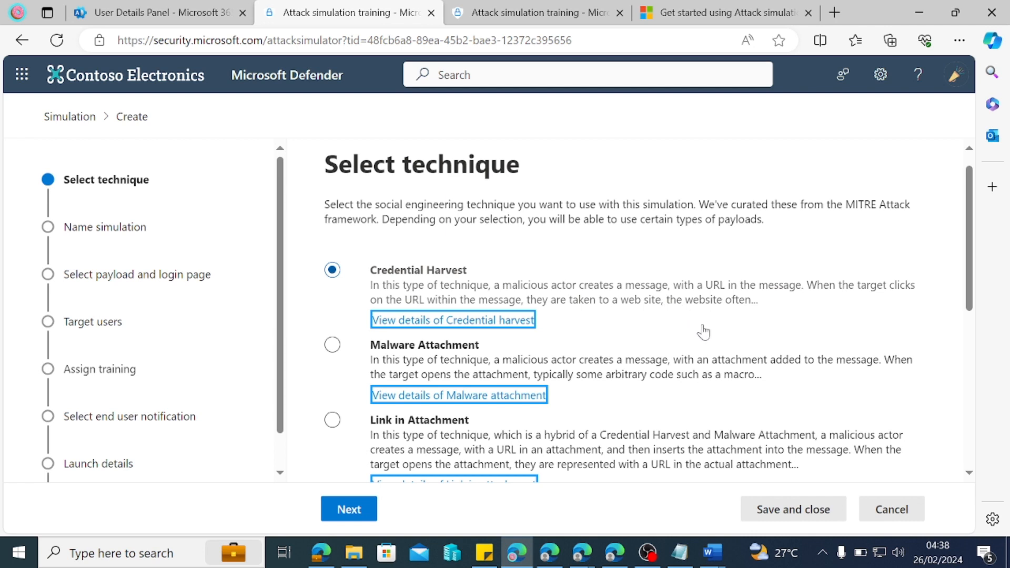
{"action": "mouse_move", "coordinate": [499, 299]}
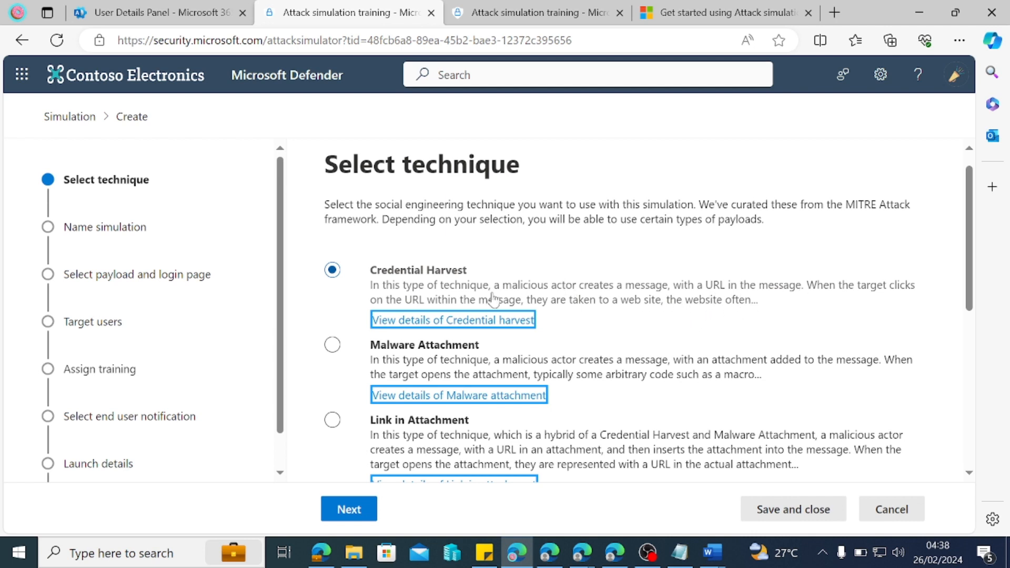
{"action": "mouse_move", "coordinate": [483, 293]}
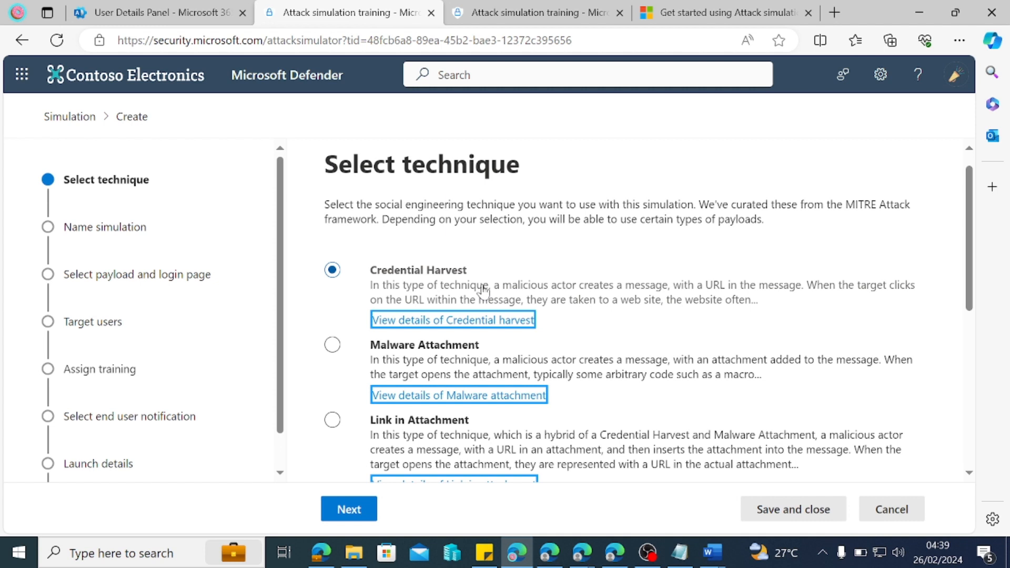
{"action": "mouse_move", "coordinate": [339, 498]}
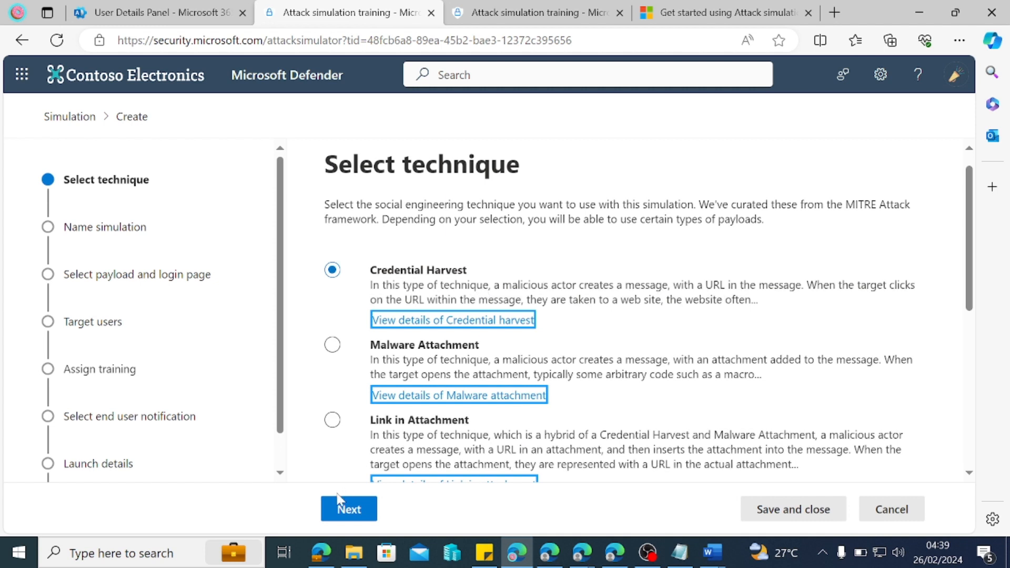
Step: Name the new simulation 'default'
{"action": "left_click", "coordinate": [349, 508]}
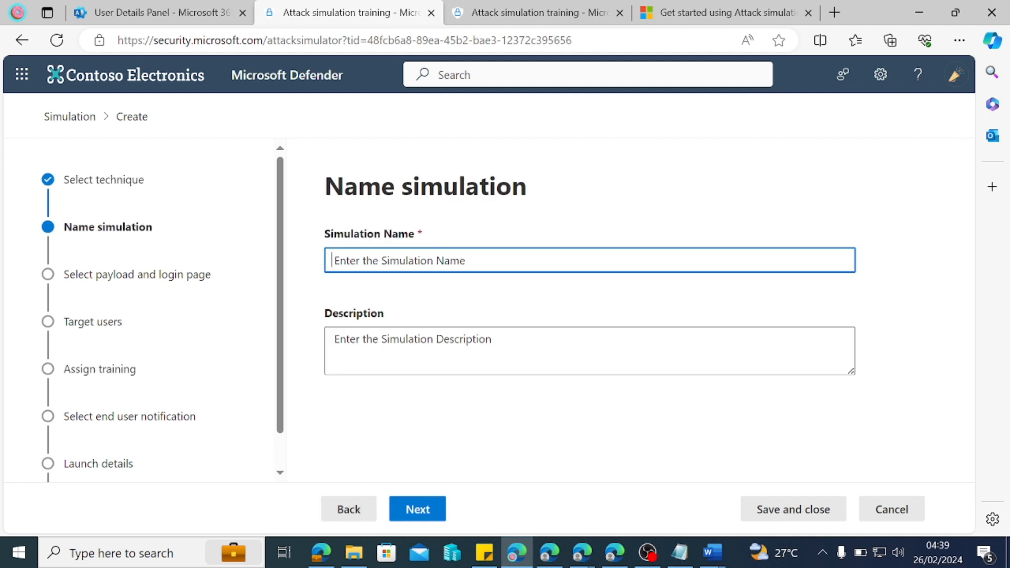
{"action": "left_click", "coordinate": [417, 508]}
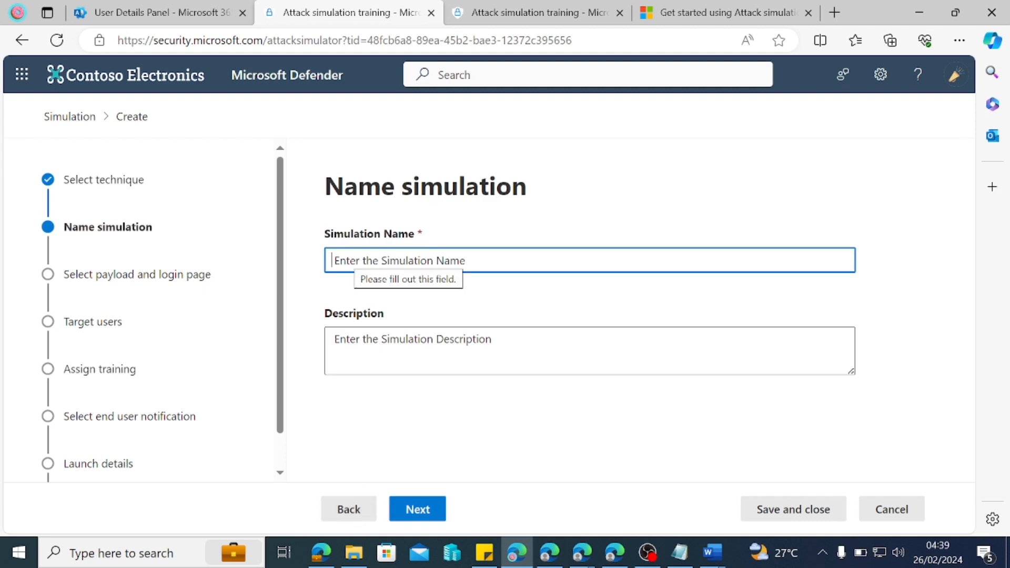
{"action": "type", "text": "defau"}
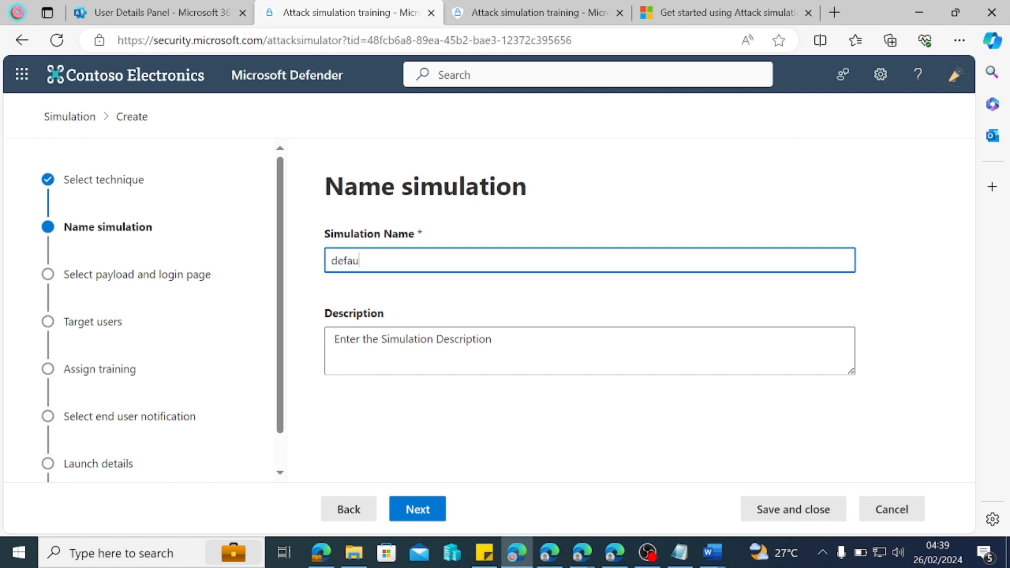
{"action": "type", "text": "lt"}
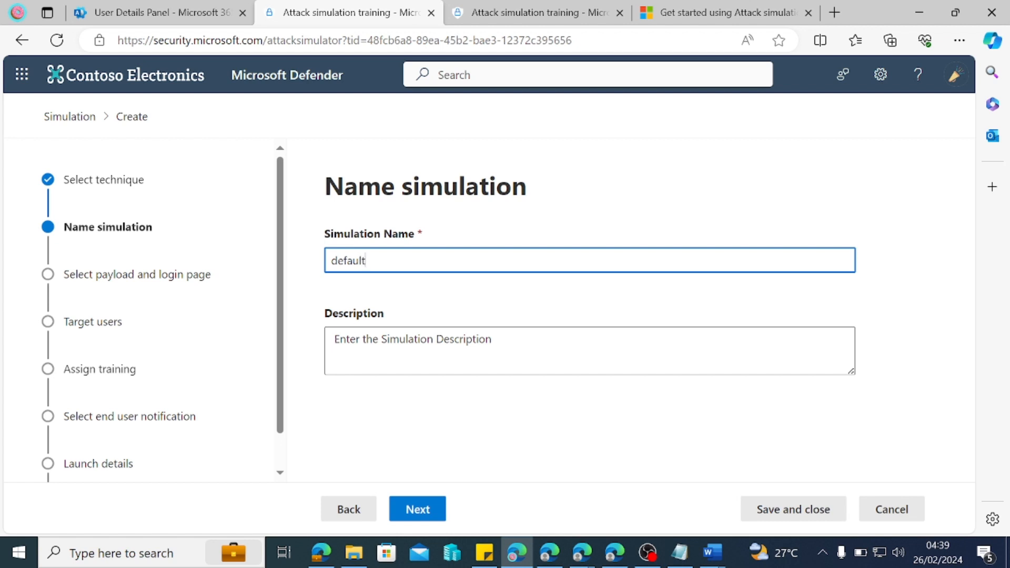
{"action": "mouse_move", "coordinate": [685, 286]}
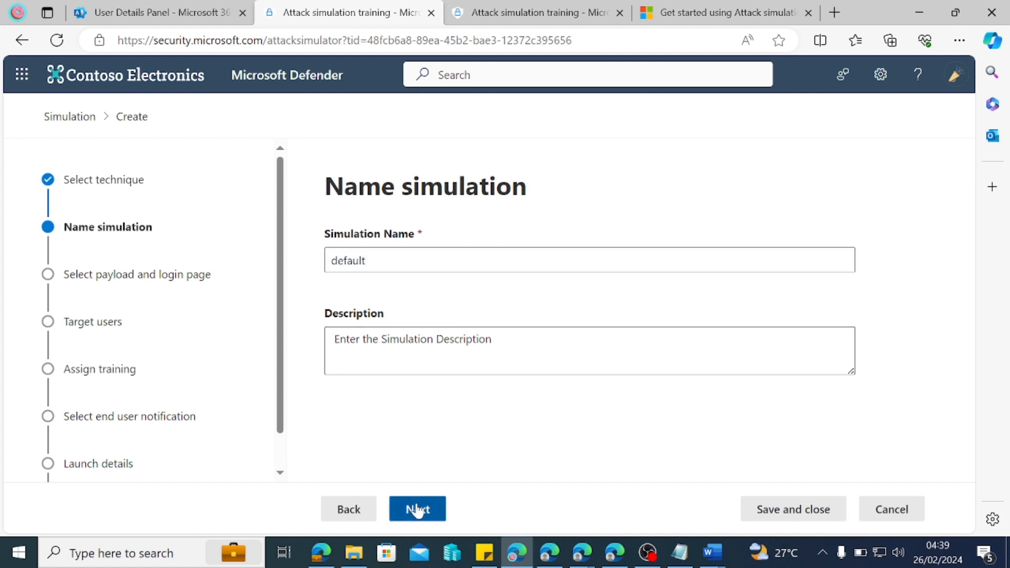
Step: Select the Black Friday Offer payload from the Global payloads list
{"action": "left_click", "coordinate": [417, 508]}
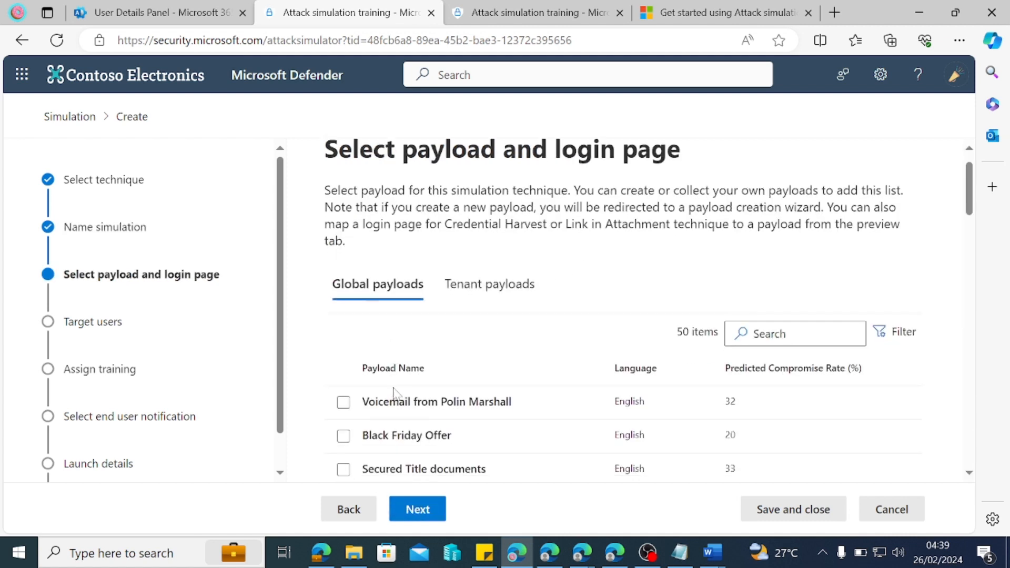
{"action": "scroll", "scroll_direction": "down", "scroll_amount": 3}
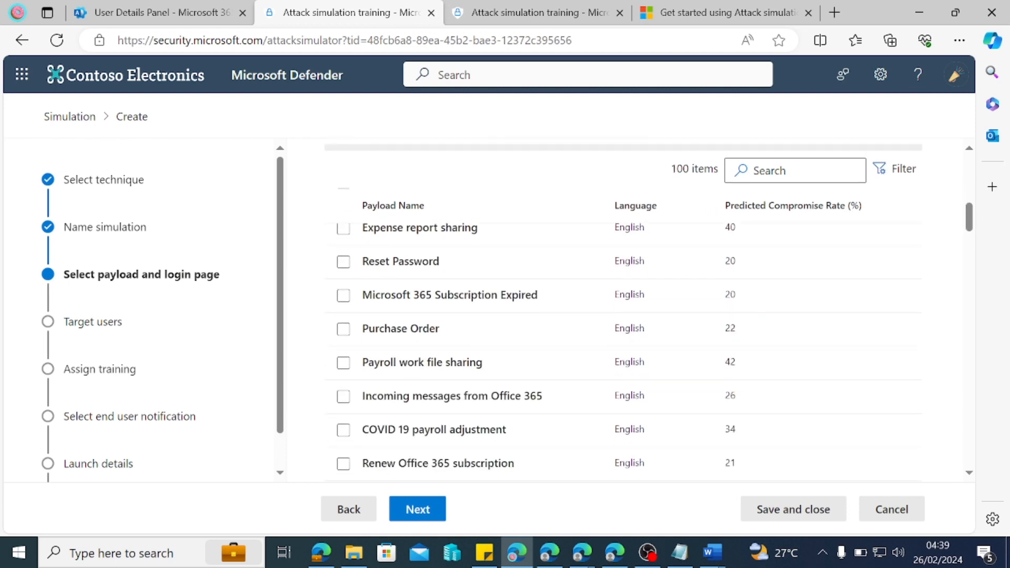
{"action": "scroll", "scroll_direction": "down", "scroll_amount": 3}
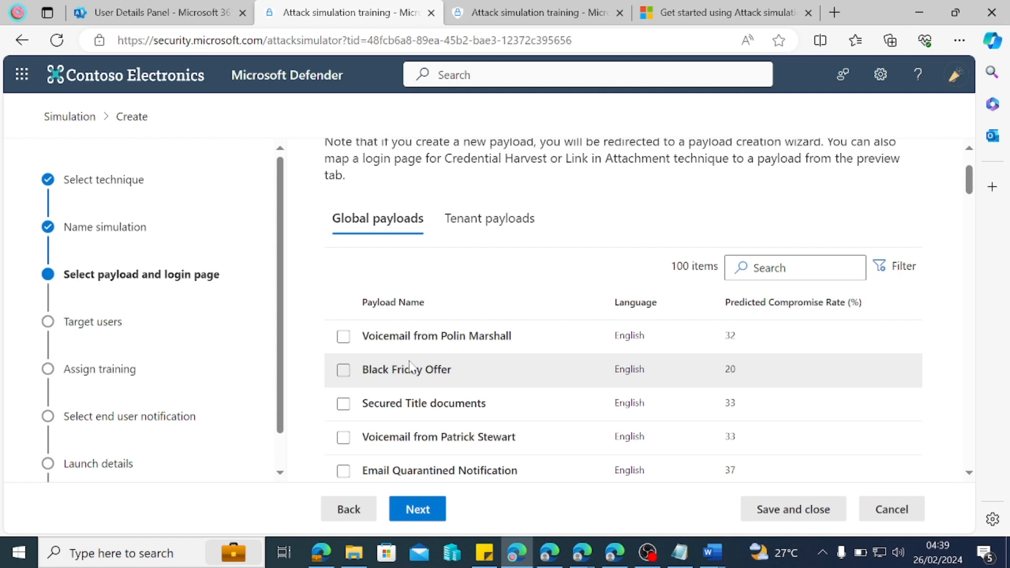
{"action": "scroll", "scroll_direction": "down", "scroll_amount": 3}
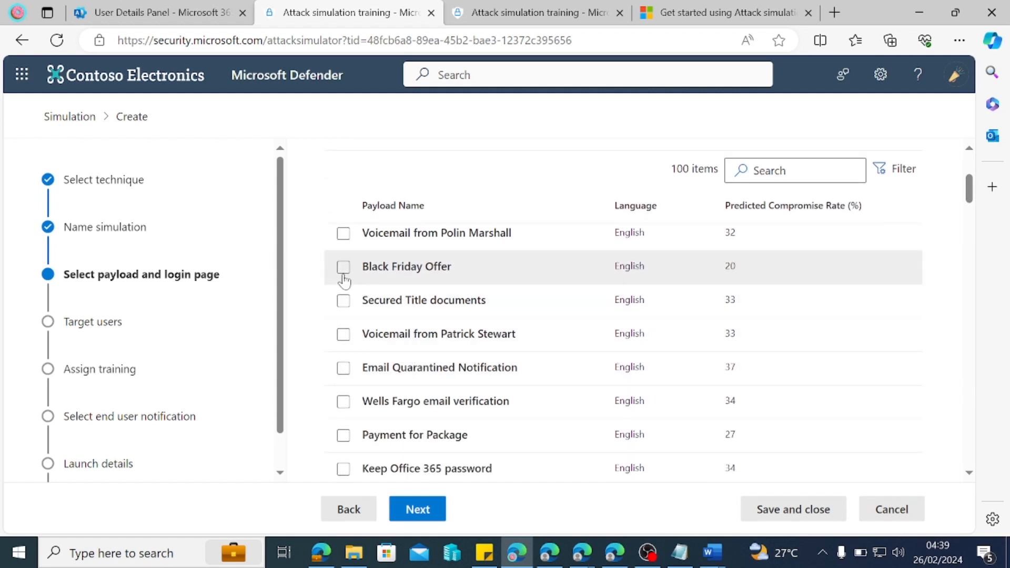
{"action": "left_click", "coordinate": [343, 267]}
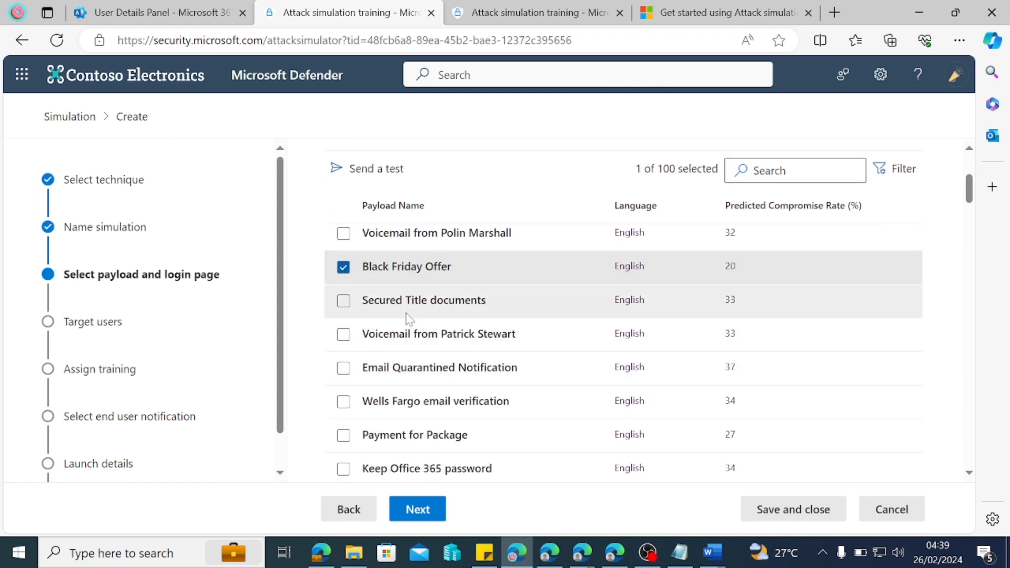
{"action": "scroll", "scroll_direction": "down", "scroll_amount": 3}
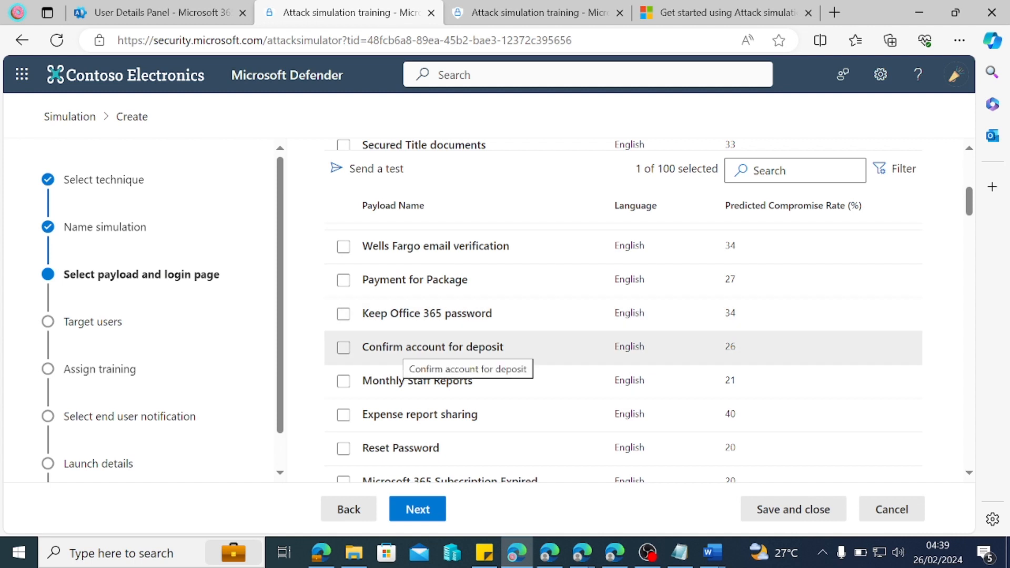
{"action": "mouse_move", "coordinate": [435, 409]}
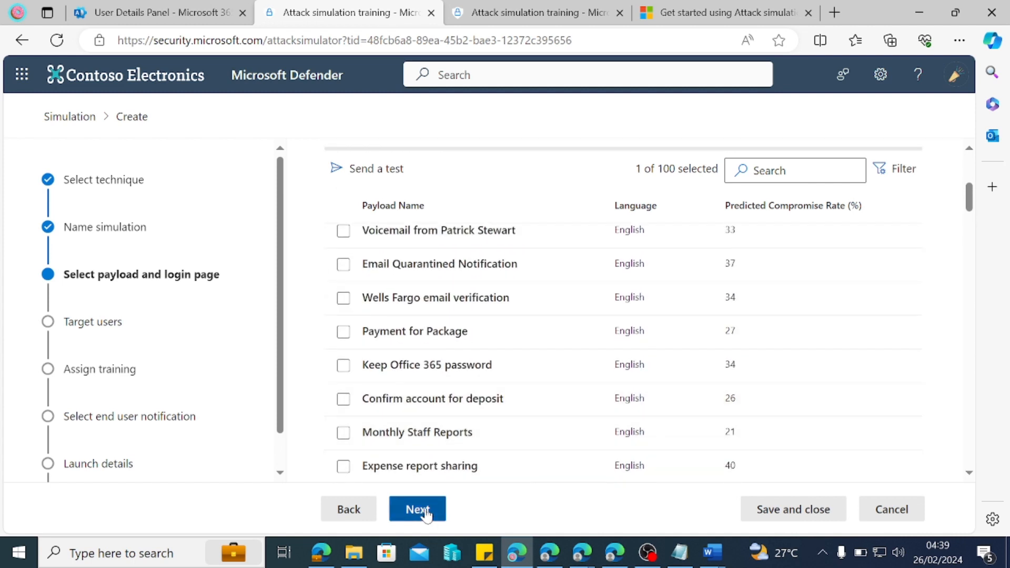
Step: Target specific users instead of all users and add Adele Vance
{"action": "left_click", "coordinate": [417, 509]}
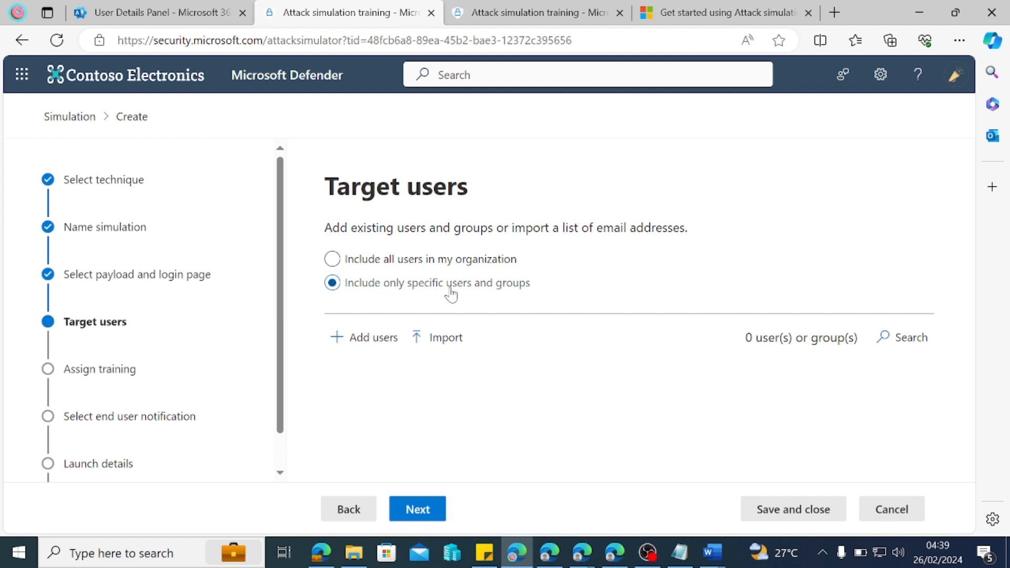
{"action": "left_click", "coordinate": [331, 259]}
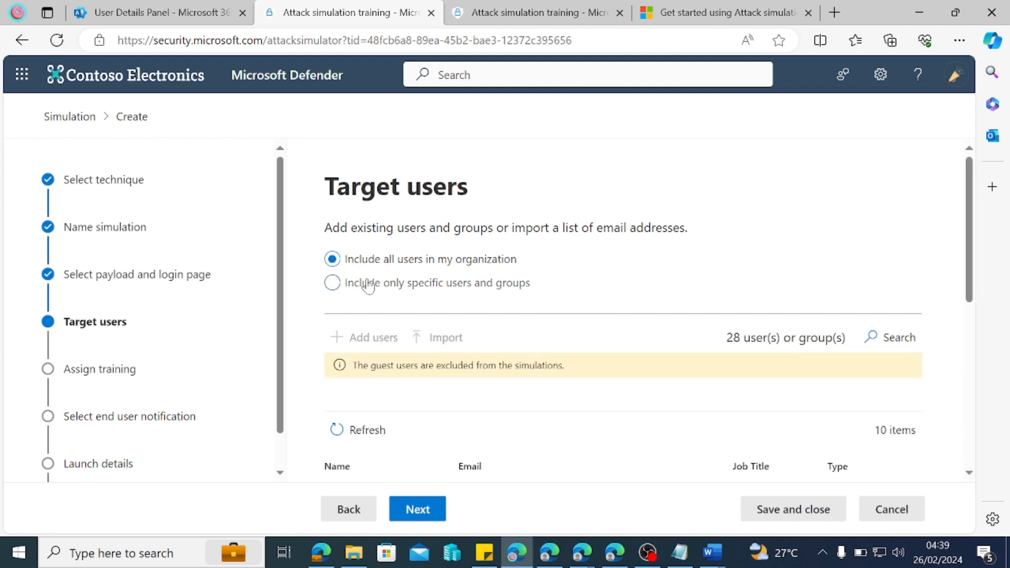
{"action": "left_click", "coordinate": [331, 282]}
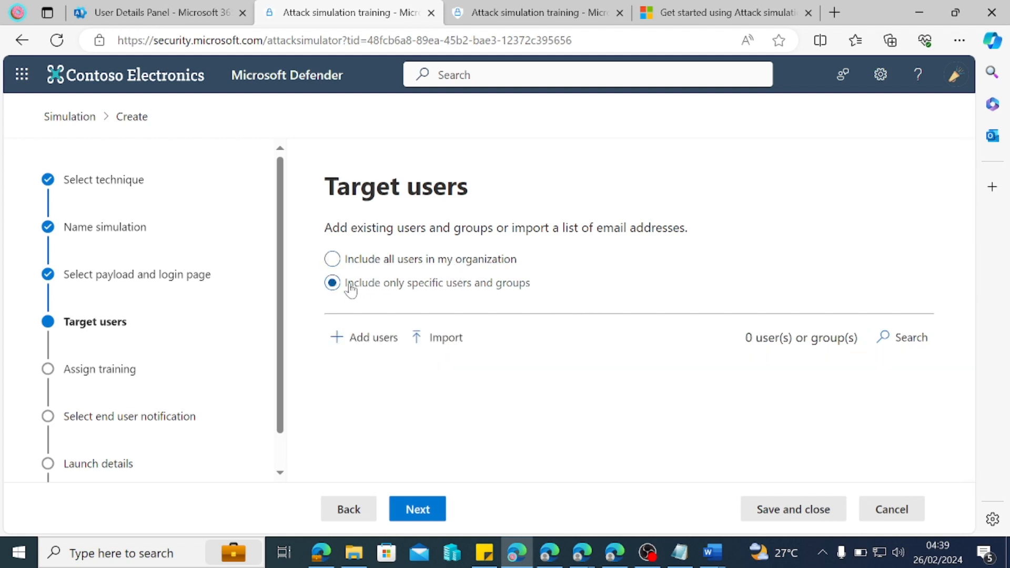
{"action": "mouse_move", "coordinate": [369, 339]}
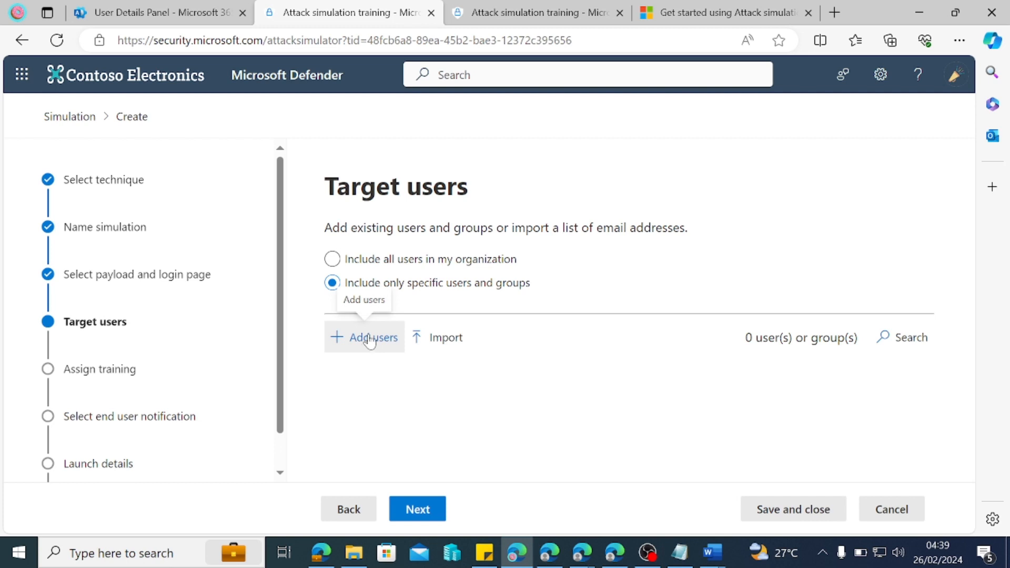
{"action": "mouse_move", "coordinate": [356, 336]}
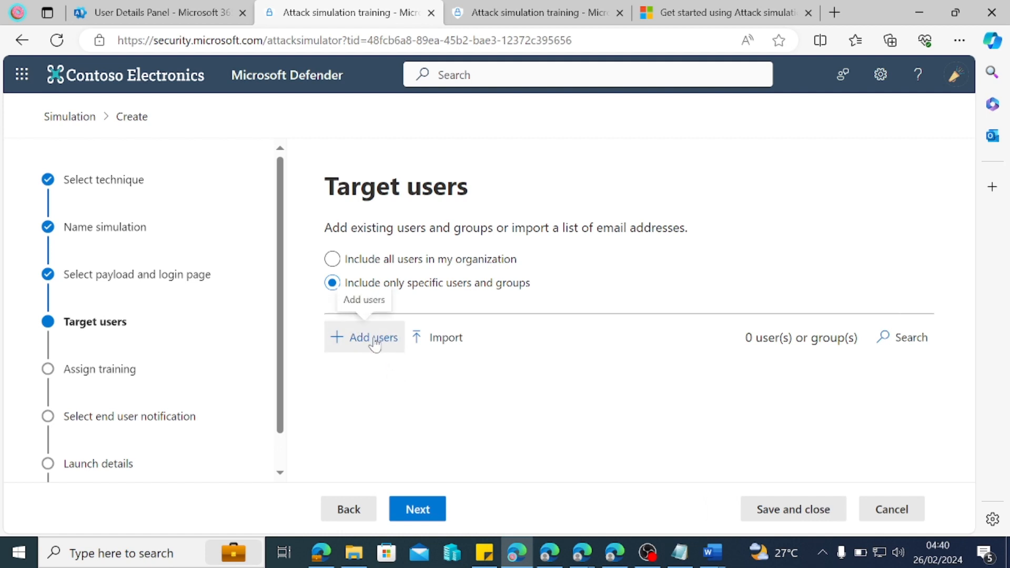
{"action": "left_click", "coordinate": [365, 337]}
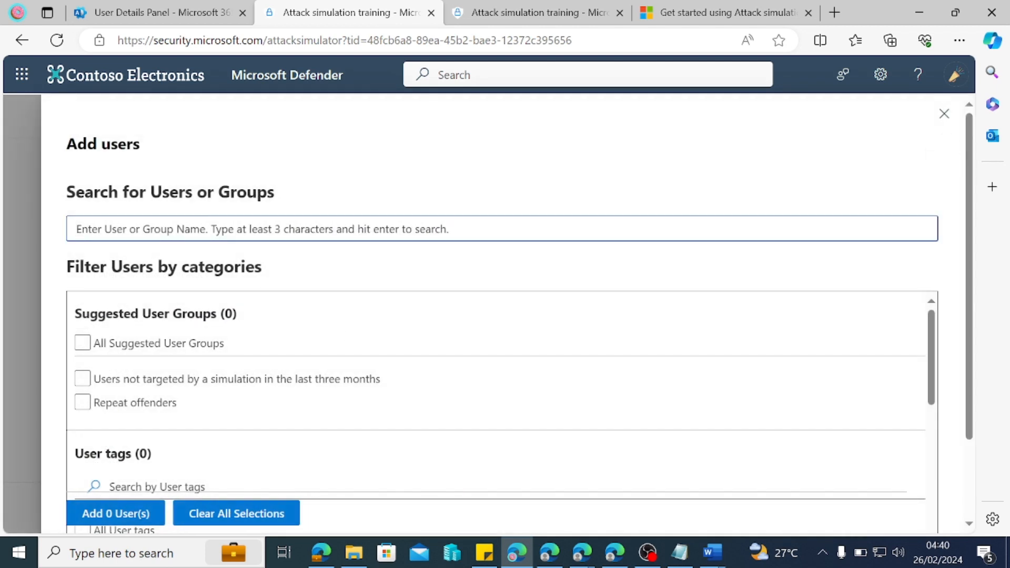
{"action": "type", "text": "adele"}
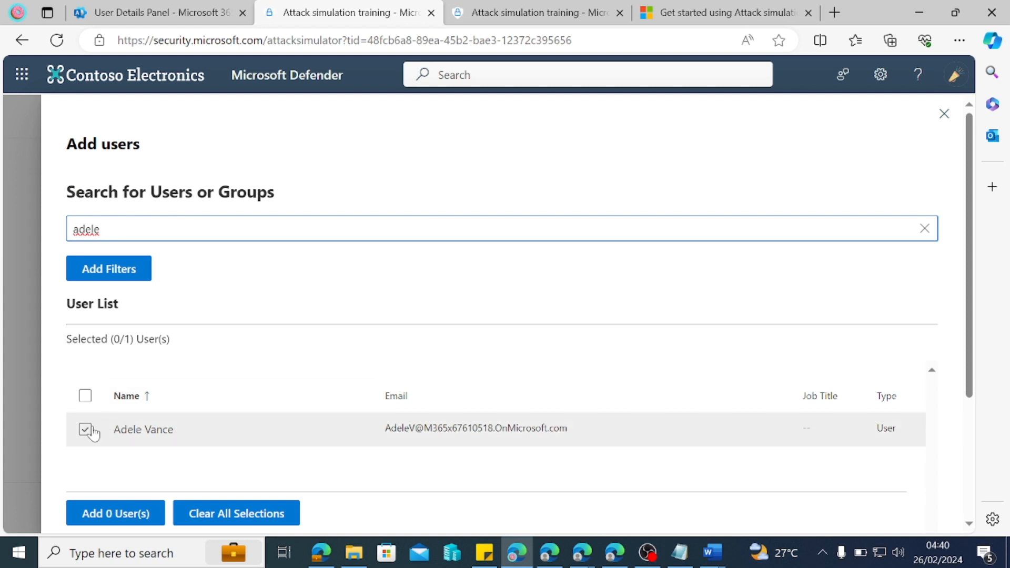
{"action": "left_click", "coordinate": [115, 513]}
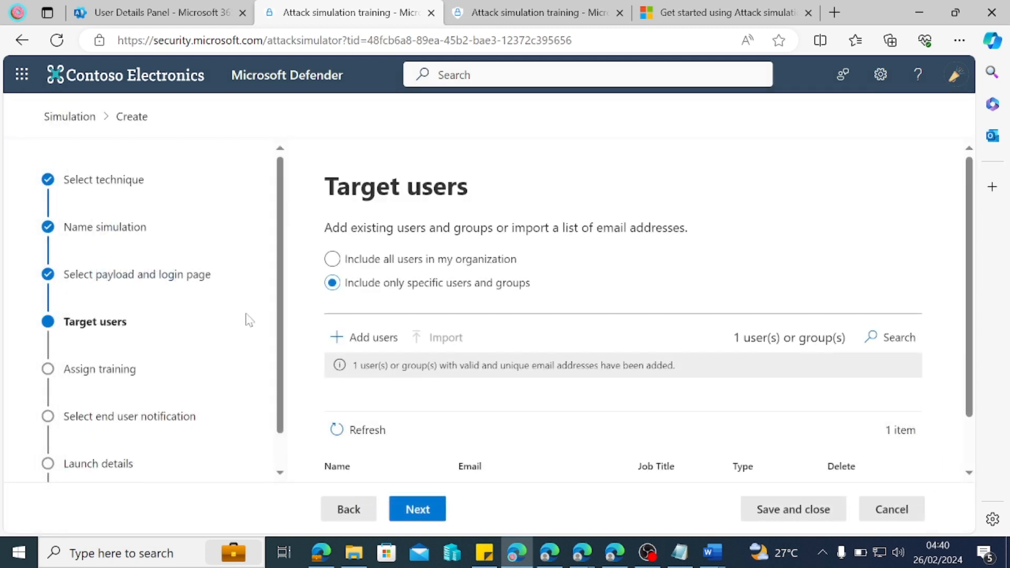
Step: Add Irvin Sayers and Grady Archie as targets and continue to Exclude users
{"action": "left_click", "coordinate": [373, 337]}
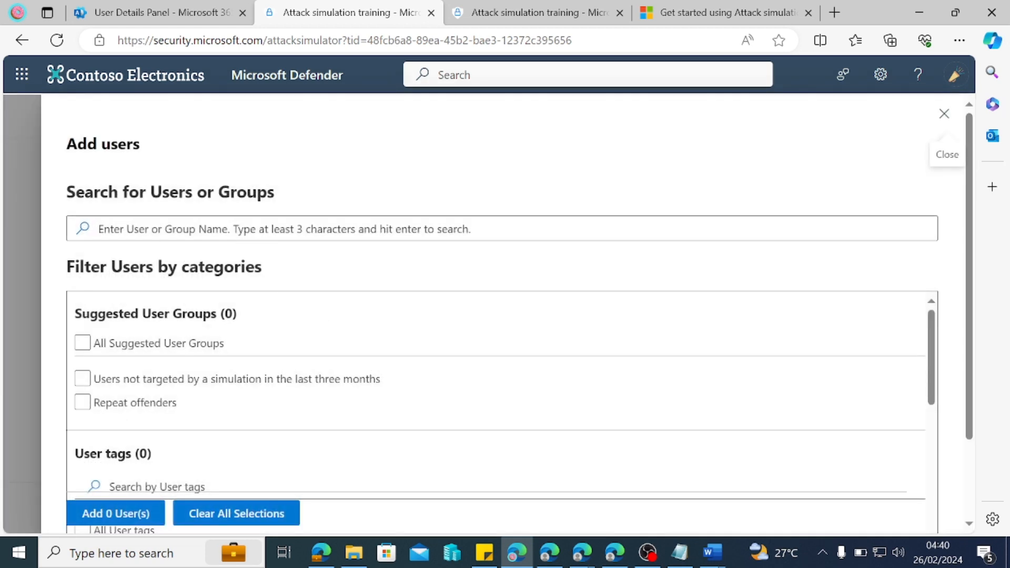
{"action": "type", "text": "inv"}
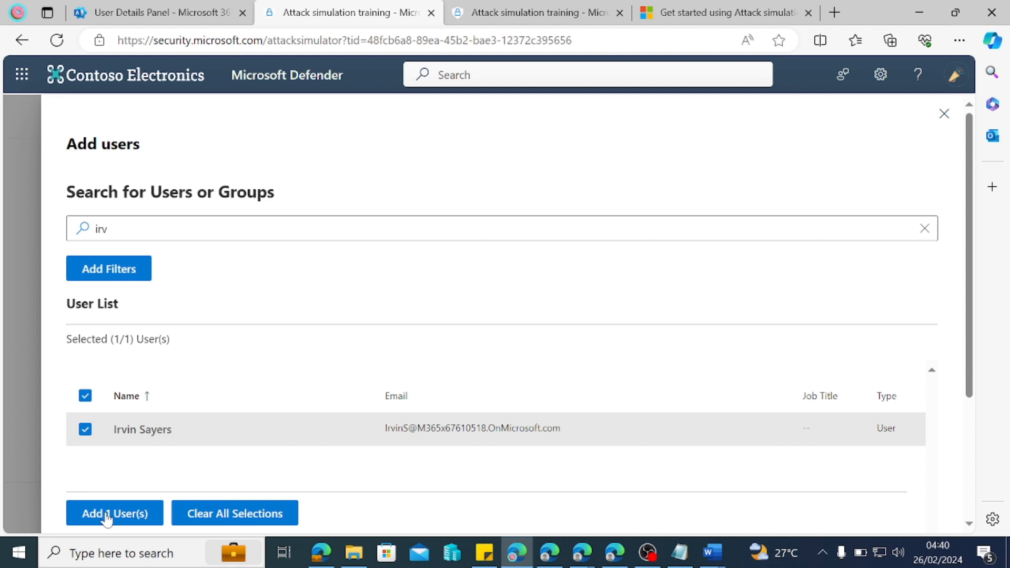
{"action": "left_click", "coordinate": [114, 513]}
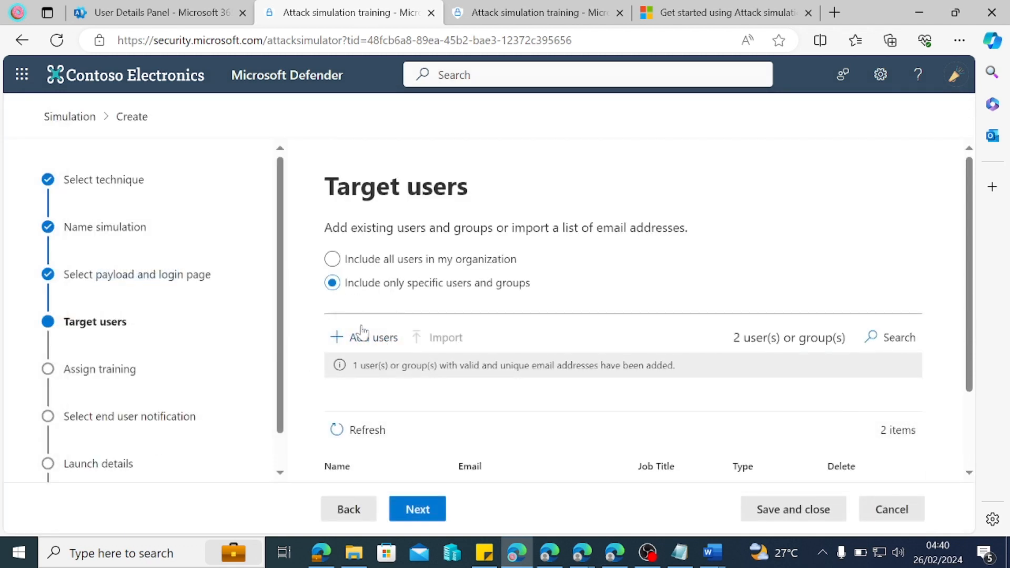
{"action": "left_click", "coordinate": [363, 337]}
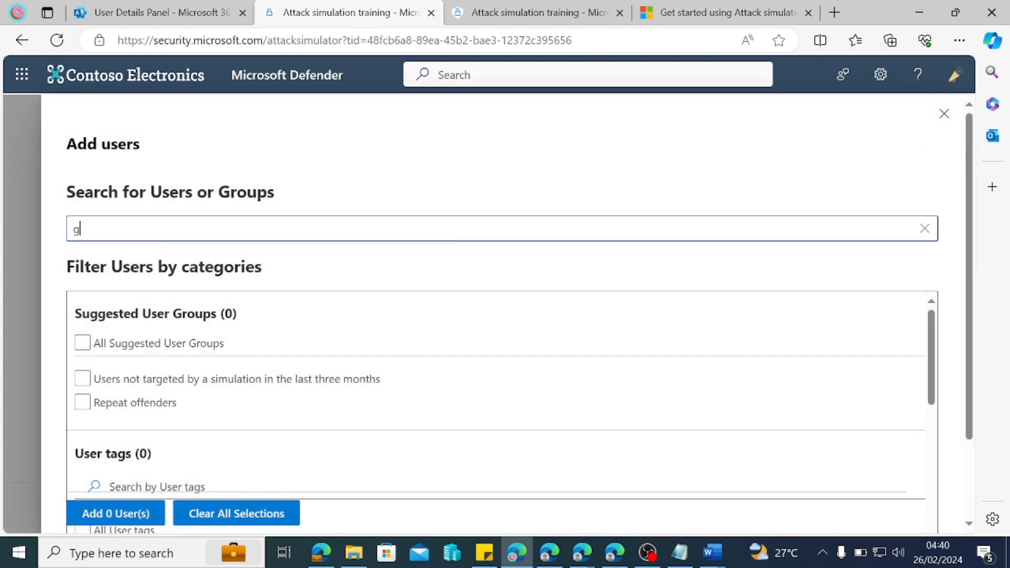
{"action": "type", "text": "ra"}
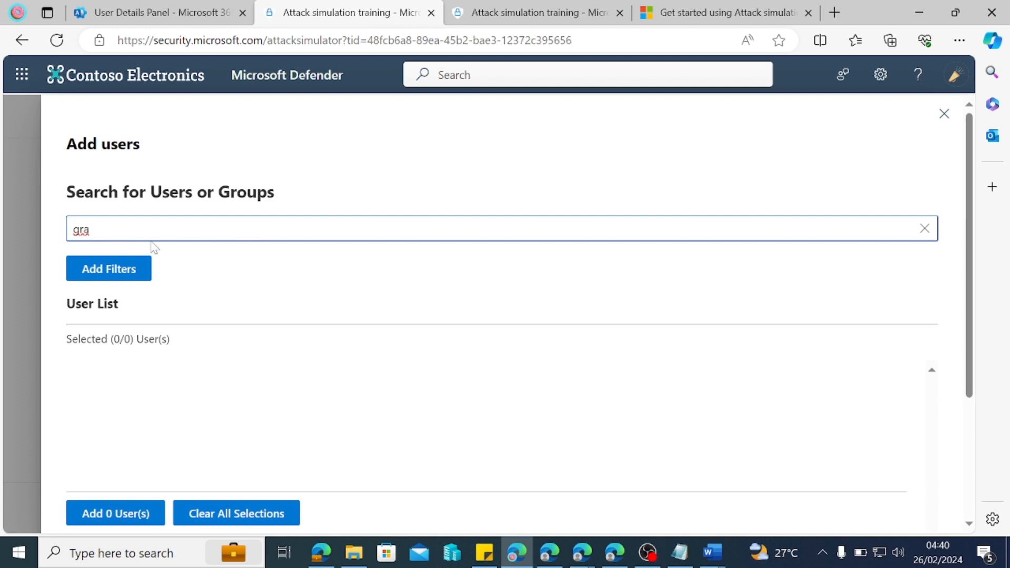
{"action": "left_click", "coordinate": [85, 429]}
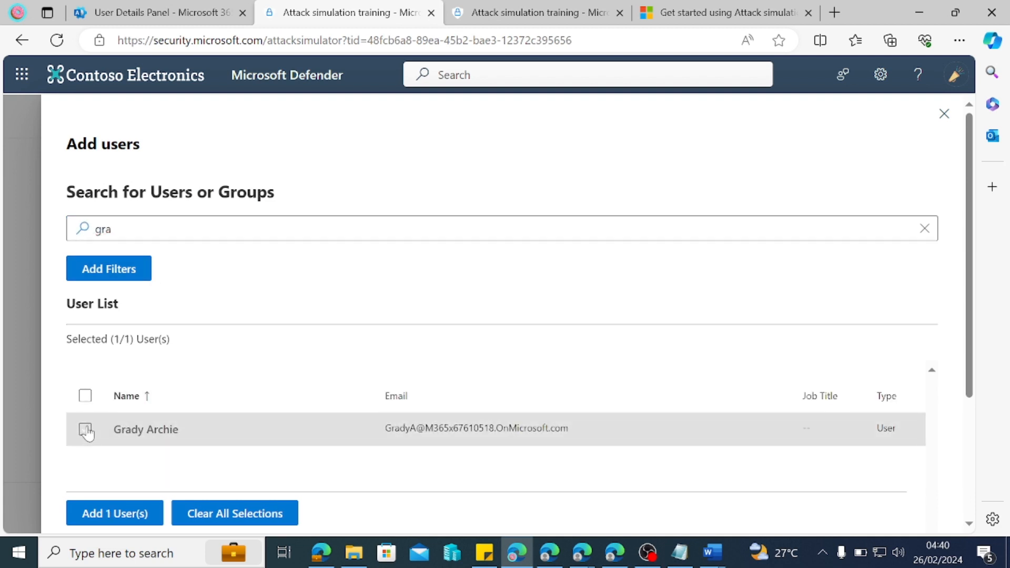
{"action": "left_click", "coordinate": [114, 514]}
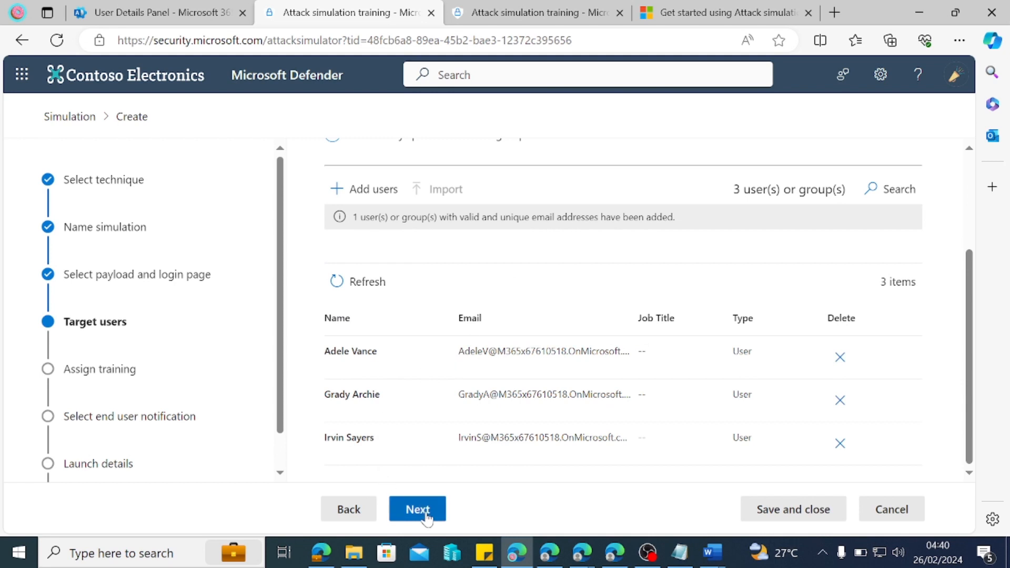
{"action": "left_click", "coordinate": [417, 509]}
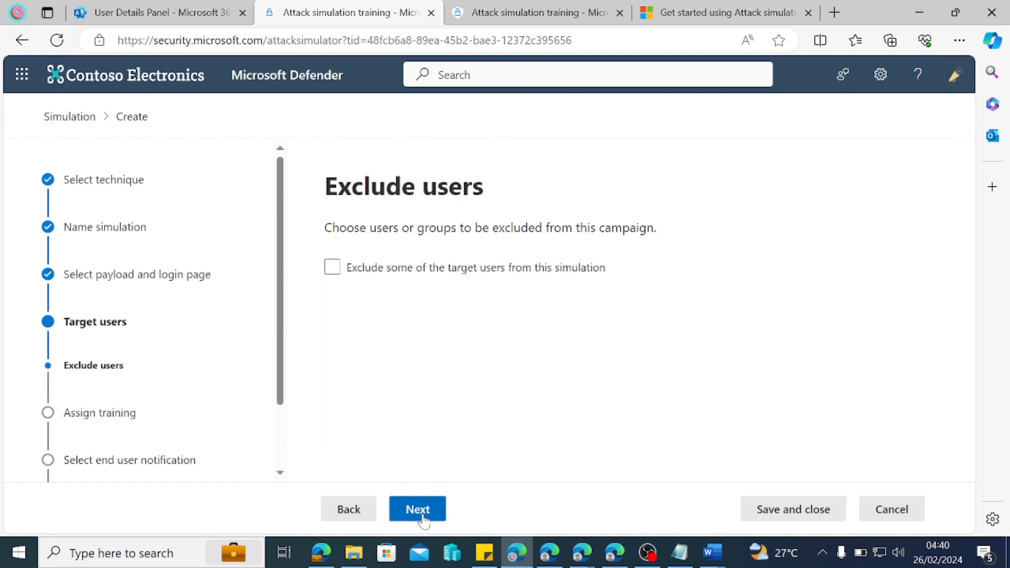
{"action": "mouse_move", "coordinate": [354, 260]}
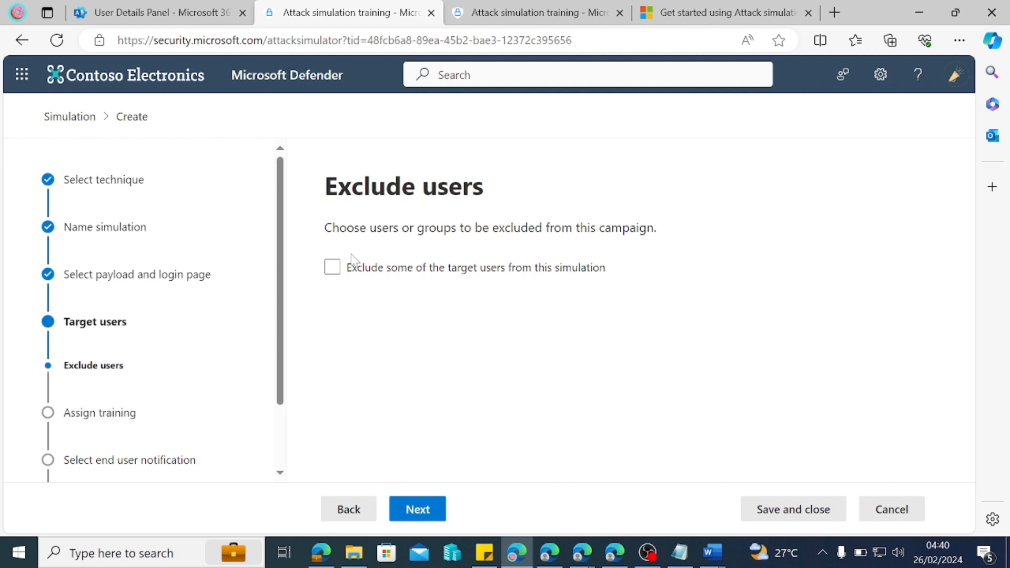
Step: Reach Assign training, keeping Microsoft's recommended assignment due 30 days after the simulation
{"action": "left_click", "coordinate": [417, 509]}
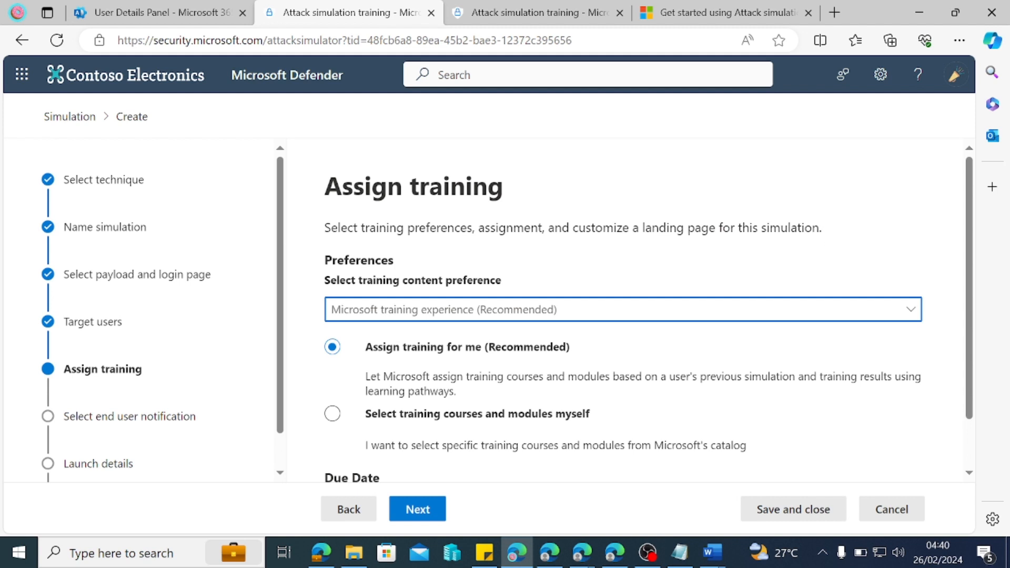
{"action": "scroll", "scroll_direction": "down", "scroll_amount": 3}
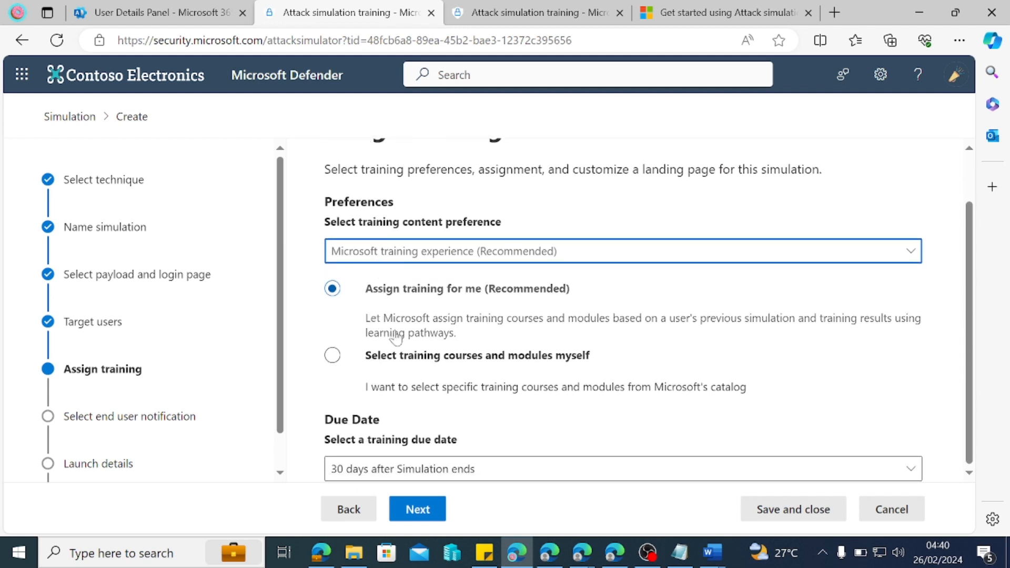
{"action": "mouse_move", "coordinate": [527, 328]}
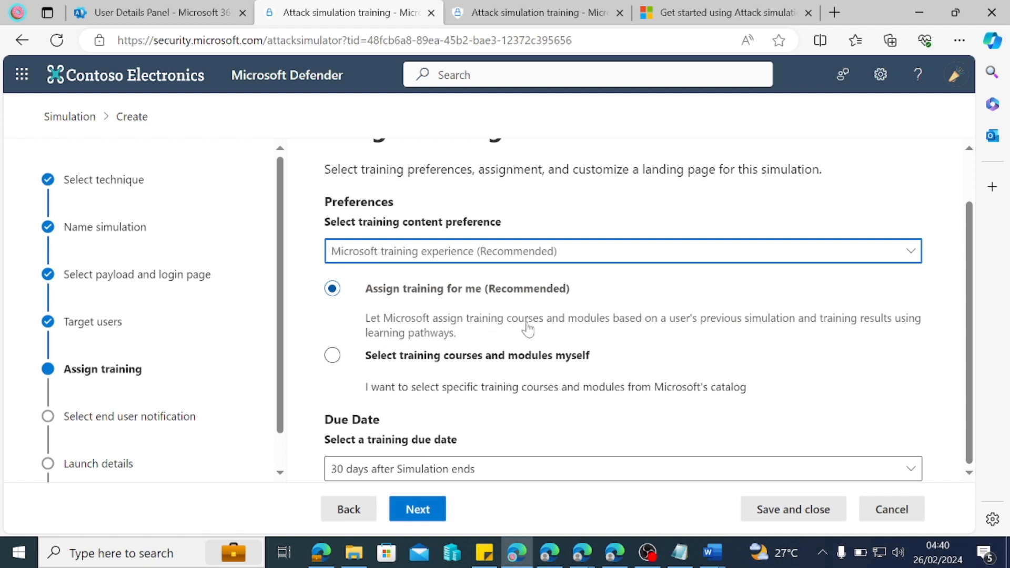
{"action": "mouse_move", "coordinate": [716, 340]}
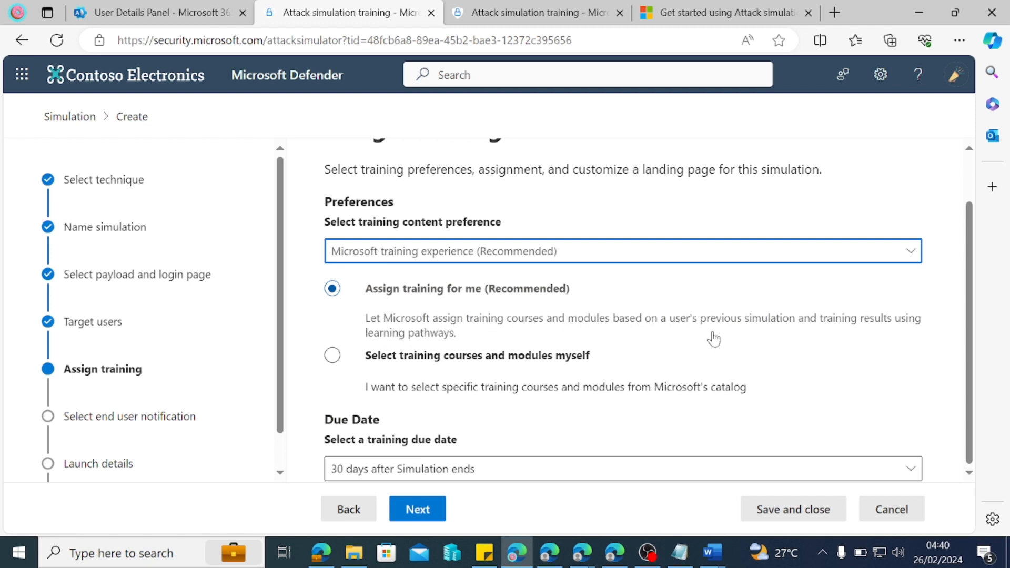
{"action": "mouse_move", "coordinate": [877, 363]}
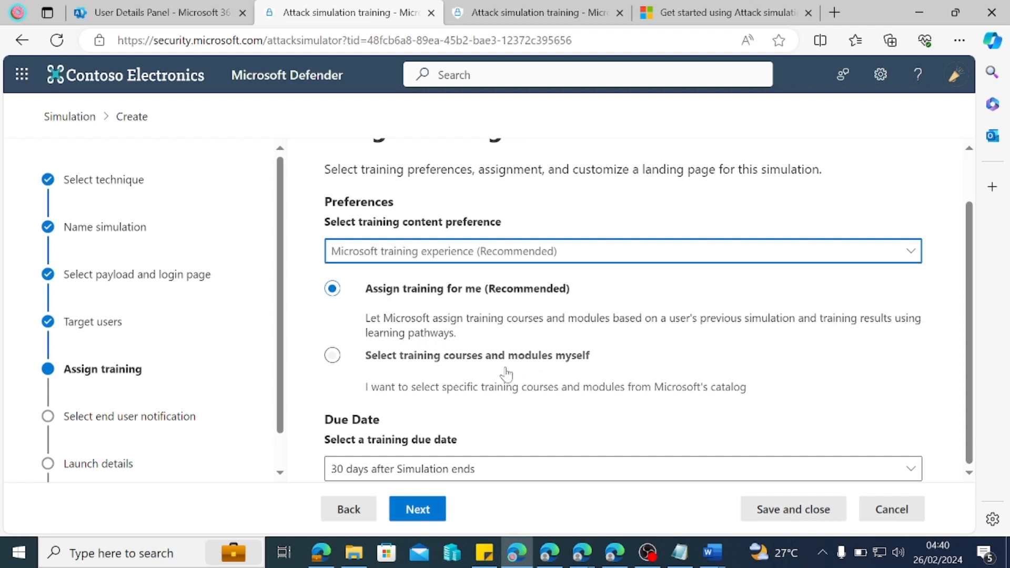
{"action": "mouse_move", "coordinate": [433, 455]}
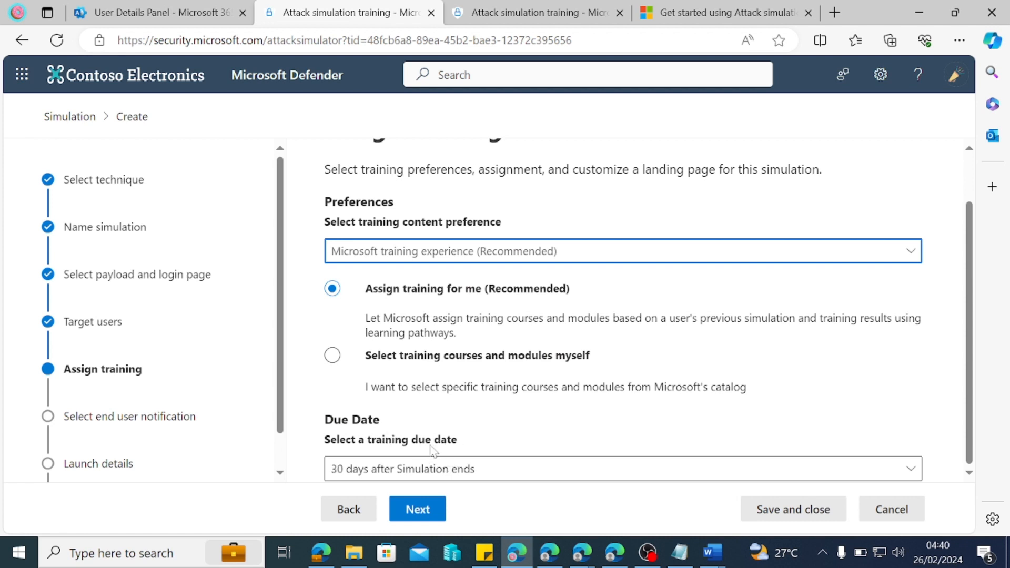
{"action": "mouse_move", "coordinate": [425, 485]}
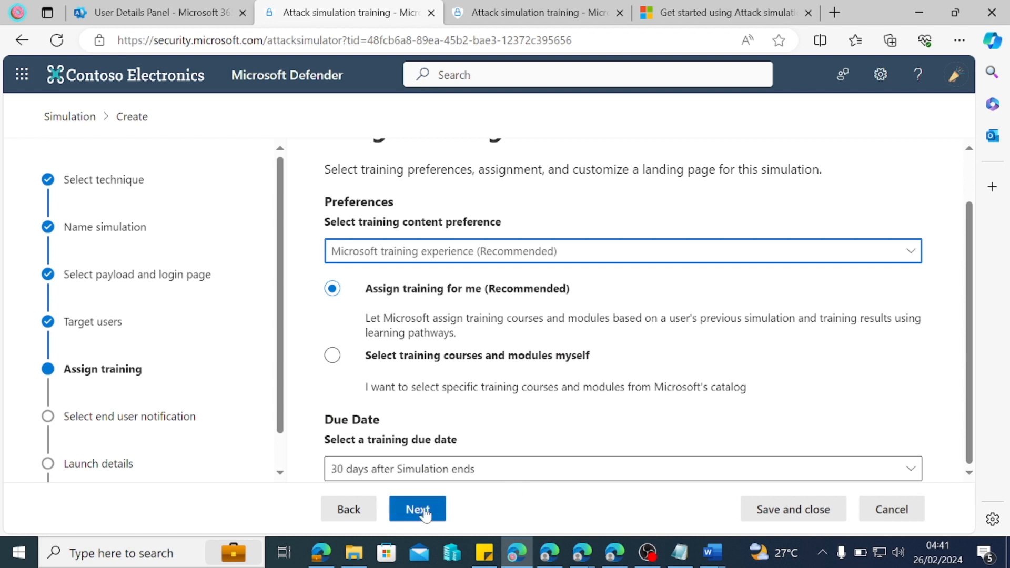
Step: Choose Microsoft Landing Page Template 1 as the phish landing page
{"action": "left_click", "coordinate": [417, 508]}
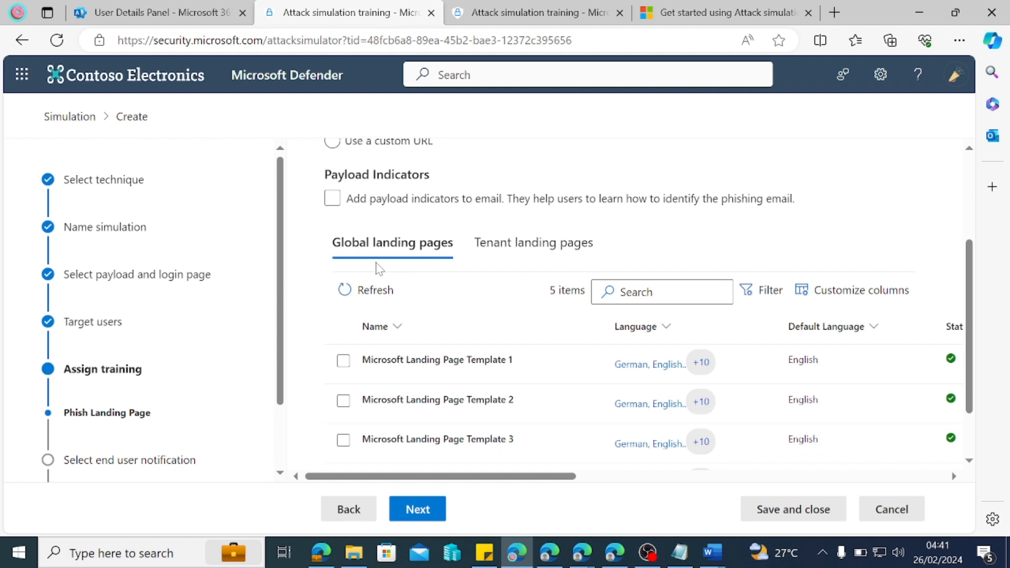
{"action": "mouse_move", "coordinate": [467, 307]}
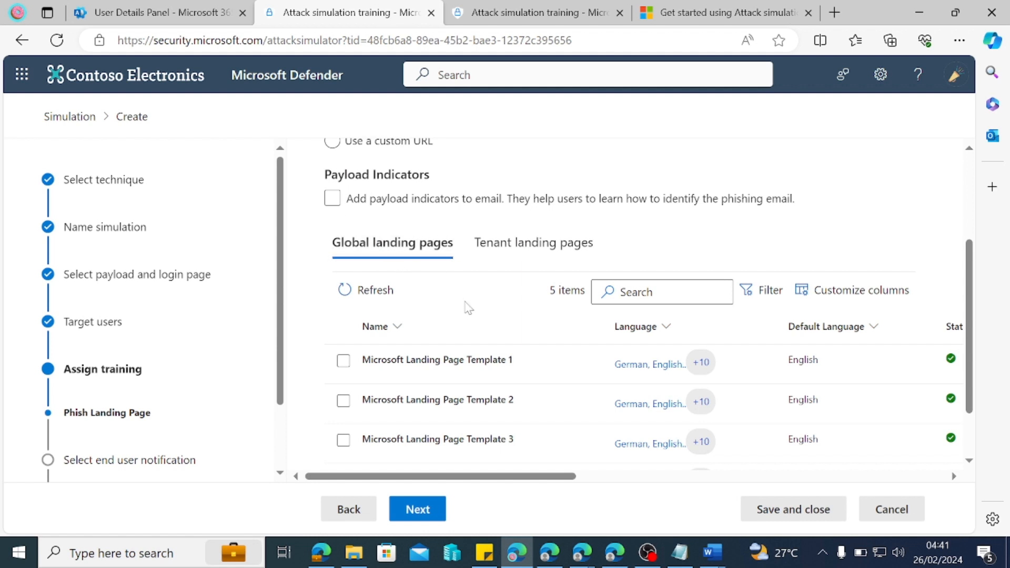
{"action": "scroll", "scroll_direction": "down", "scroll_amount": 3}
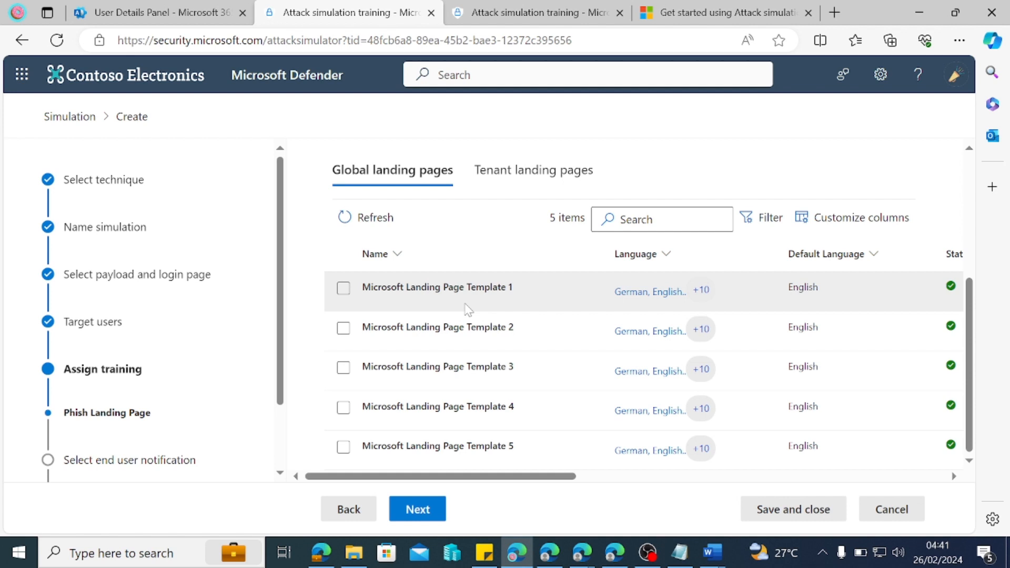
{"action": "mouse_move", "coordinate": [458, 327]}
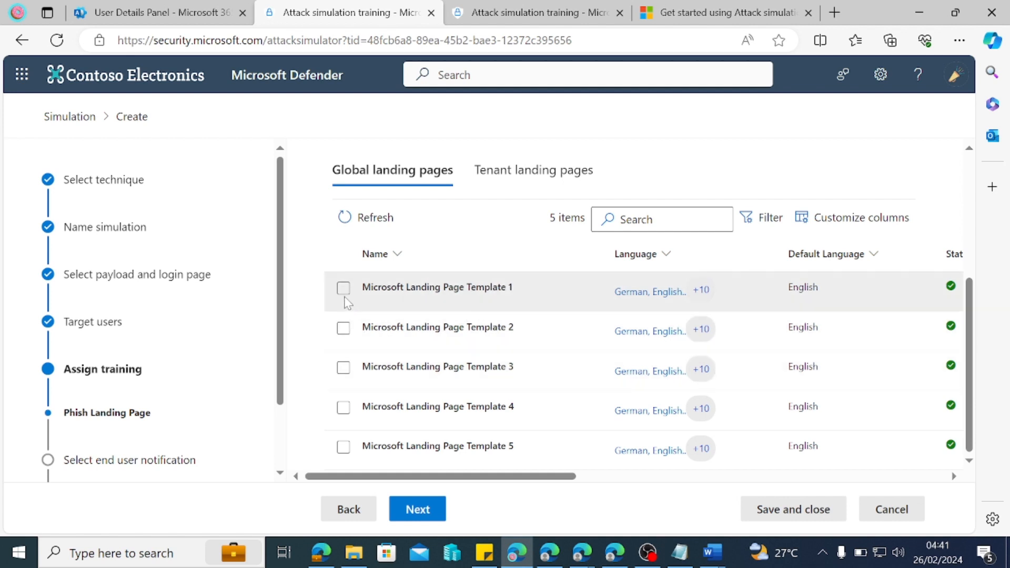
{"action": "left_click", "coordinate": [342, 288]}
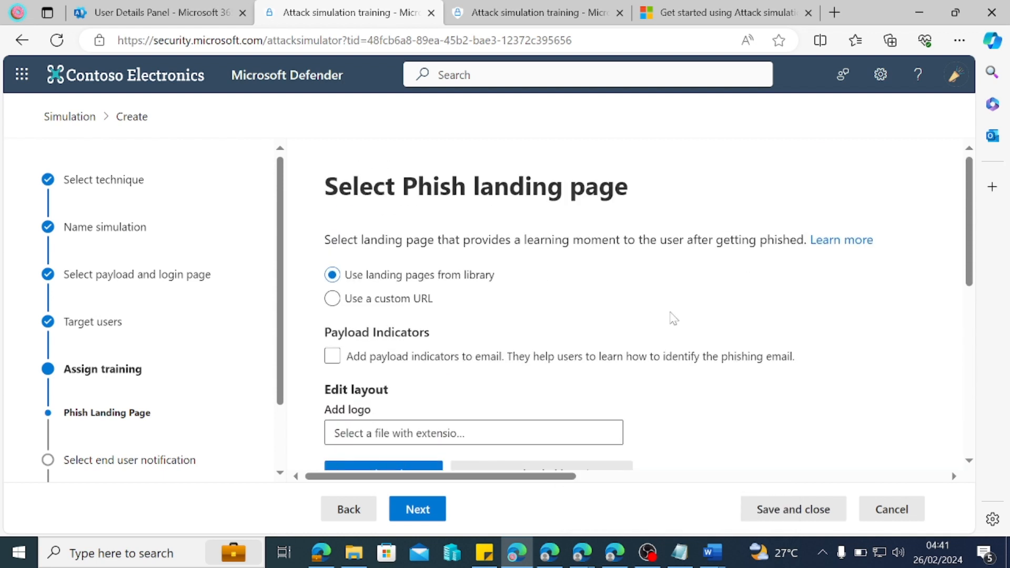
{"action": "scroll", "scroll_direction": "down", "scroll_amount": 3}
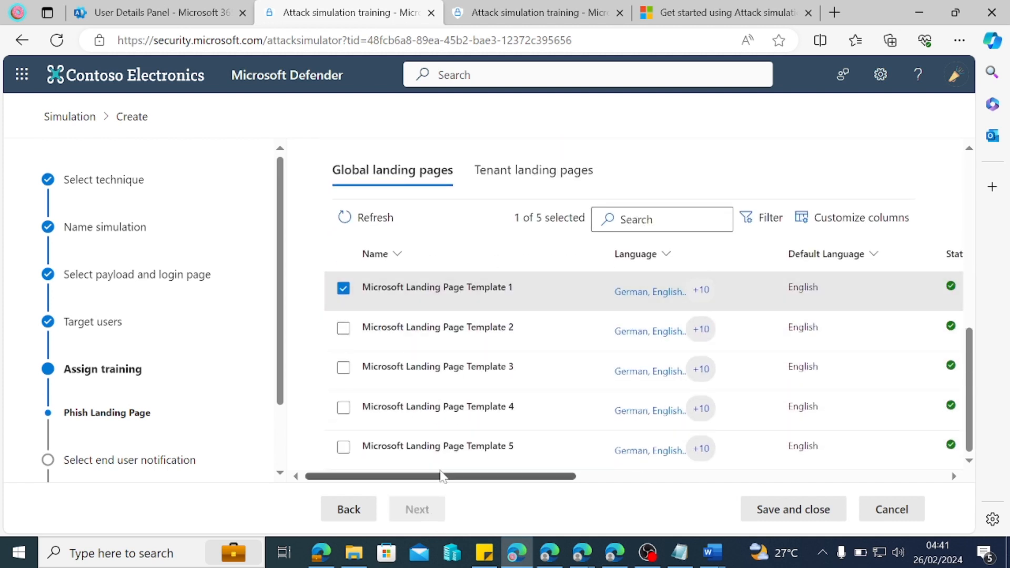
{"action": "left_click", "coordinate": [417, 509]}
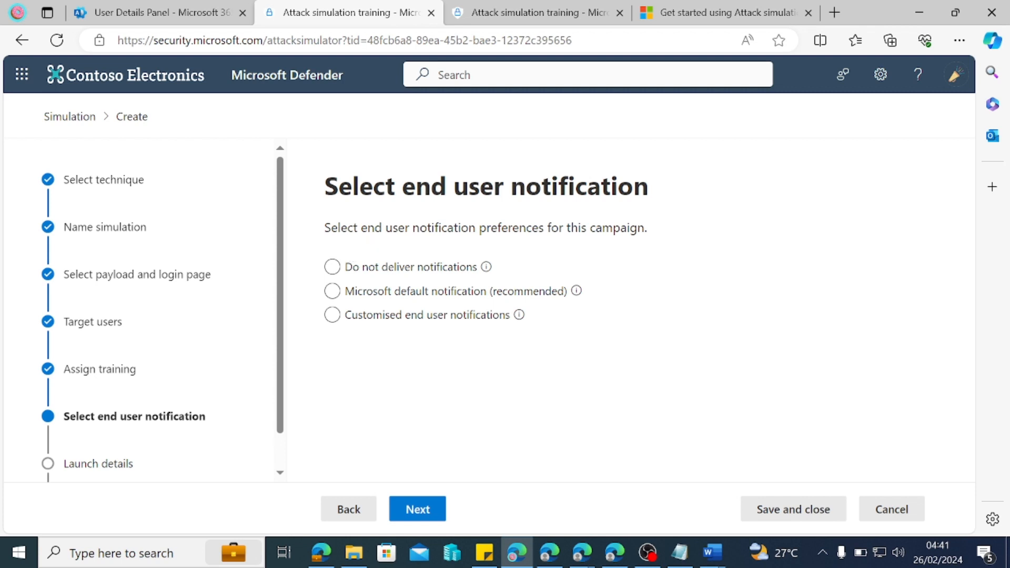
Step: Use Microsoft default notifications with in-simulation positive reinforcement and weekly training reminders
{"action": "left_click", "coordinate": [332, 267]}
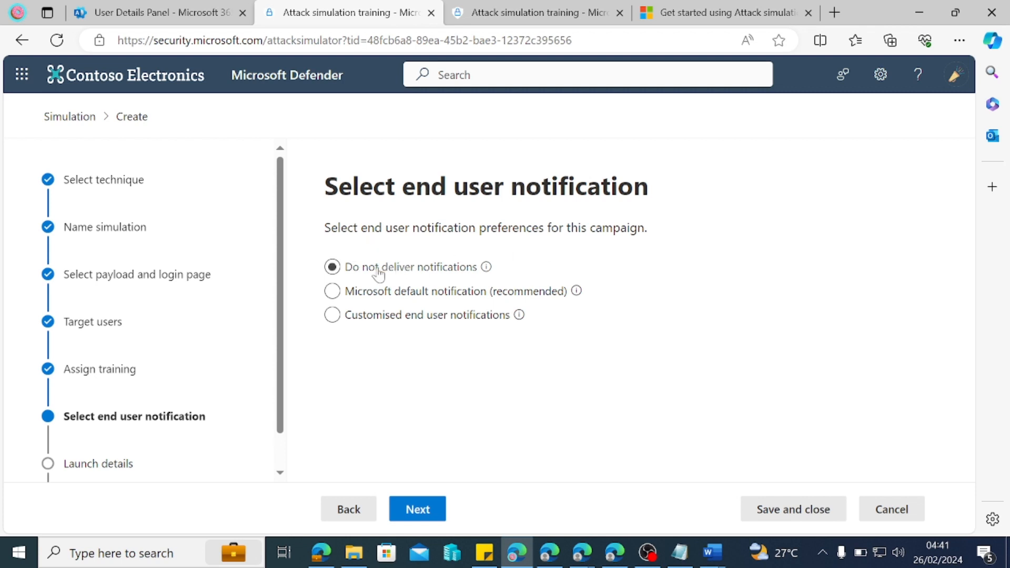
{"action": "left_click", "coordinate": [331, 291]}
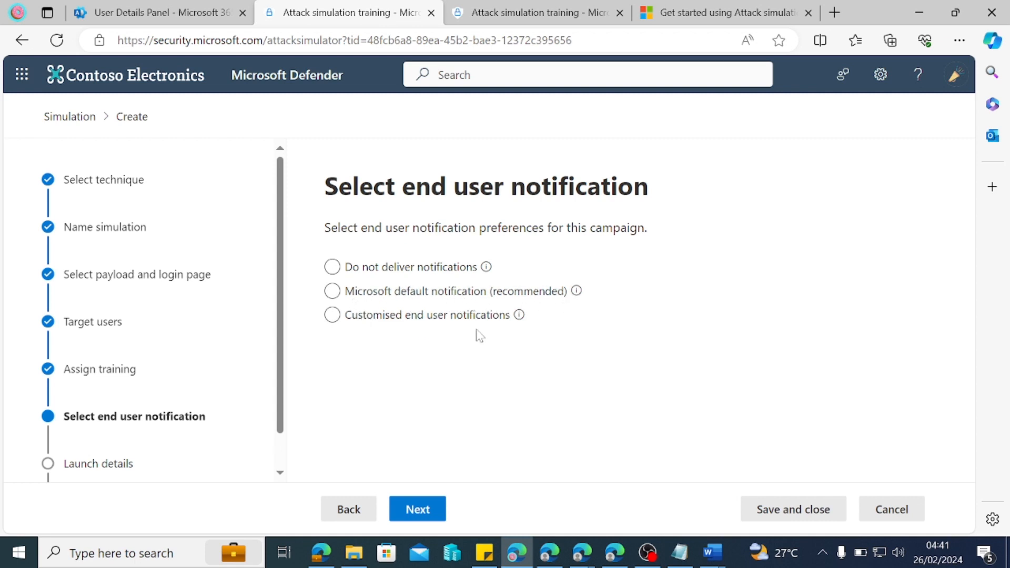
{"action": "left_click", "coordinate": [332, 291]}
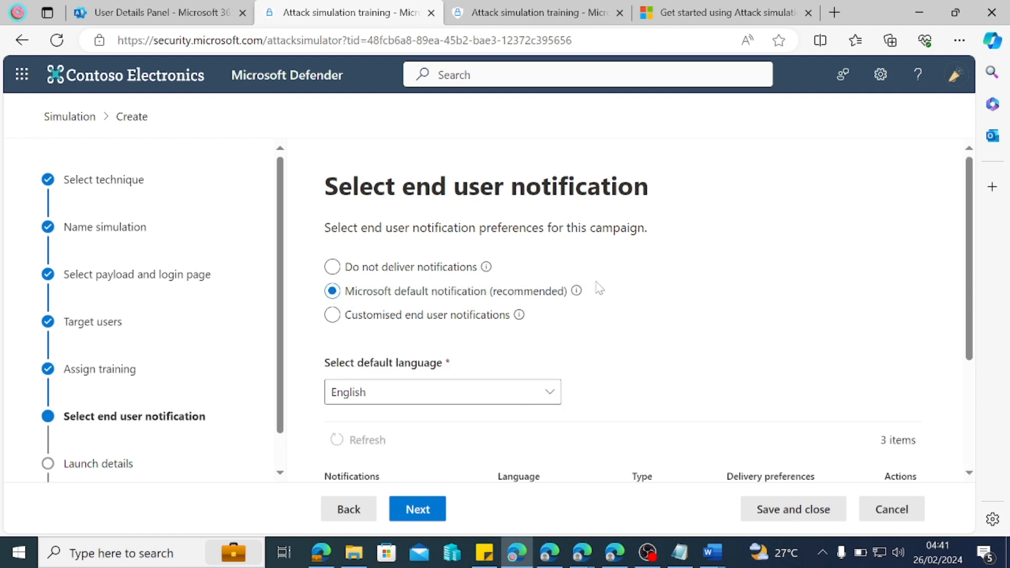
{"action": "scroll", "scroll_direction": "down", "scroll_amount": 3}
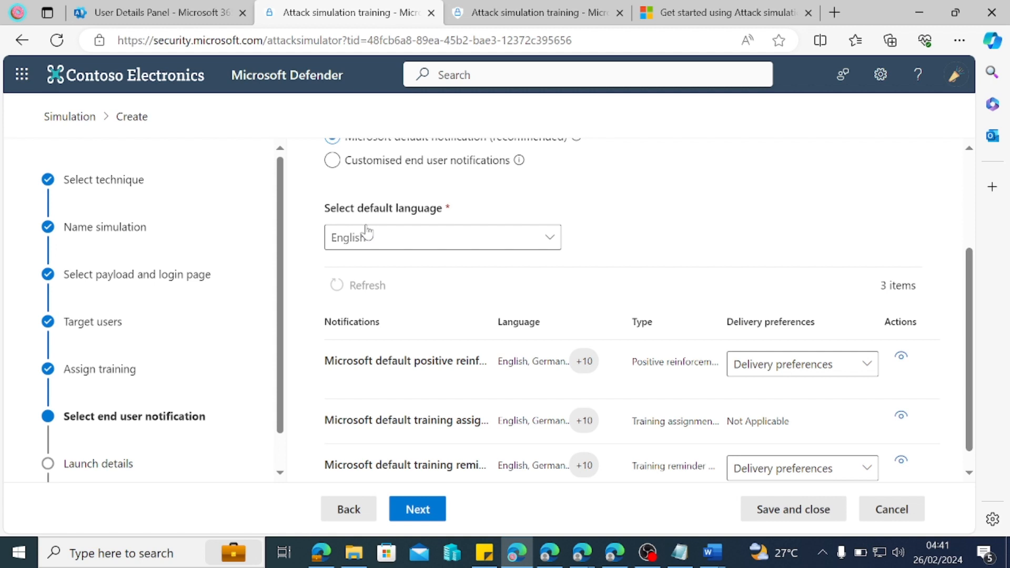
{"action": "mouse_move", "coordinate": [469, 244]}
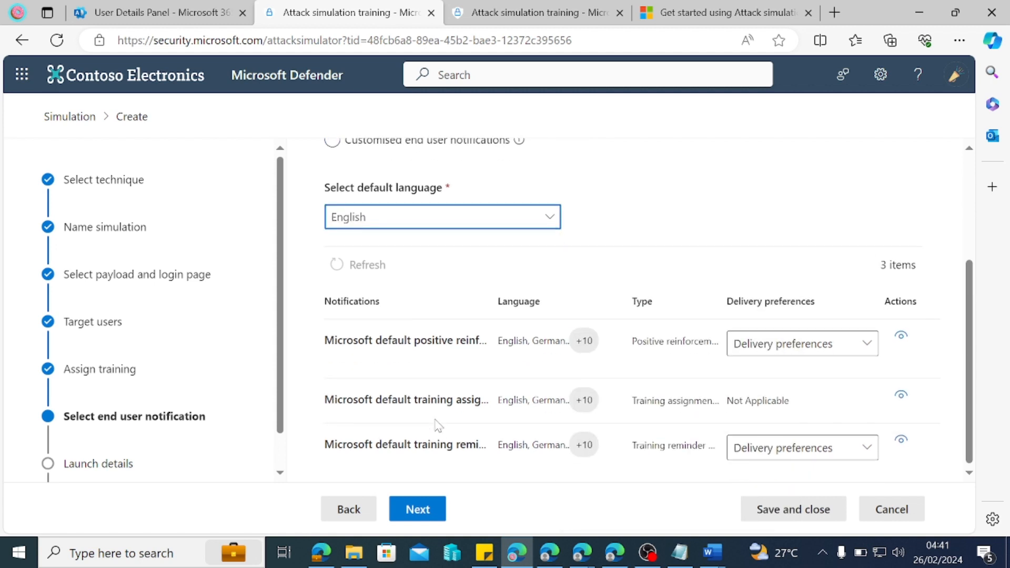
{"action": "mouse_move", "coordinate": [856, 344]}
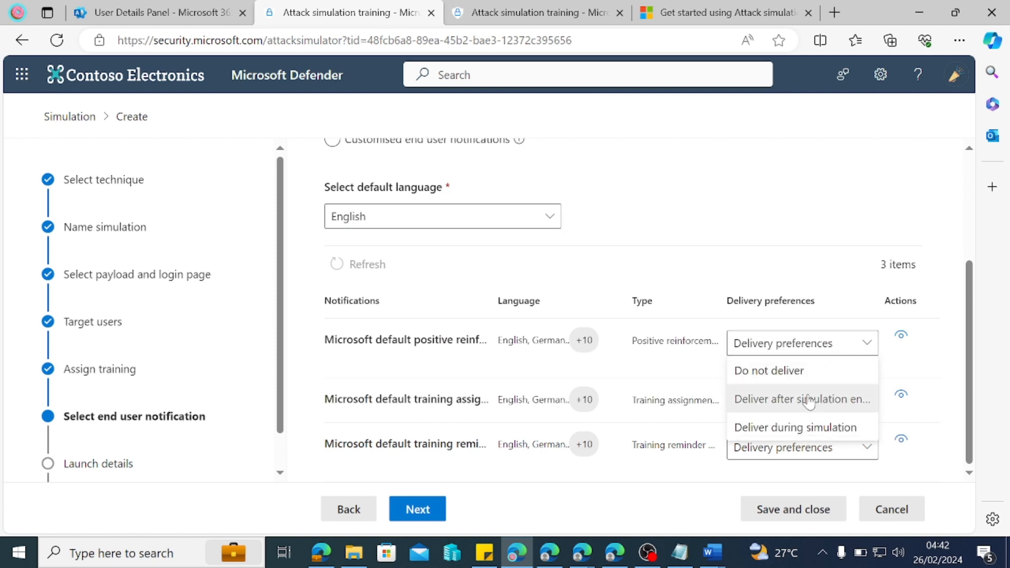
{"action": "left_click", "coordinate": [795, 427]}
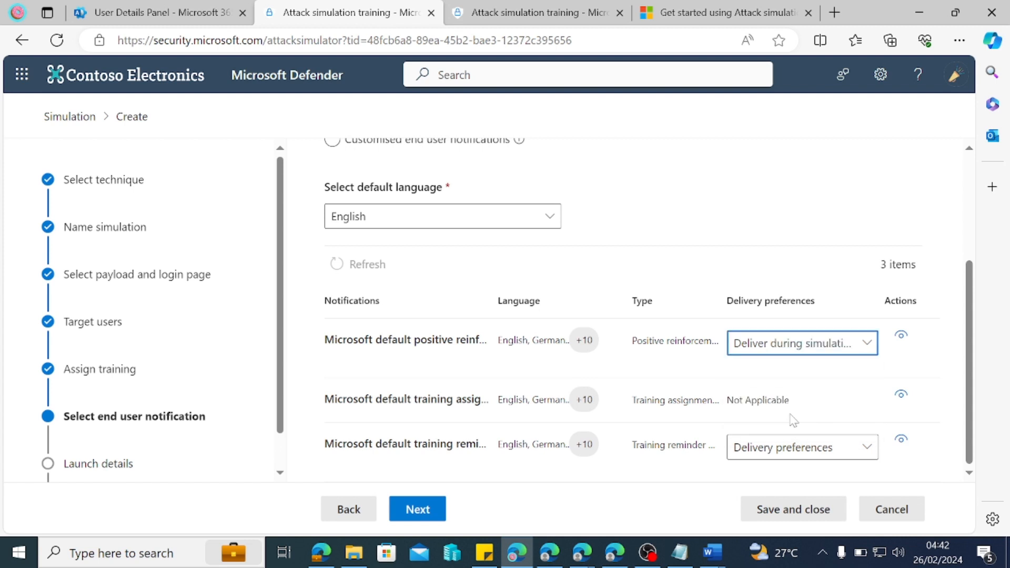
{"action": "left_click", "coordinate": [802, 447]}
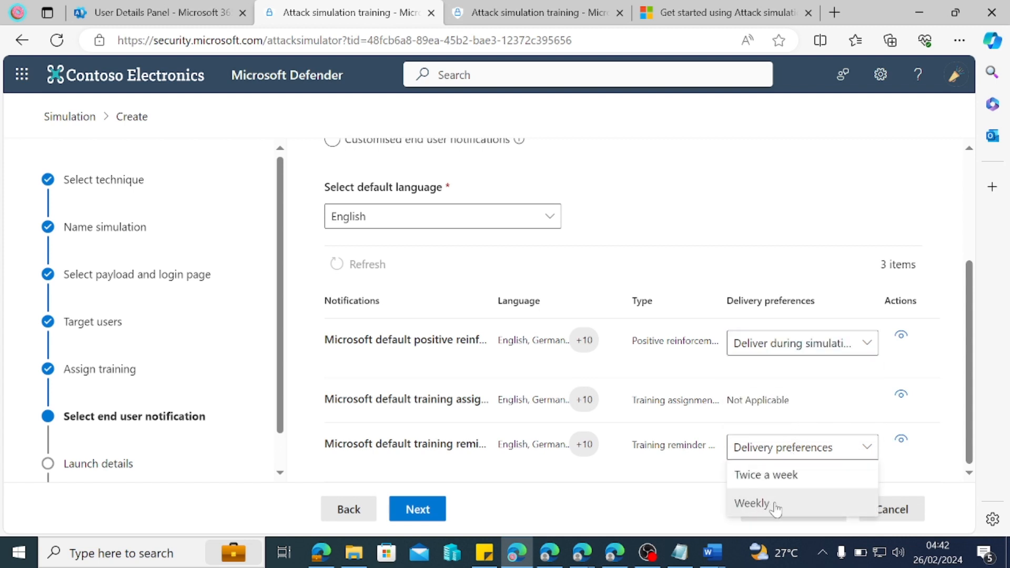
{"action": "left_click", "coordinate": [751, 503]}
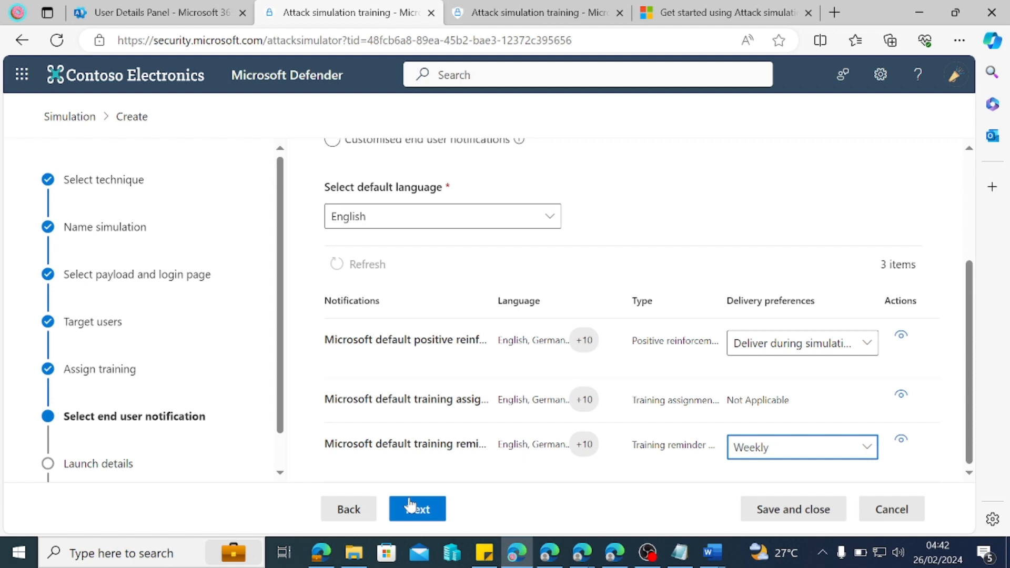
{"action": "left_click", "coordinate": [417, 508]}
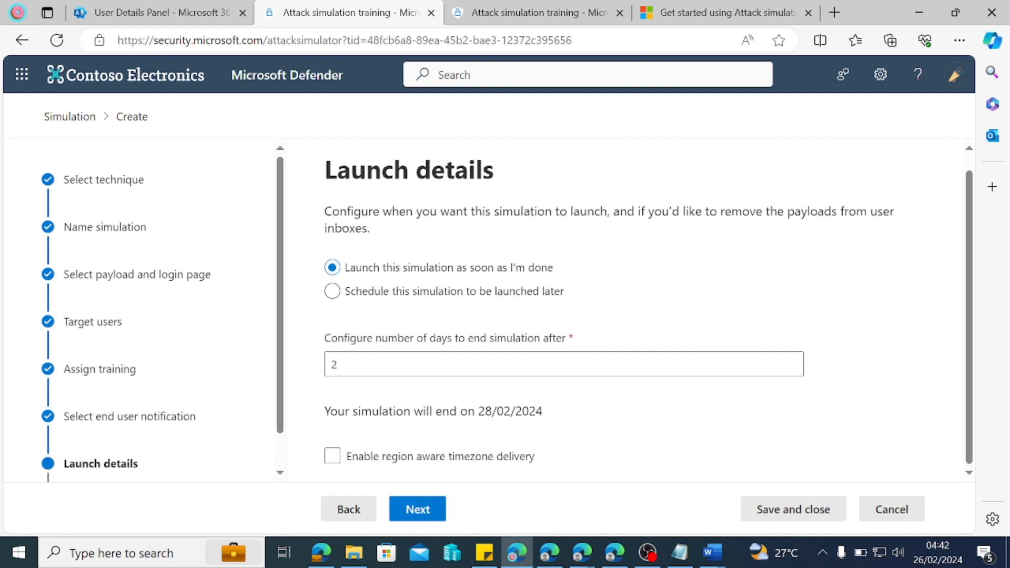
{"action": "mouse_move", "coordinate": [666, 244]}
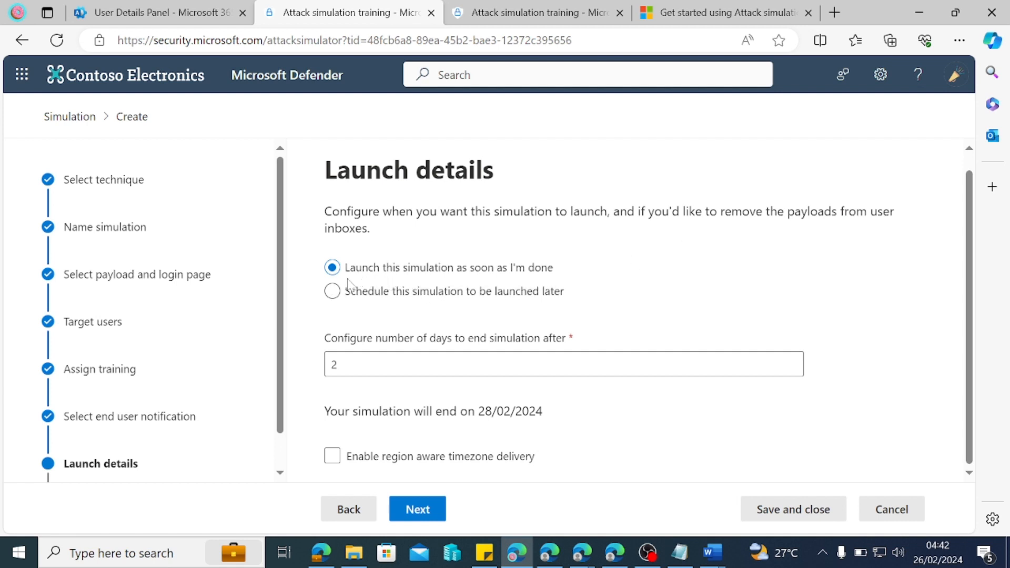
Step: Schedule the simulation for later, on Feb 26 2024, with region-aware timezone delivery enabled
{"action": "left_click", "coordinate": [332, 290]}
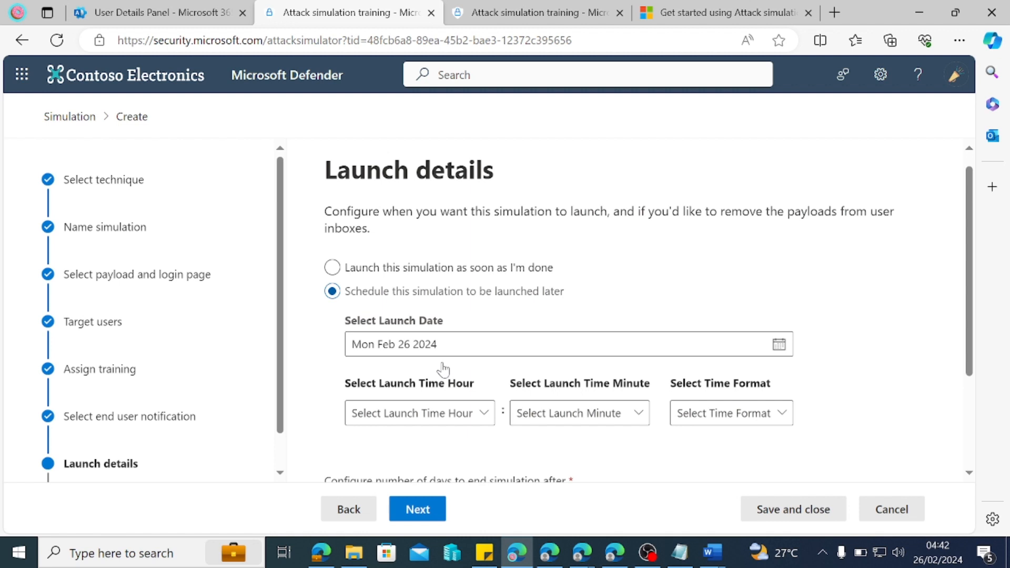
{"action": "scroll", "scroll_direction": "down", "scroll_amount": 3}
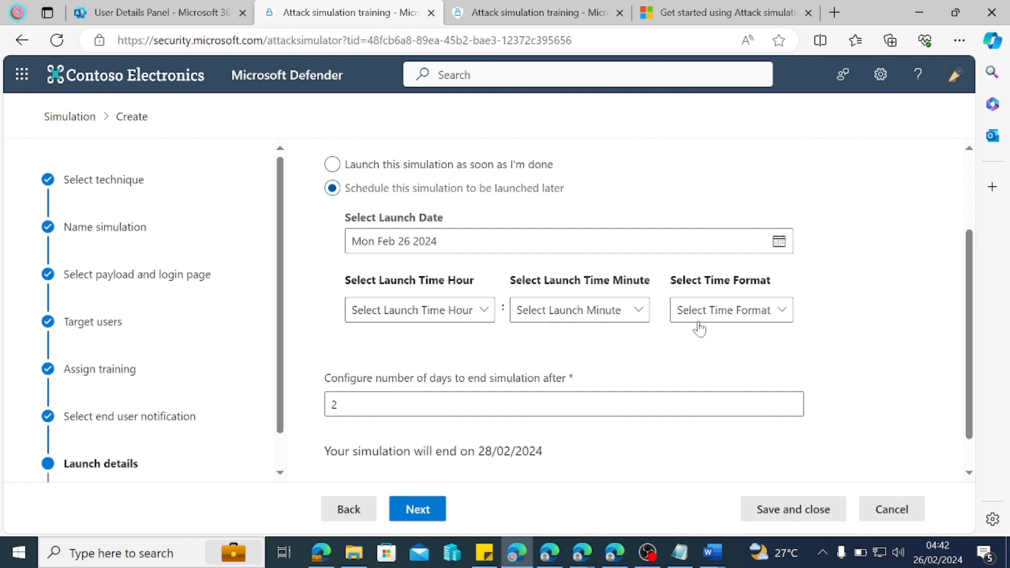
{"action": "left_click", "coordinate": [731, 310]}
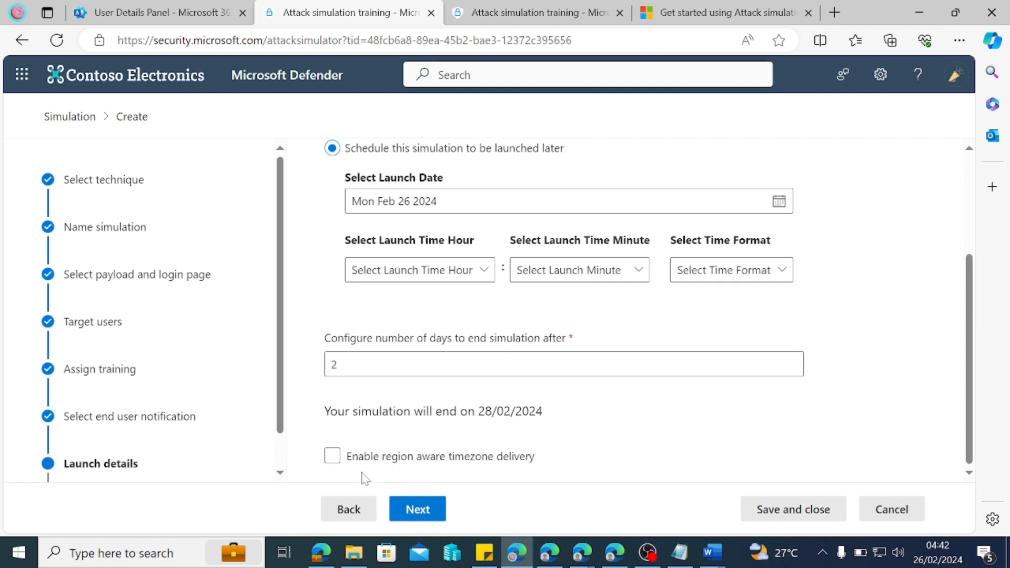
{"action": "left_click", "coordinate": [332, 456]}
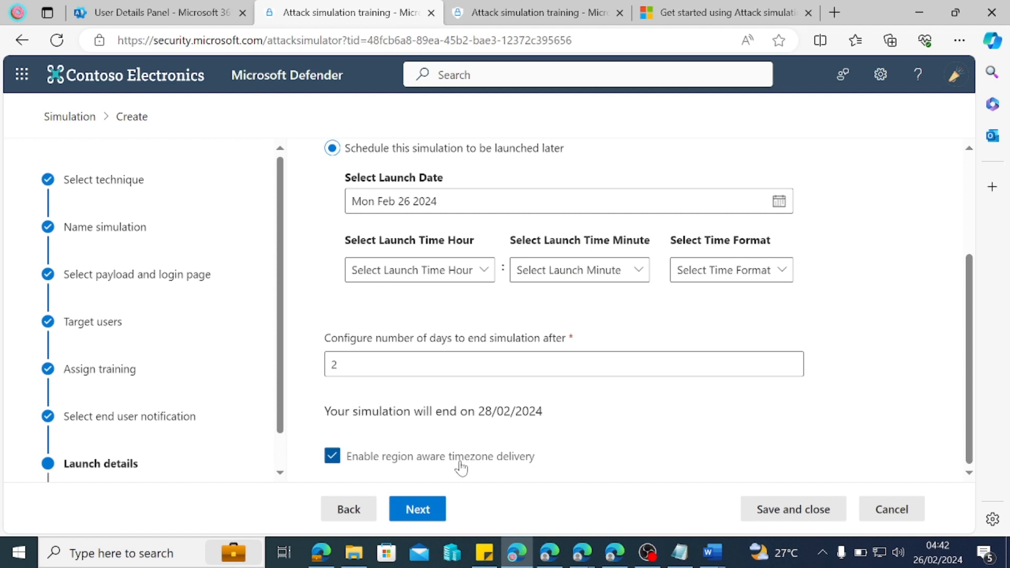
{"action": "mouse_move", "coordinate": [494, 470]}
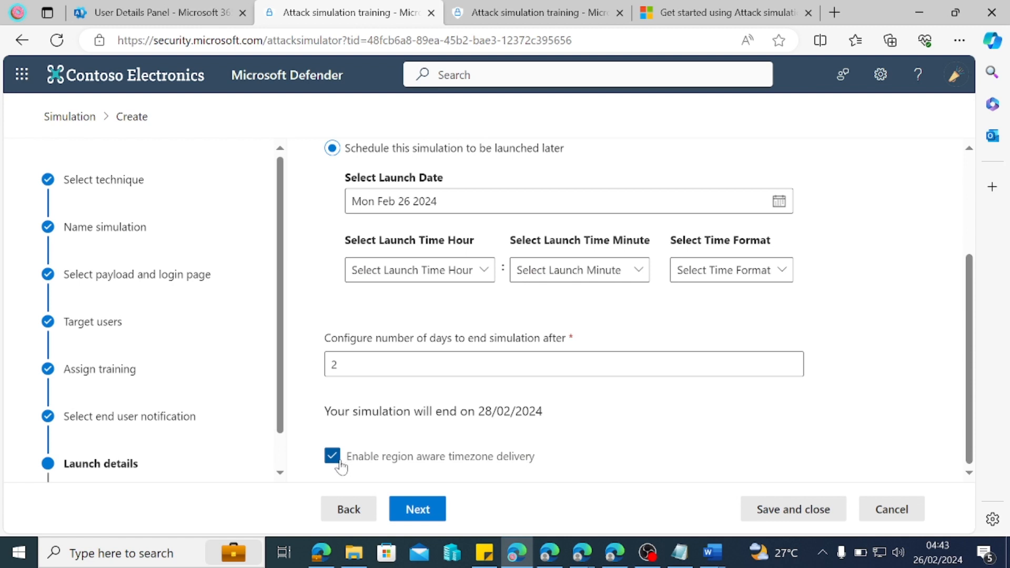
{"action": "mouse_move", "coordinate": [339, 460]}
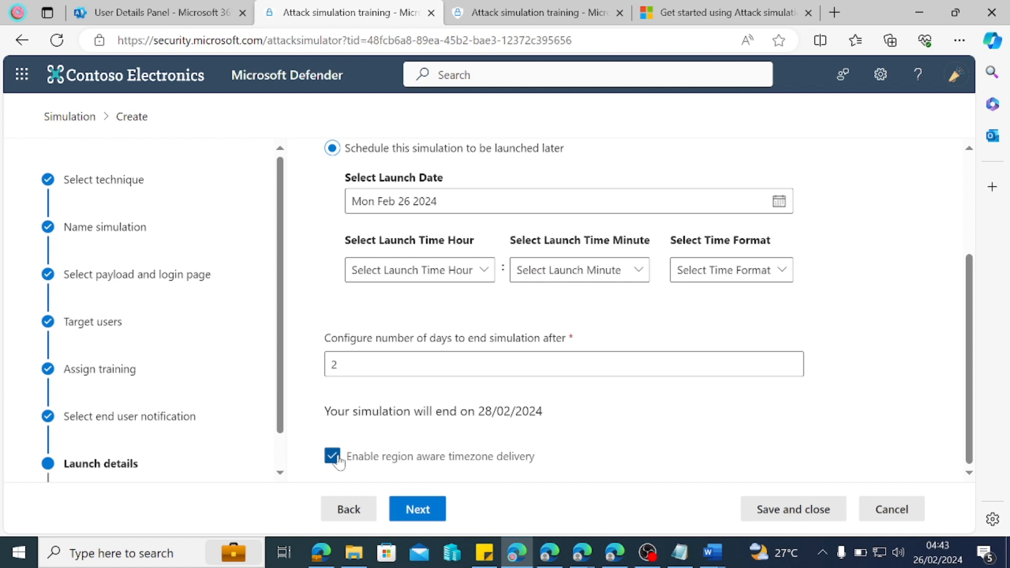
{"action": "left_click", "coordinate": [419, 270]}
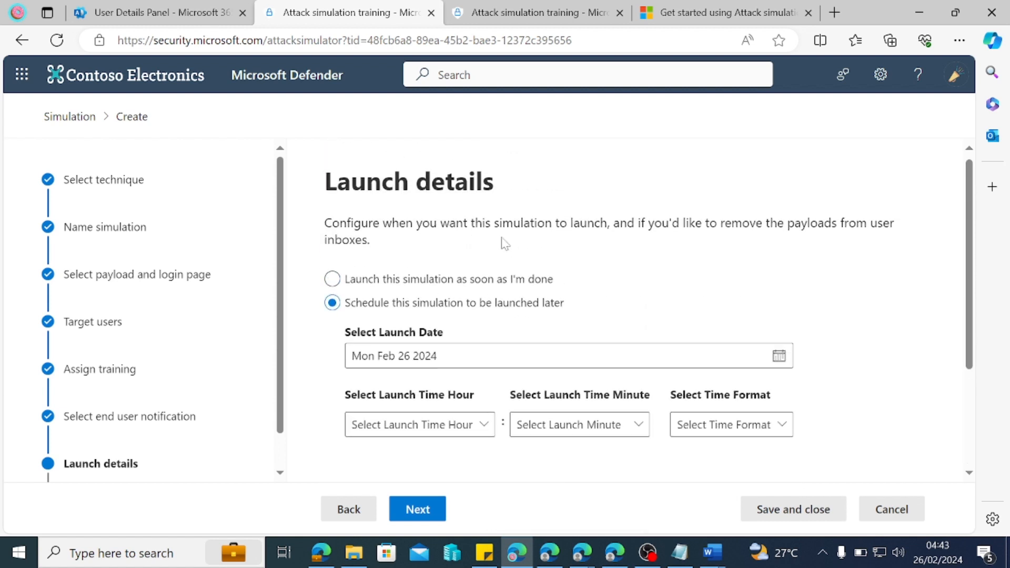
Step: Set the launch date and time to Tue Feb 27 2024, 7:09 AM
{"action": "left_click", "coordinate": [776, 355]}
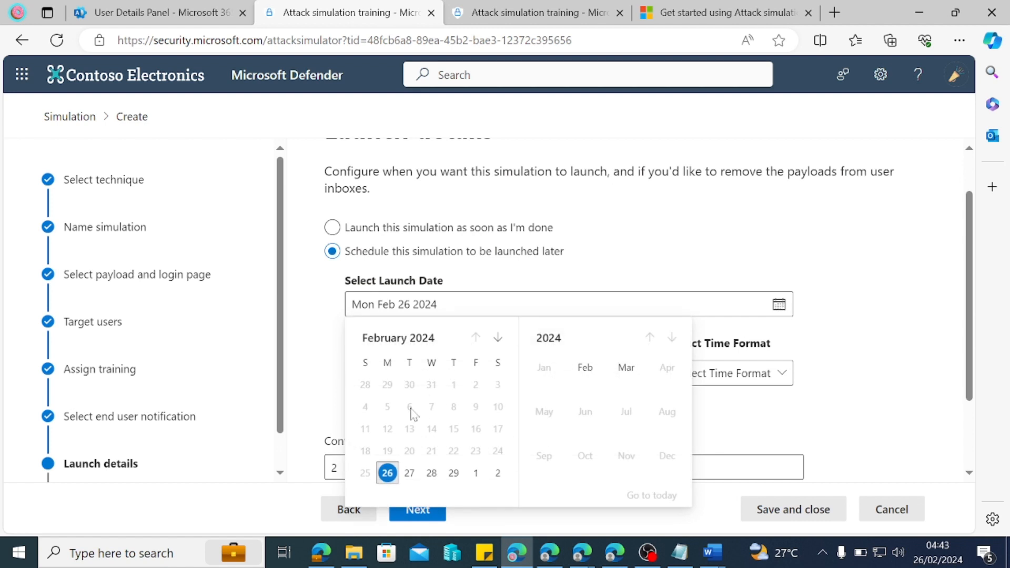
{"action": "left_click", "coordinate": [410, 473]}
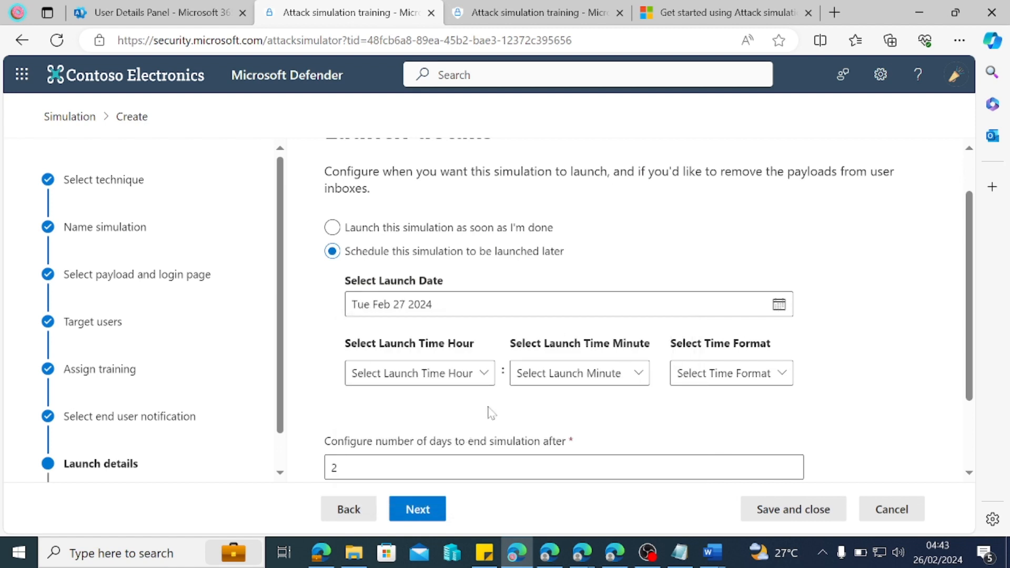
{"action": "left_click", "coordinate": [419, 372]}
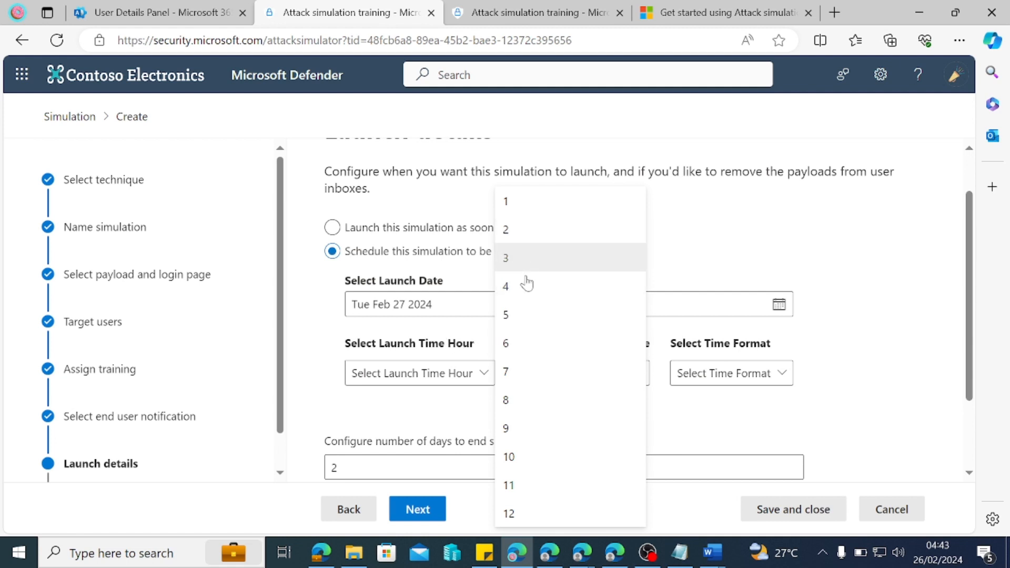
{"action": "left_click", "coordinate": [505, 371]}
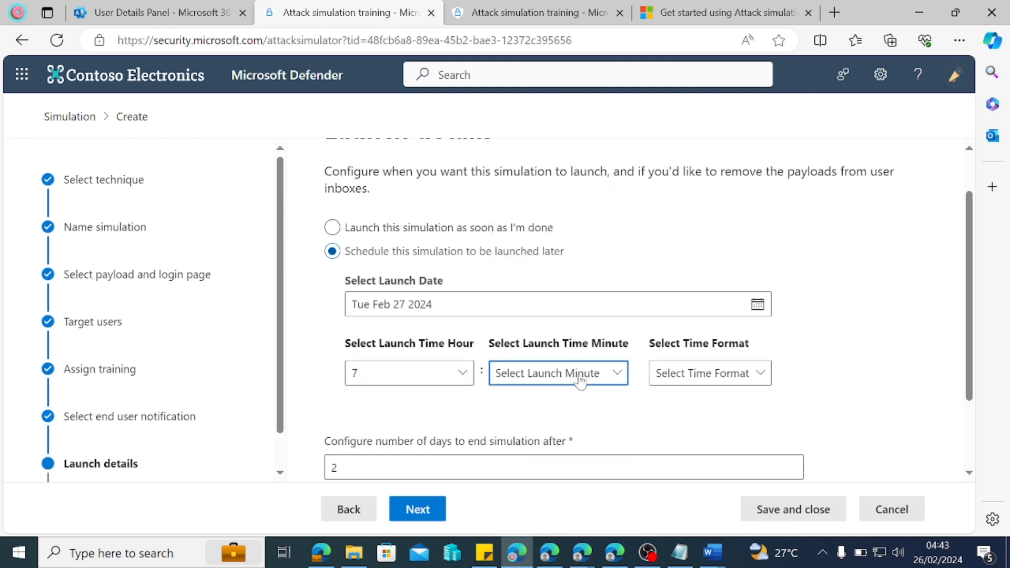
{"action": "left_click", "coordinate": [558, 373]}
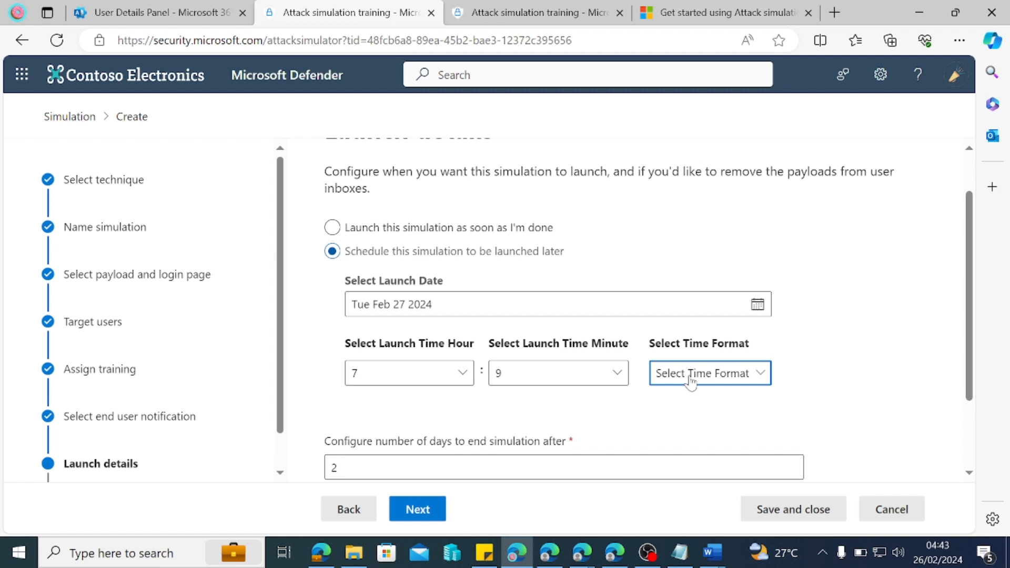
{"action": "left_click", "coordinate": [710, 373]}
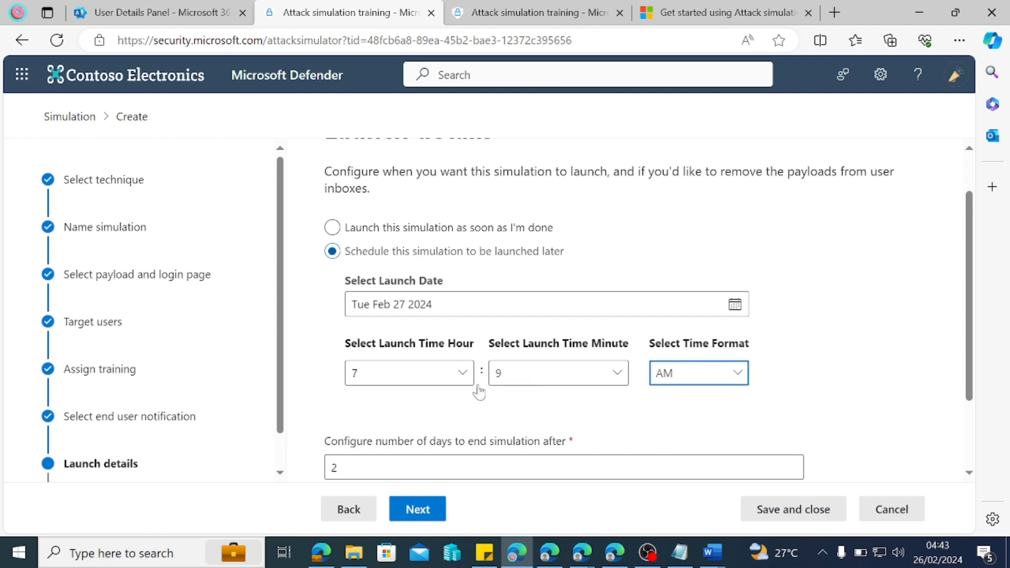
{"action": "mouse_move", "coordinate": [552, 360]}
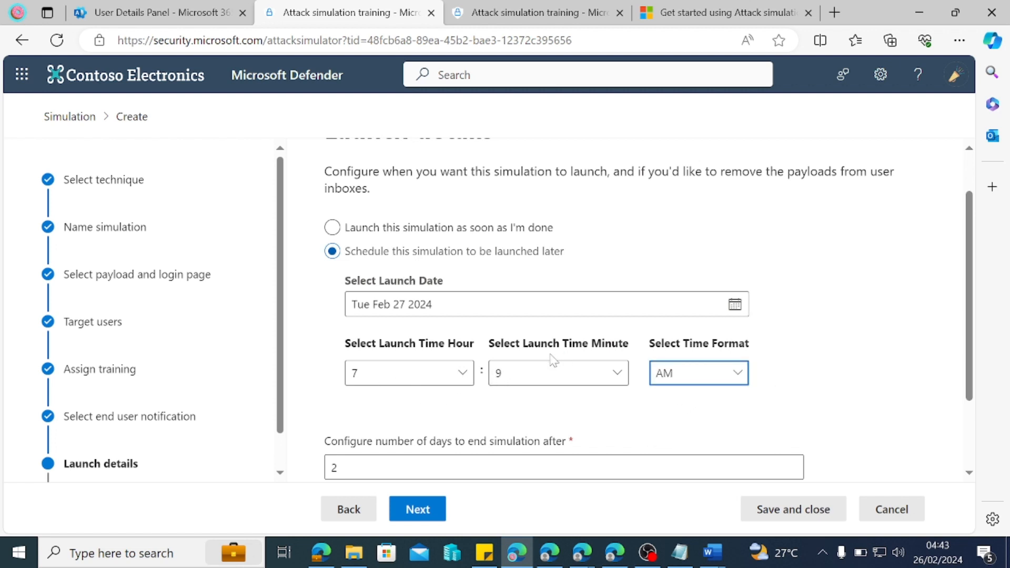
Step: Turn off region-aware timezone delivery for the scheduled launch
{"action": "scroll", "scroll_direction": "down", "scroll_amount": 3}
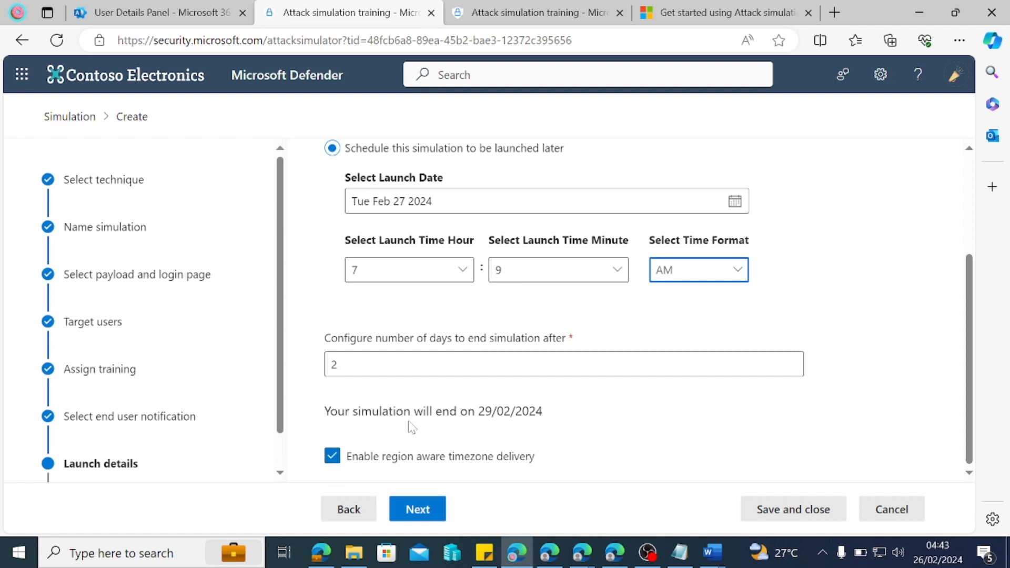
{"action": "left_click", "coordinate": [332, 456]}
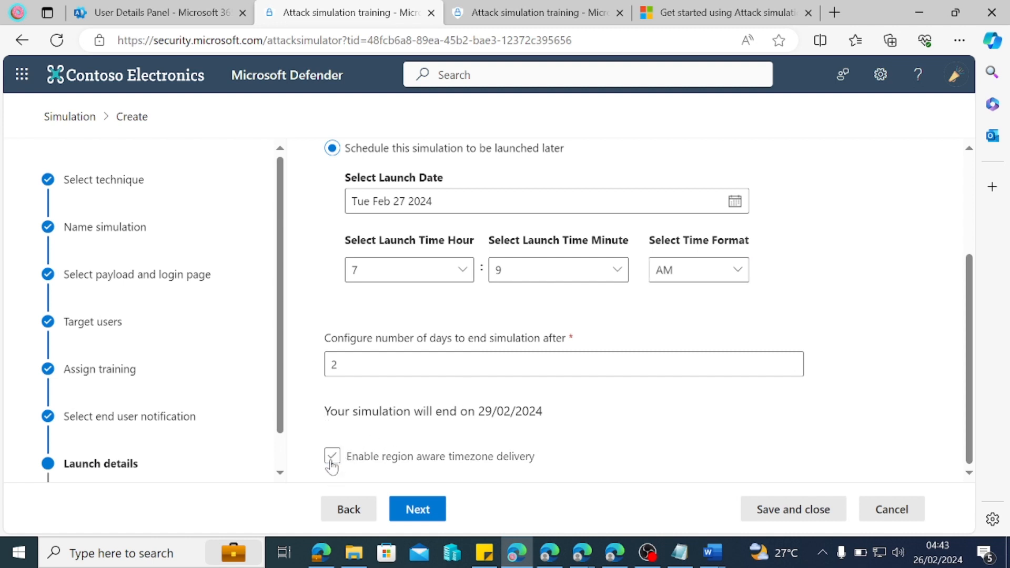
{"action": "scroll", "scroll_direction": "up", "scroll_amount": 3}
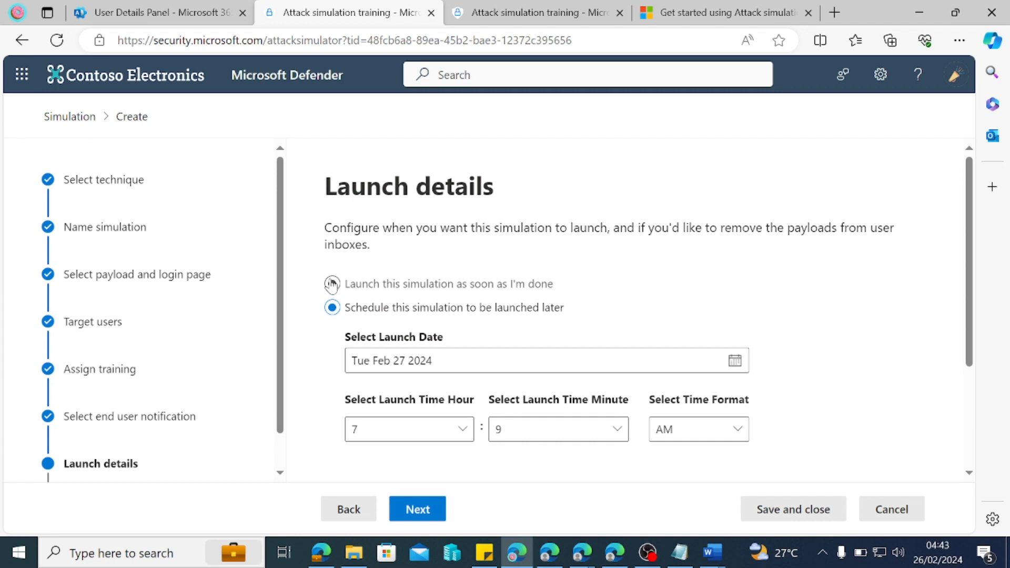
Step: Launch the simulation immediately with region-aware timezone delivery, and move on to the review page
{"action": "left_click", "coordinate": [332, 284]}
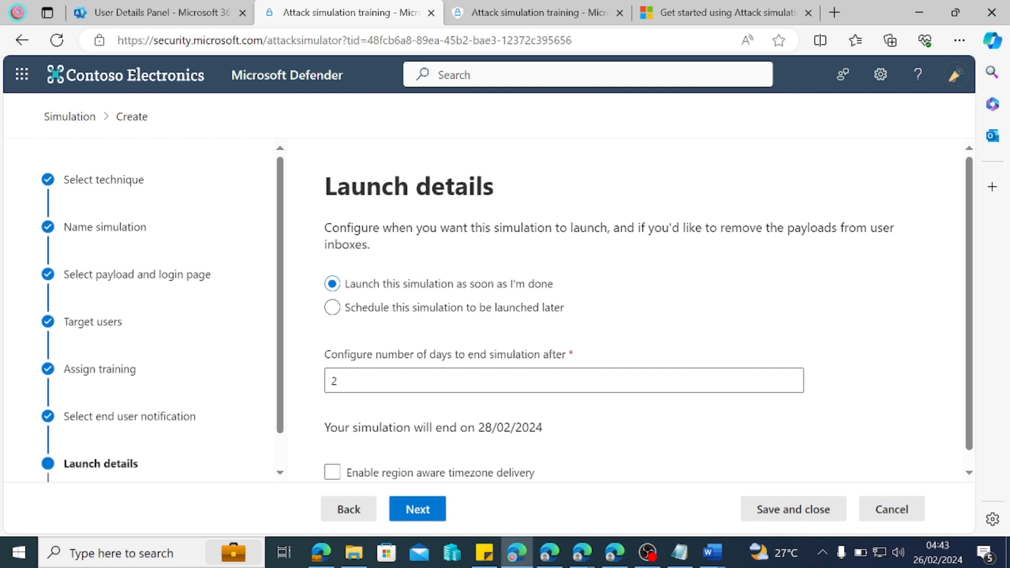
{"action": "mouse_move", "coordinate": [548, 274]}
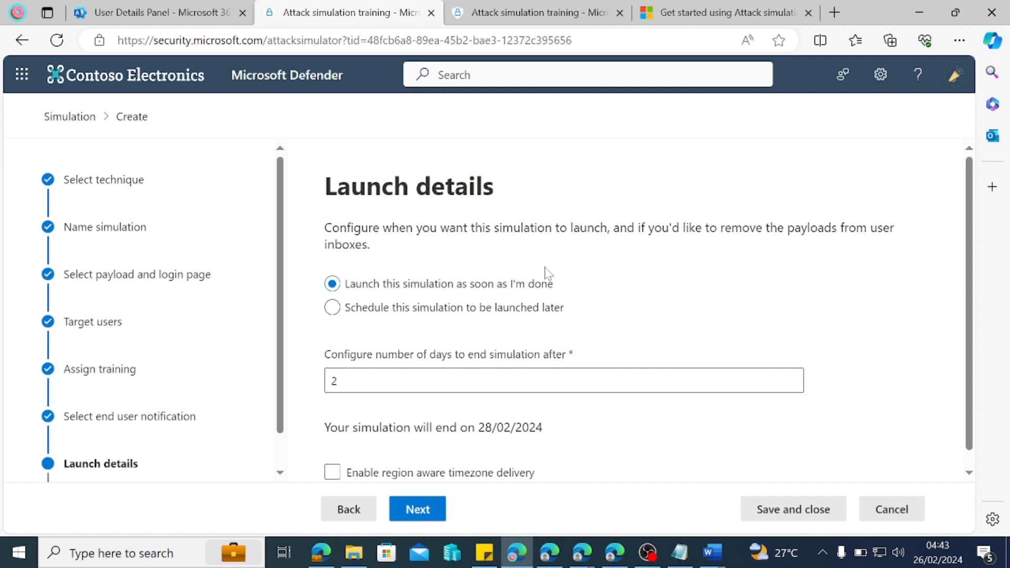
{"action": "mouse_move", "coordinate": [610, 320]}
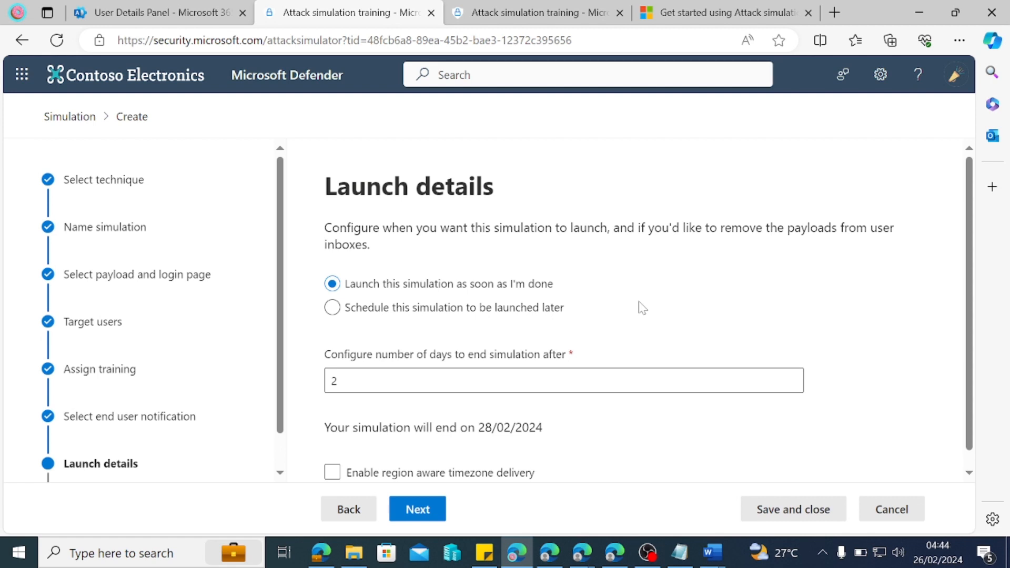
{"action": "mouse_move", "coordinate": [576, 373]}
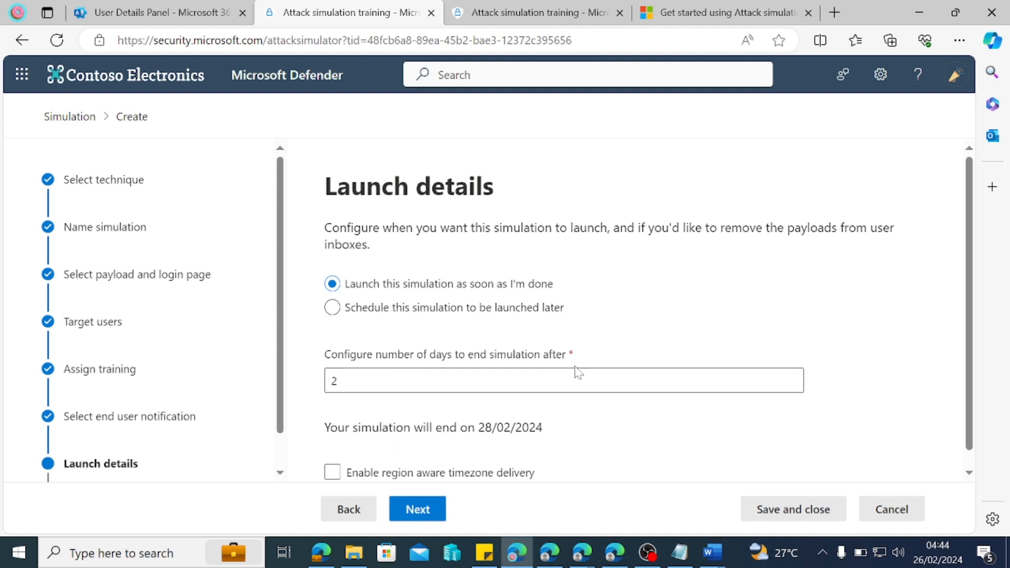
{"action": "left_click", "coordinate": [331, 472]}
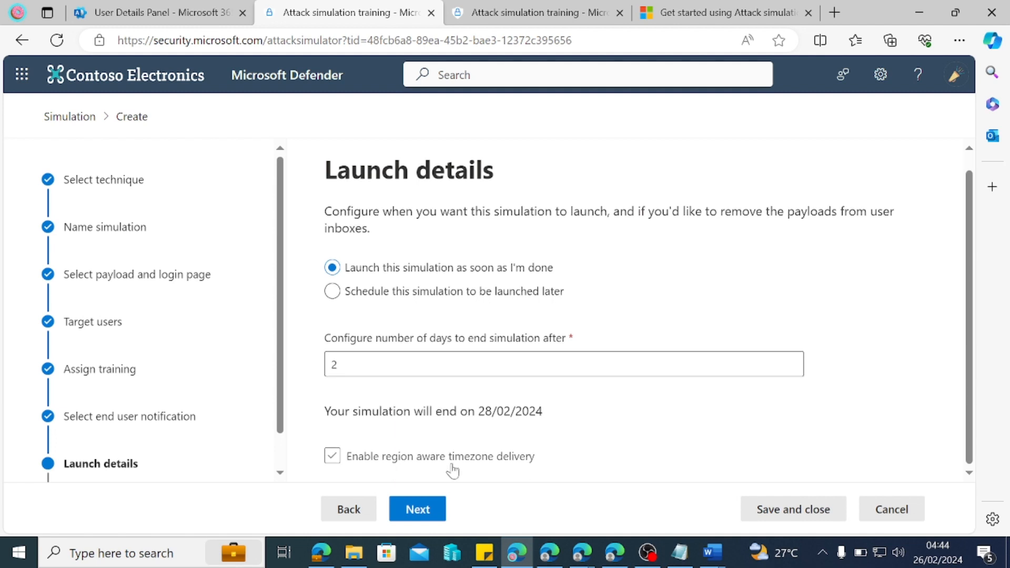
{"action": "left_click", "coordinate": [417, 509]}
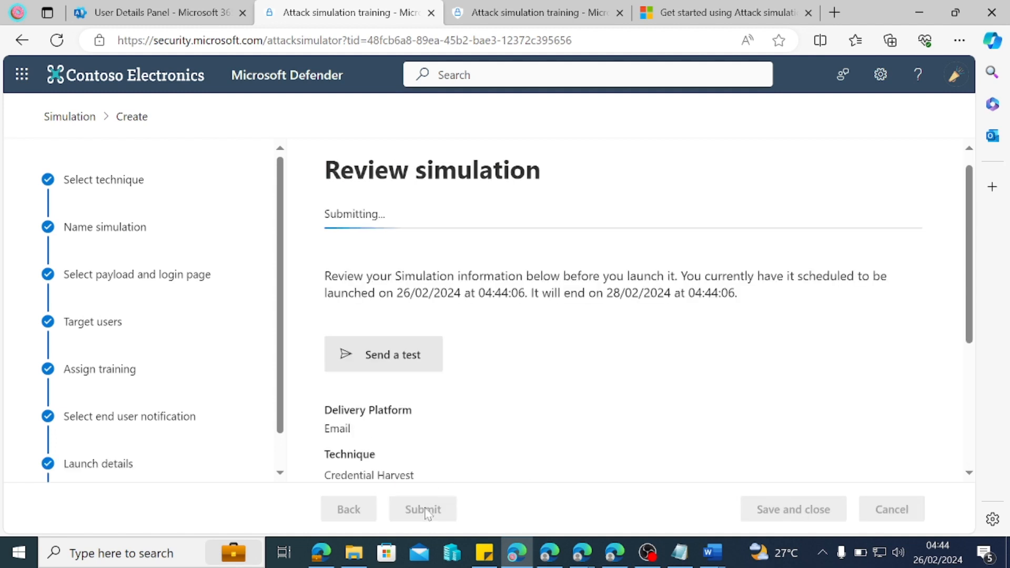
Step: Submit the simulation until it is confirmed as scheduled for launch to 3 users
{"action": "left_click", "coordinate": [422, 509]}
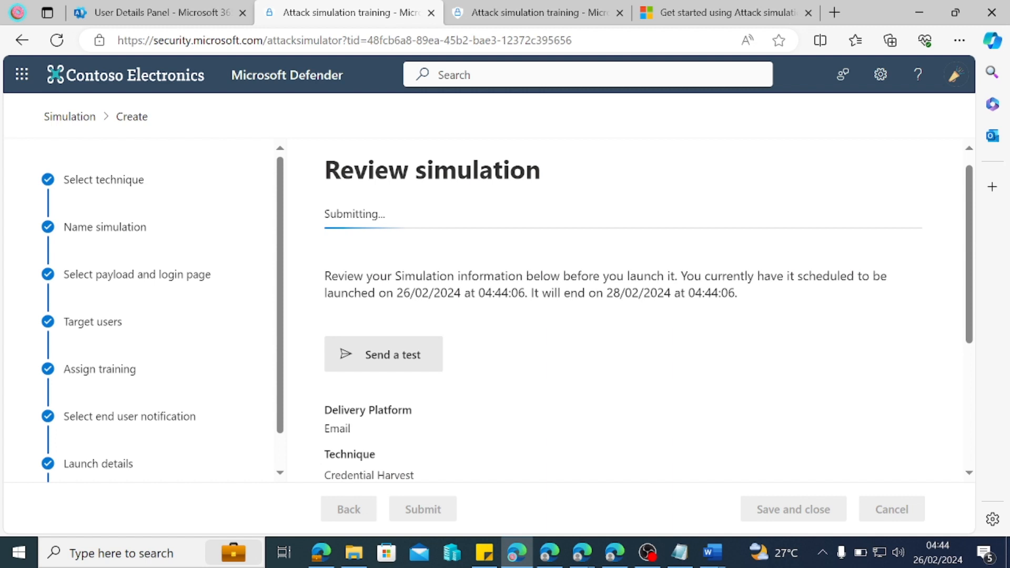
{"action": "left_click", "coordinate": [422, 509]}
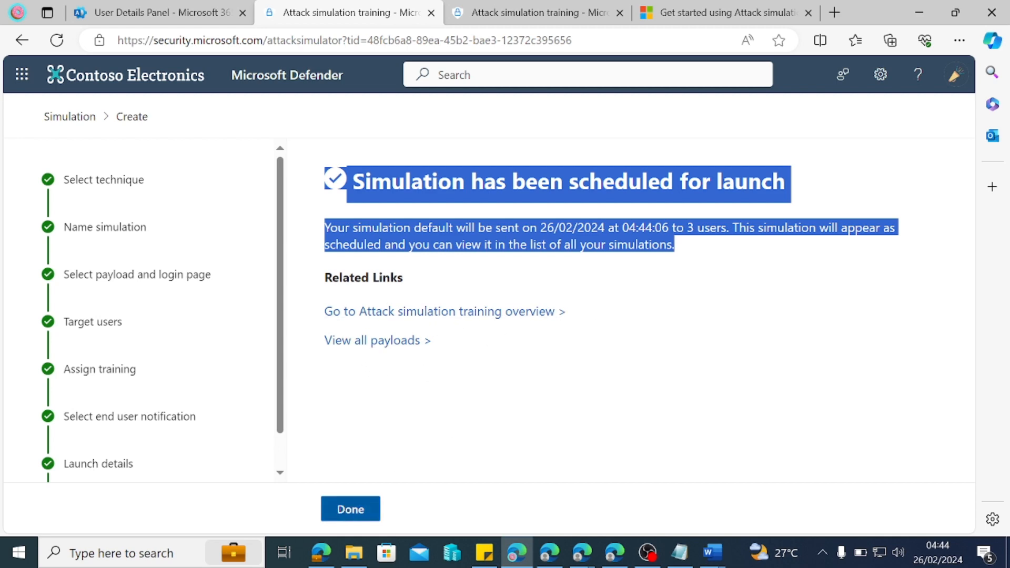
Step: Close the simulation wizard and switch to Adele Vance's Outlook inbox window
{"action": "left_click", "coordinate": [350, 509]}
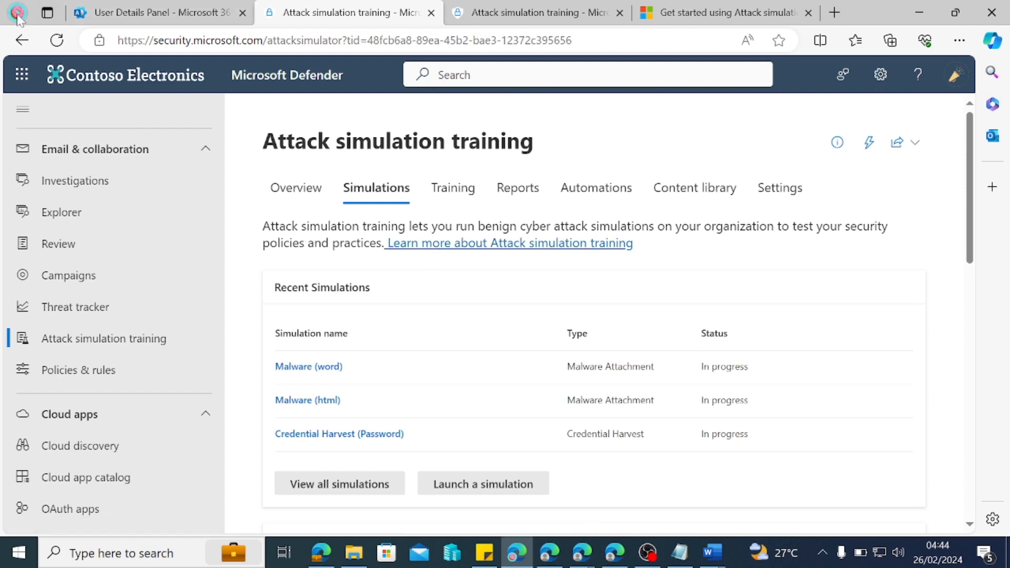
{"action": "left_click", "coordinate": [20, 12]}
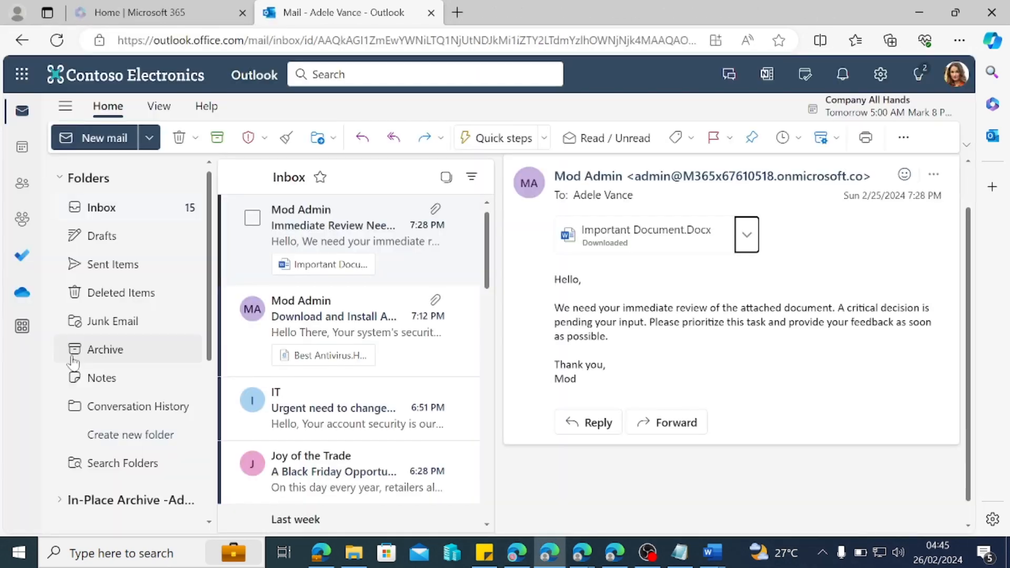
Step: Reload Adele Vance's Outlook inbox so 'A Black Friday Opportunity' email appears
{"action": "left_click", "coordinate": [56, 40]}
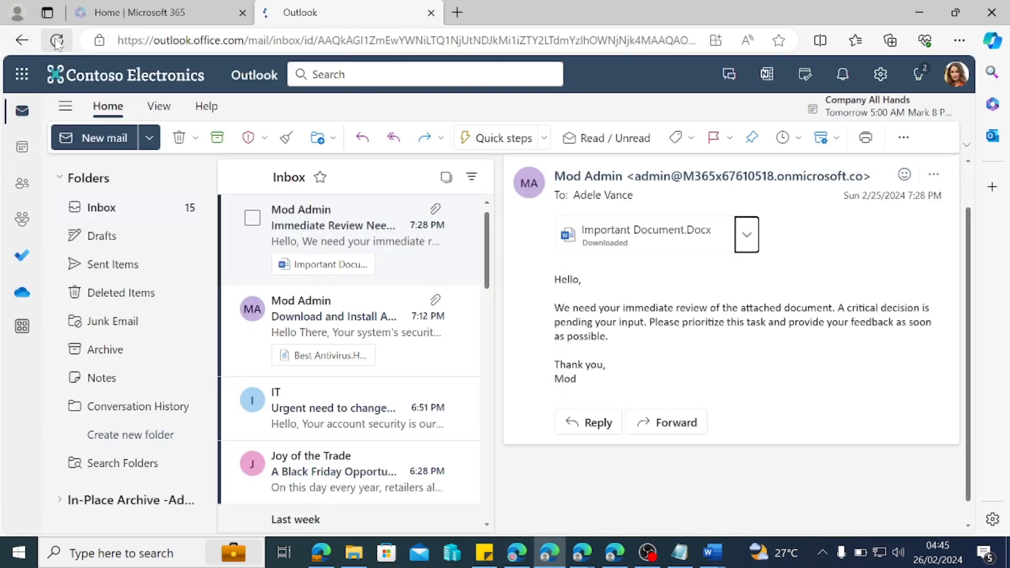
{"action": "left_click", "coordinate": [55, 40]}
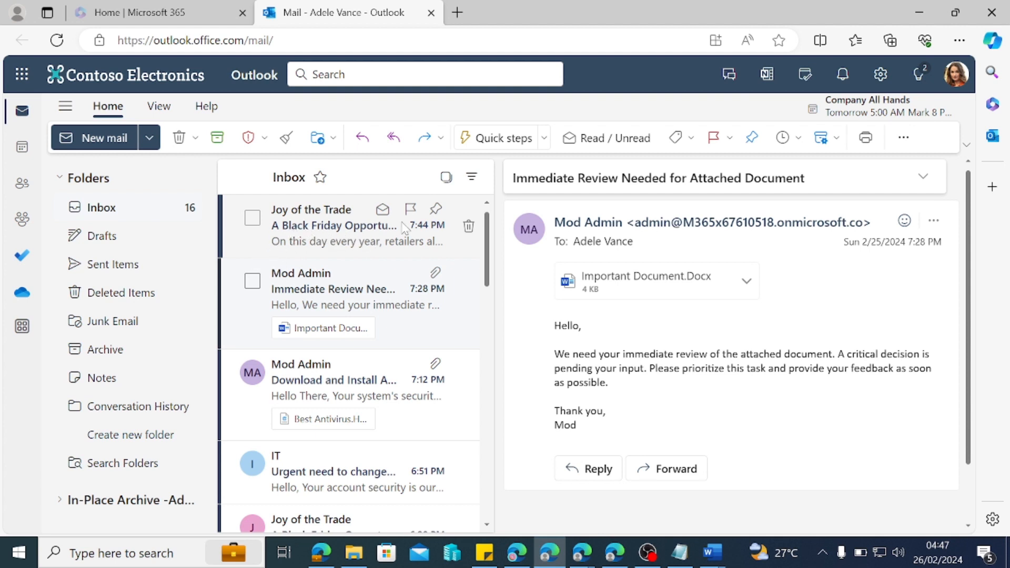
{"action": "left_click", "coordinate": [959, 74]}
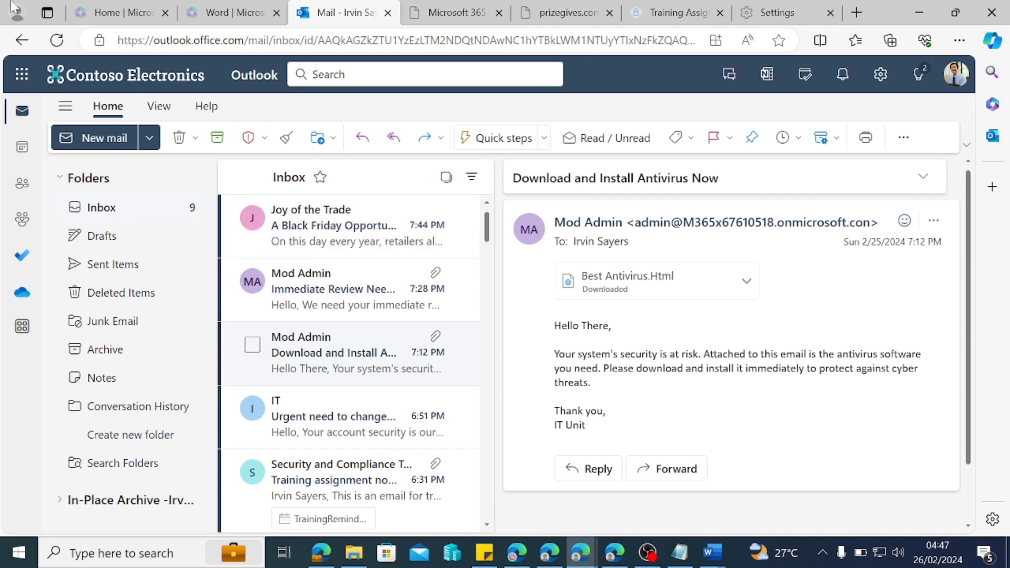
Step: Open Adele Vance's 'A Black Friday Opportunity' email in its own pop-out window
{"action": "left_click", "coordinate": [19, 12]}
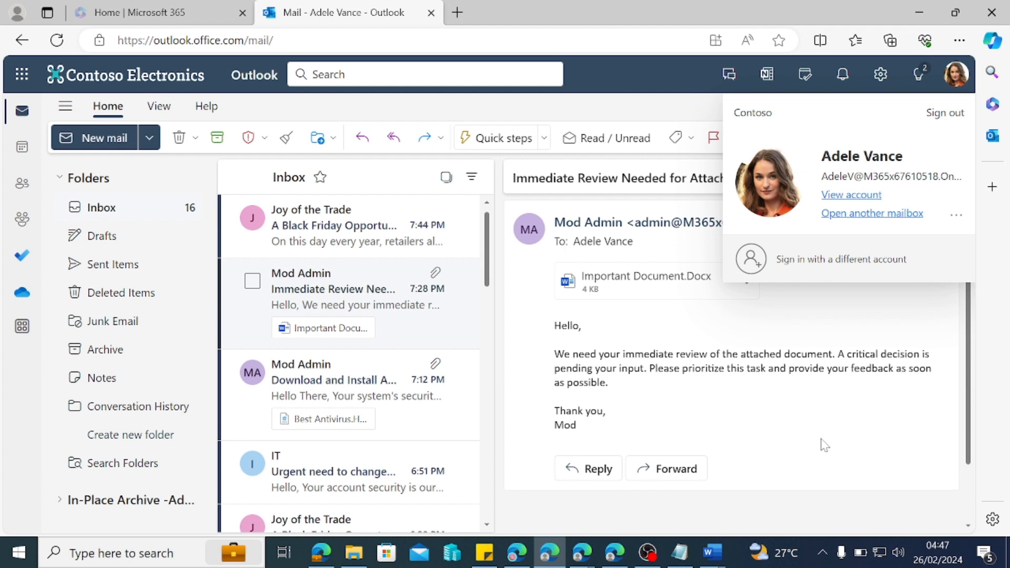
{"action": "left_click", "coordinate": [333, 226]}
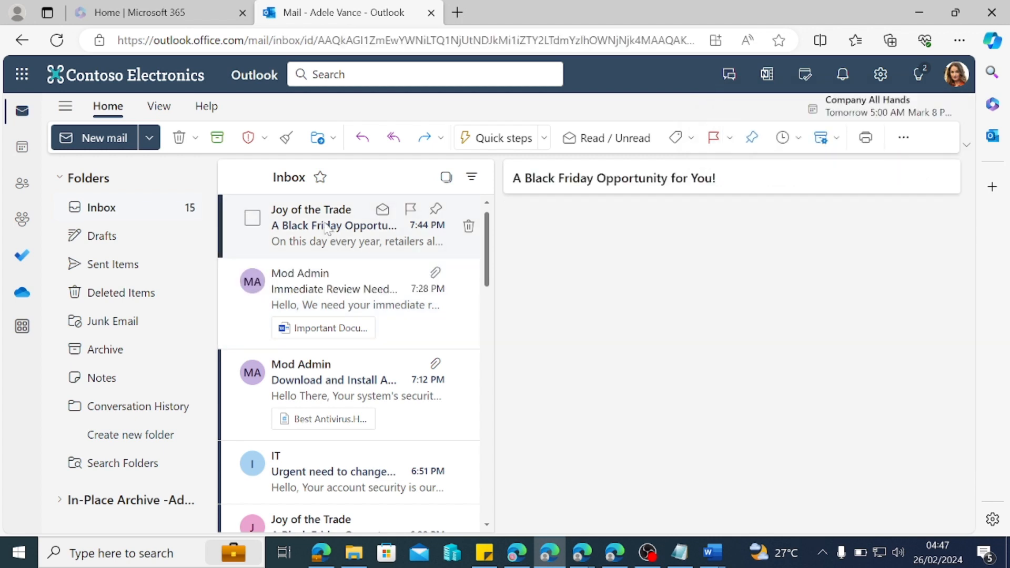
{"action": "left_click", "coordinate": [333, 227]}
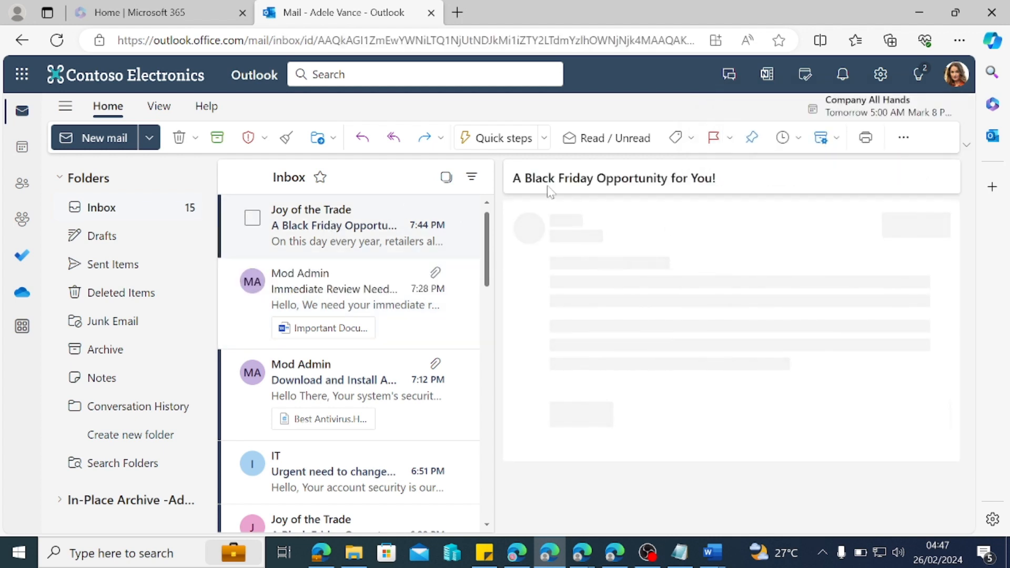
{"action": "left_click", "coordinate": [334, 226]}
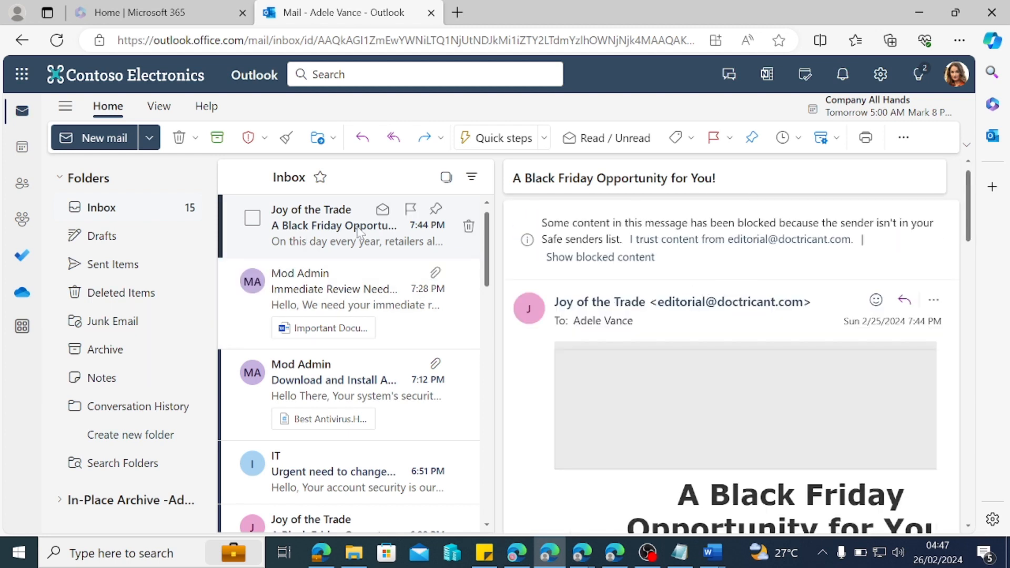
{"action": "mouse_move", "coordinate": [340, 227]}
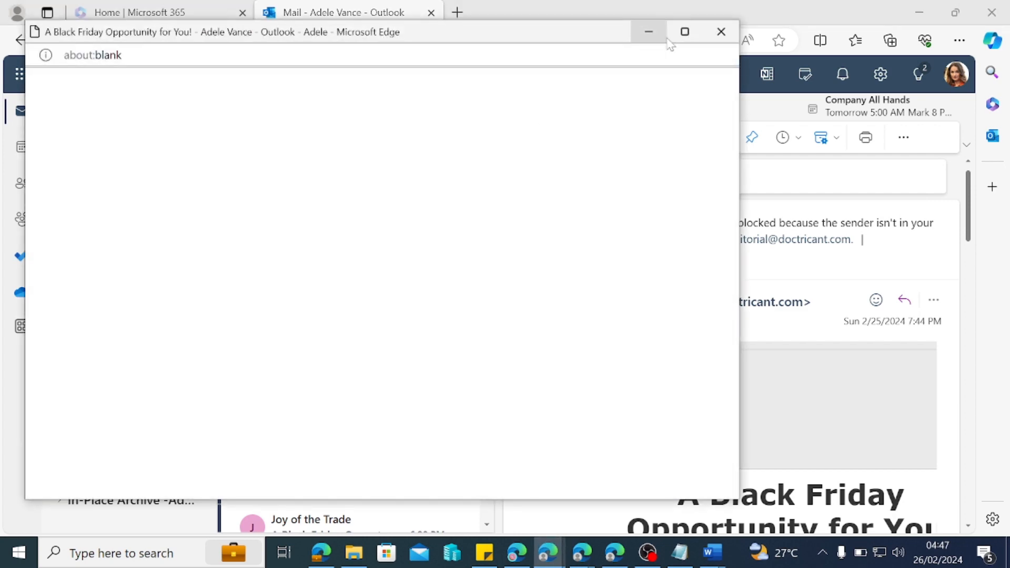
Step: Maximise the email, read it, and follow its Black Friday link to prizegives.com
{"action": "left_click", "coordinate": [684, 32]}
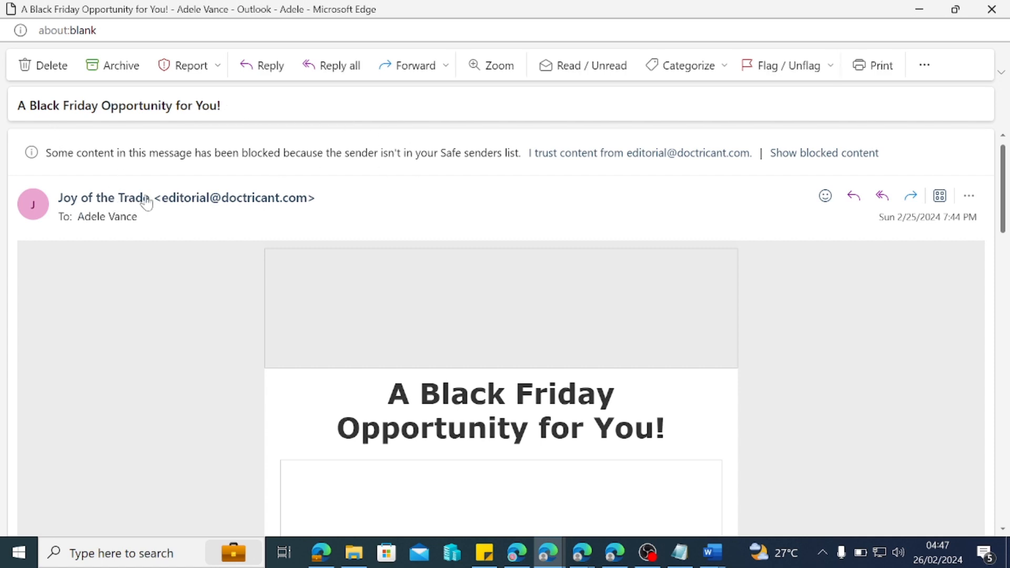
{"action": "scroll", "scroll_direction": "down", "scroll_amount": 3}
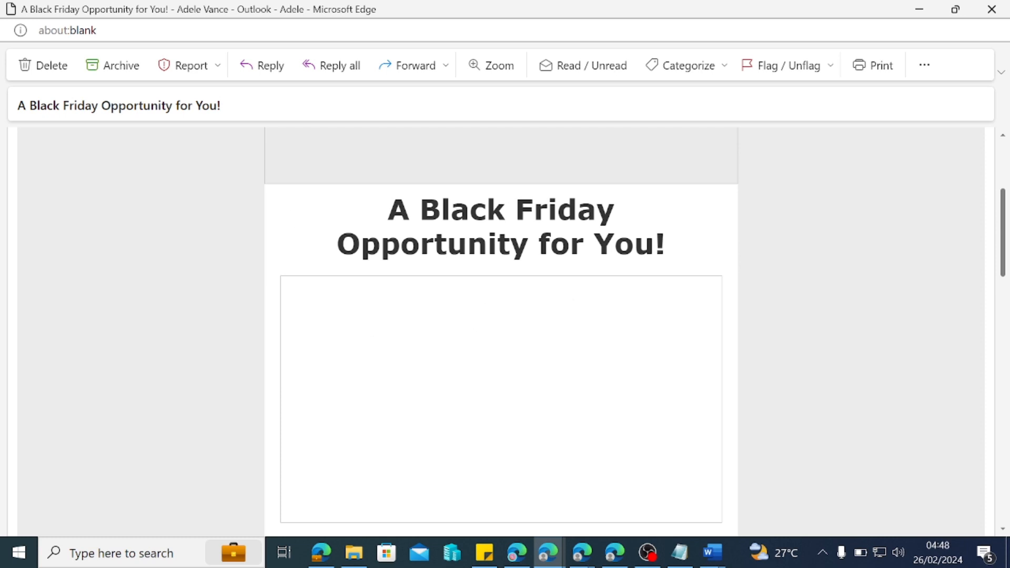
{"action": "scroll", "scroll_direction": "down", "scroll_amount": 3}
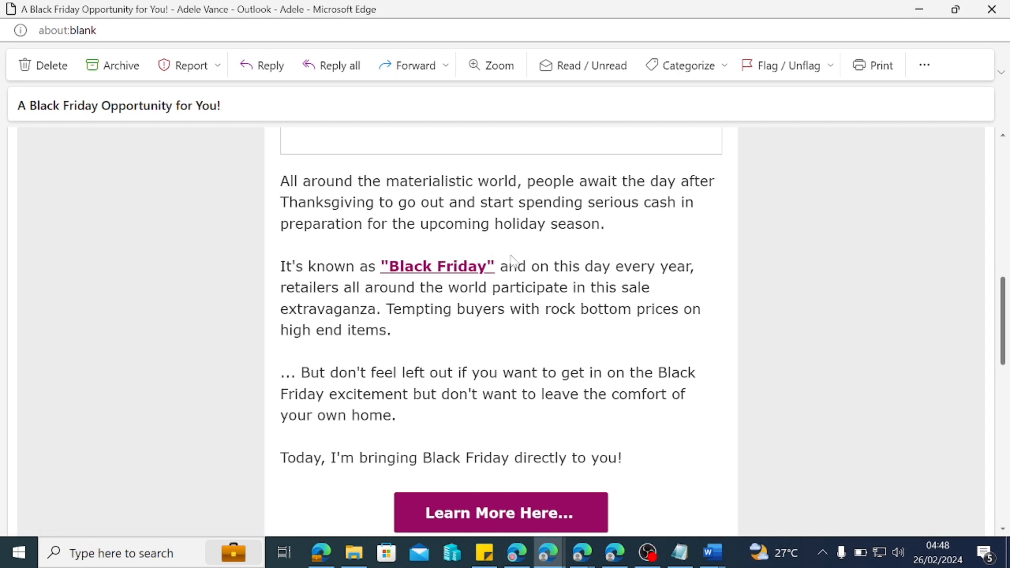
{"action": "mouse_move", "coordinate": [701, 274]}
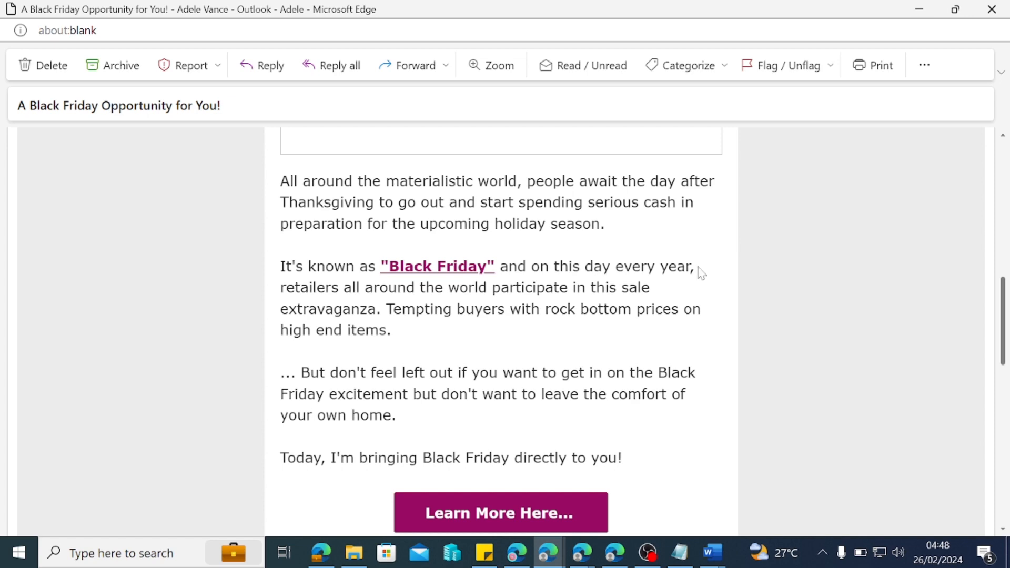
{"action": "mouse_move", "coordinate": [576, 306]}
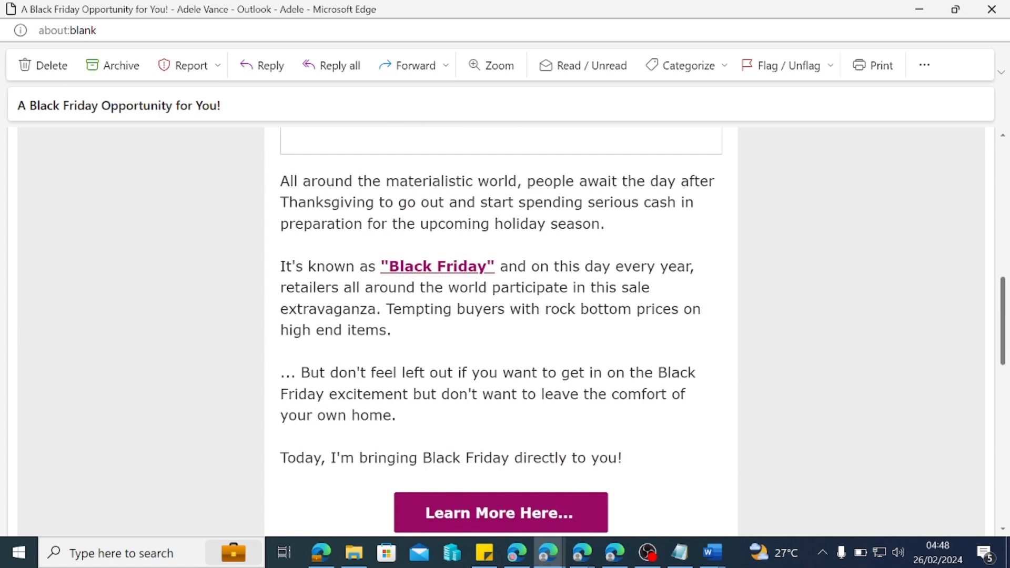
{"action": "scroll", "scroll_direction": "down", "scroll_amount": 3}
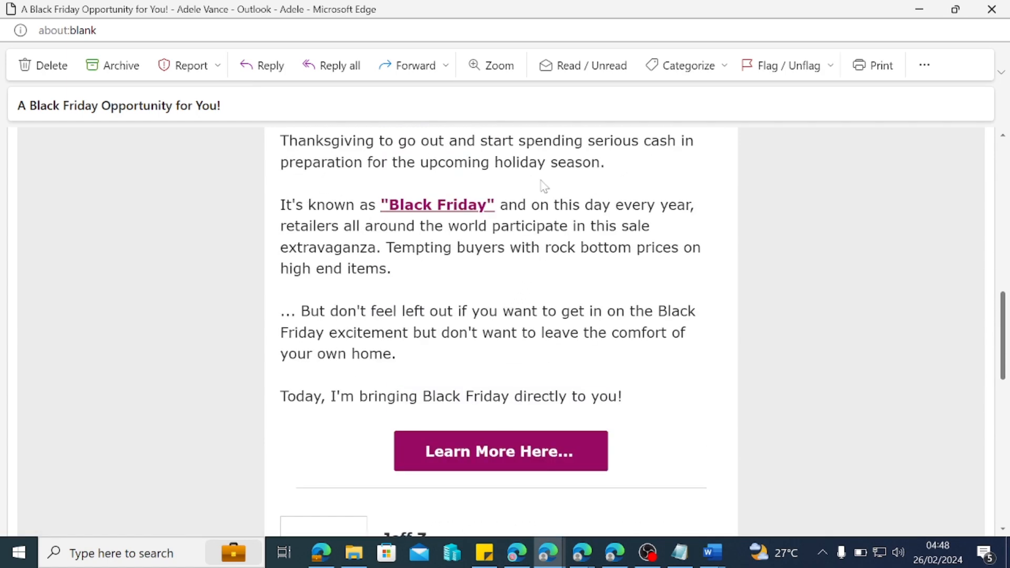
{"action": "mouse_move", "coordinate": [429, 211]}
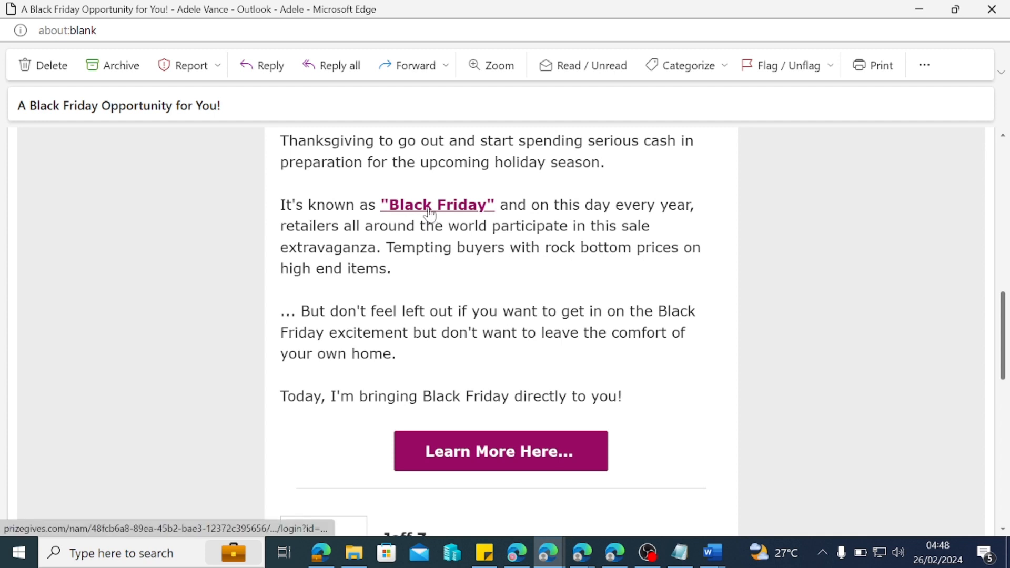
{"action": "mouse_move", "coordinate": [507, 460]}
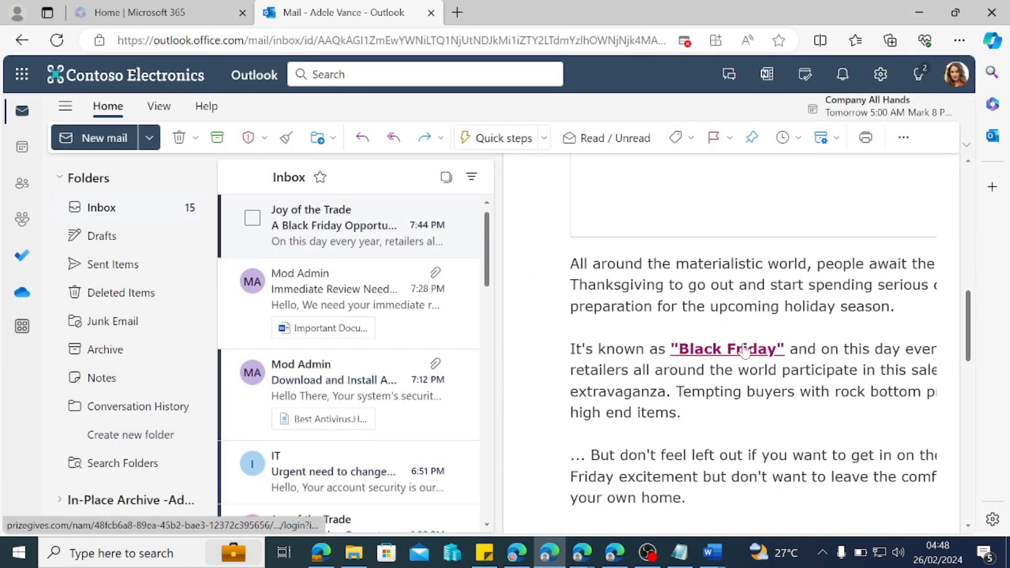
{"action": "left_click", "coordinate": [744, 349]}
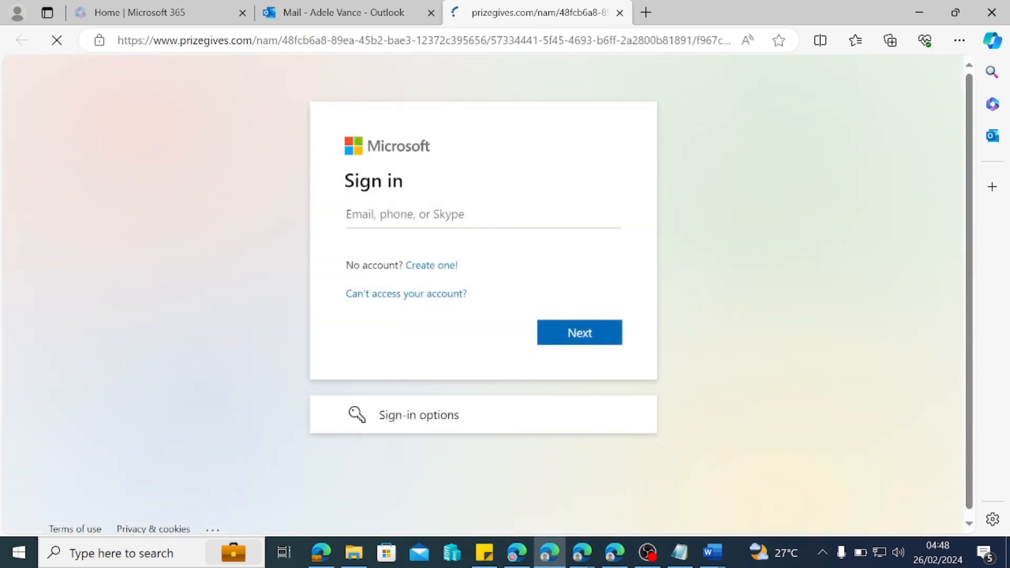
{"action": "left_click", "coordinate": [482, 214]}
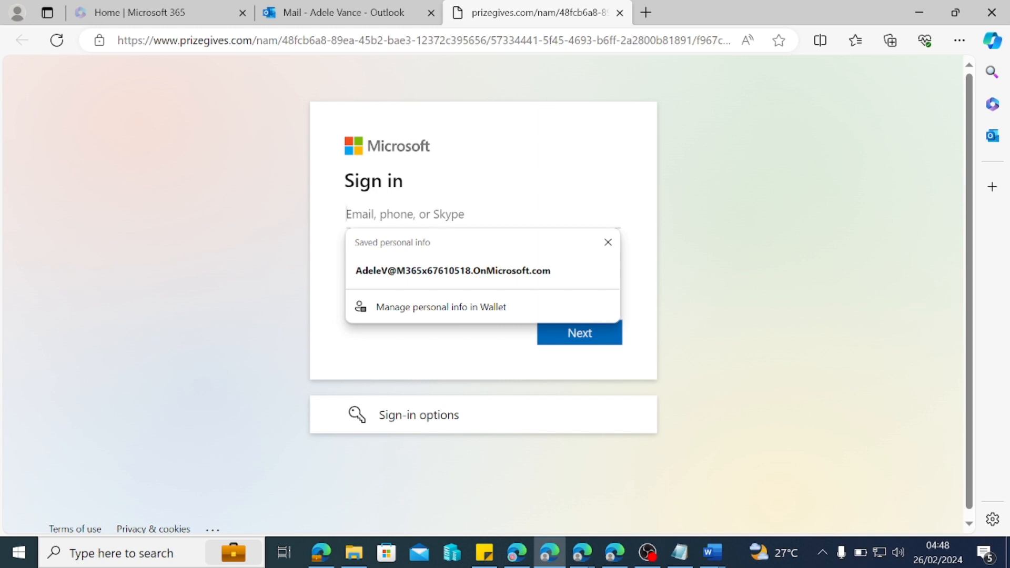
{"action": "mouse_move", "coordinate": [411, 183]}
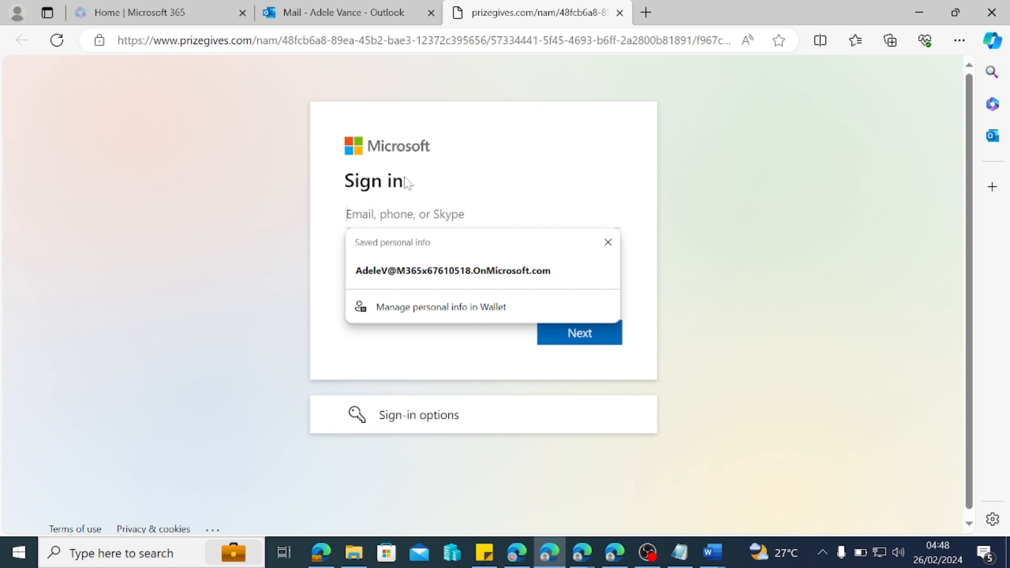
{"action": "mouse_move", "coordinate": [413, 158]}
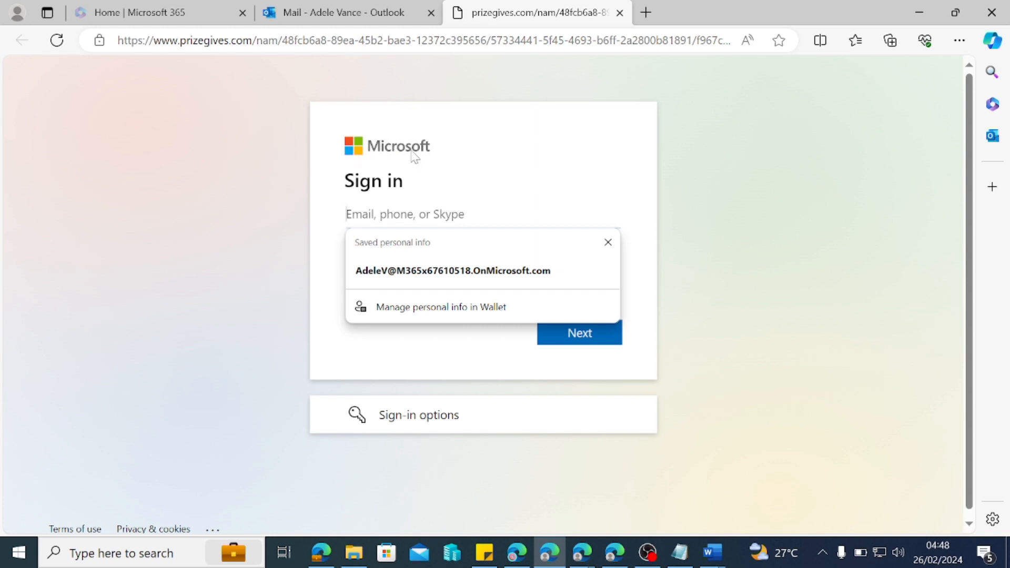
{"action": "mouse_move", "coordinate": [378, 199]}
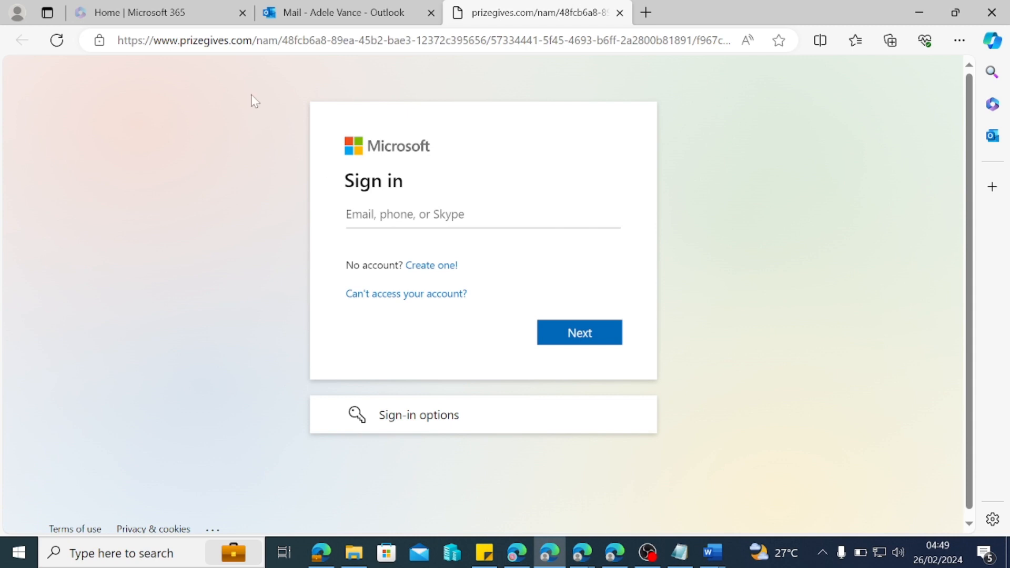
{"action": "double_click", "coordinate": [193, 40]}
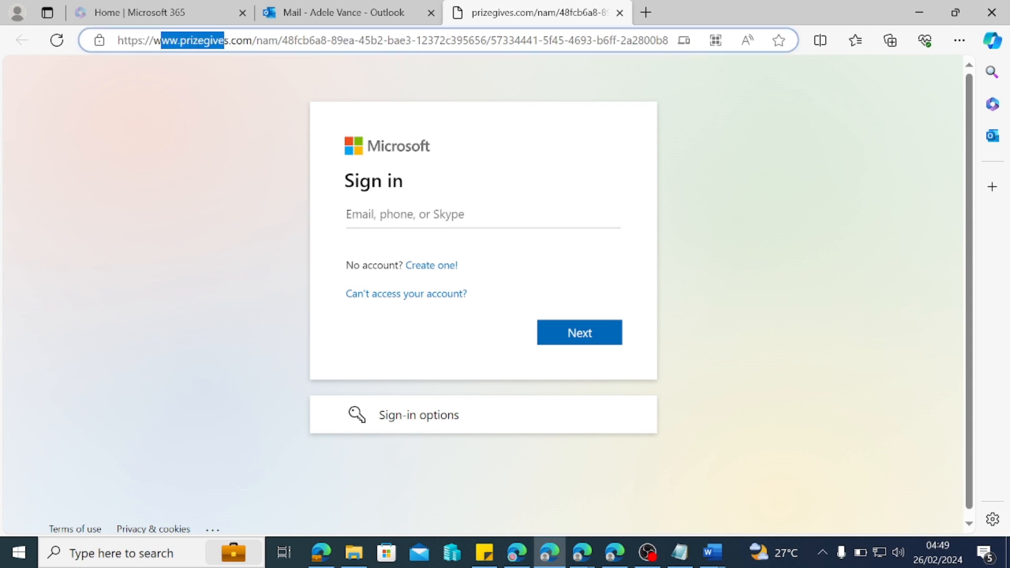
{"action": "left_click", "coordinate": [194, 115]}
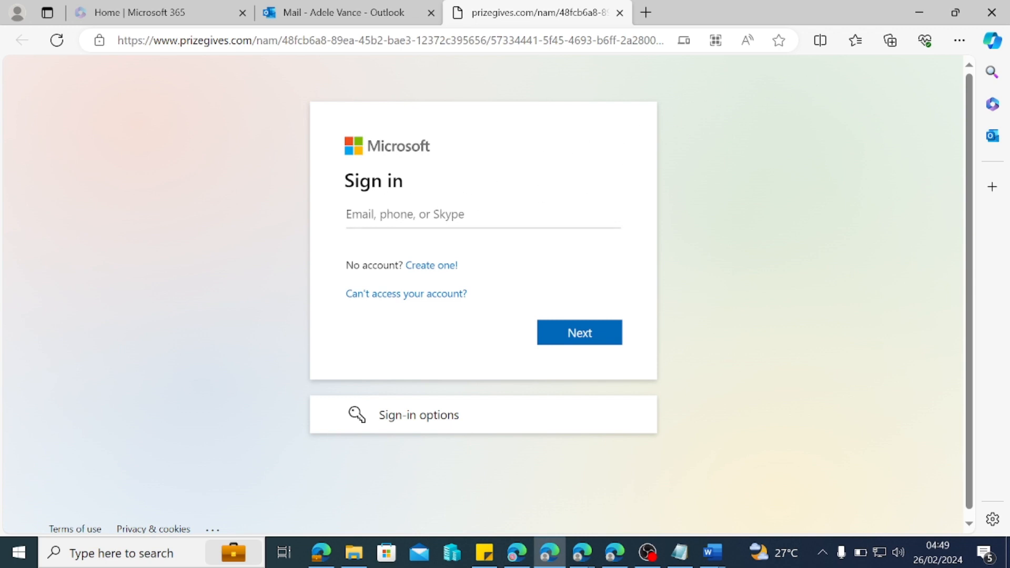
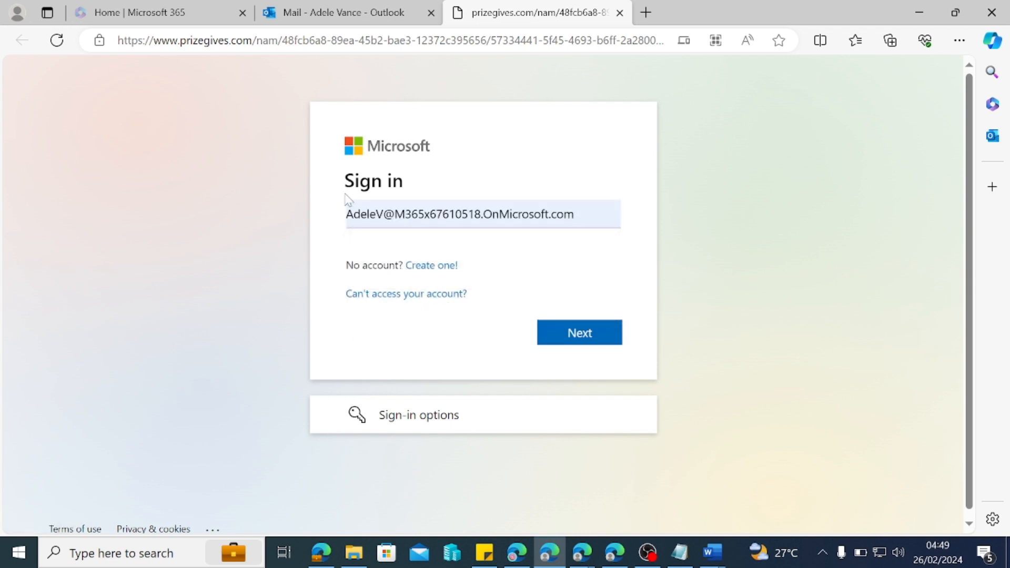
{"action": "left_click", "coordinate": [579, 332]}
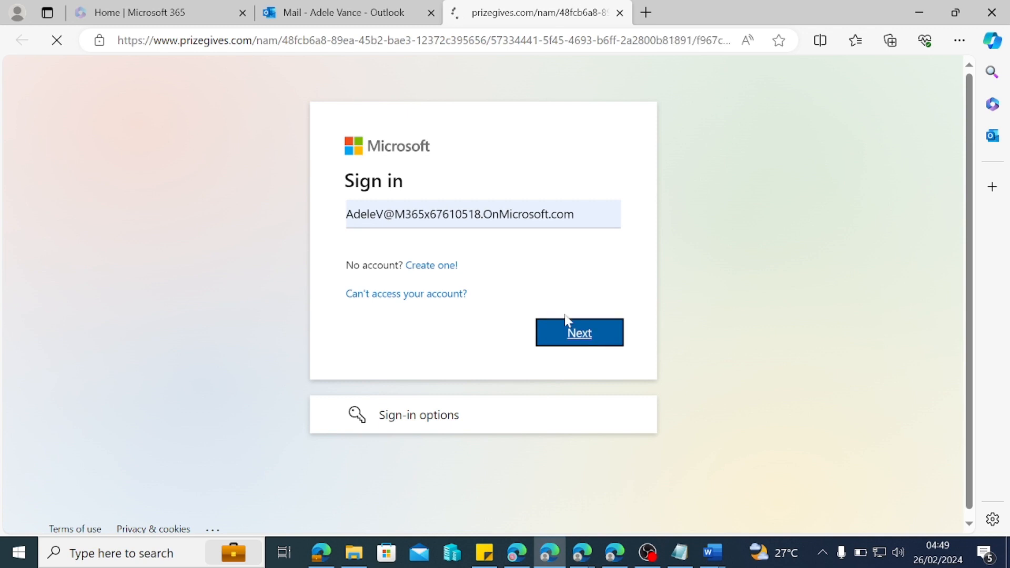
{"action": "left_click", "coordinate": [579, 333]}
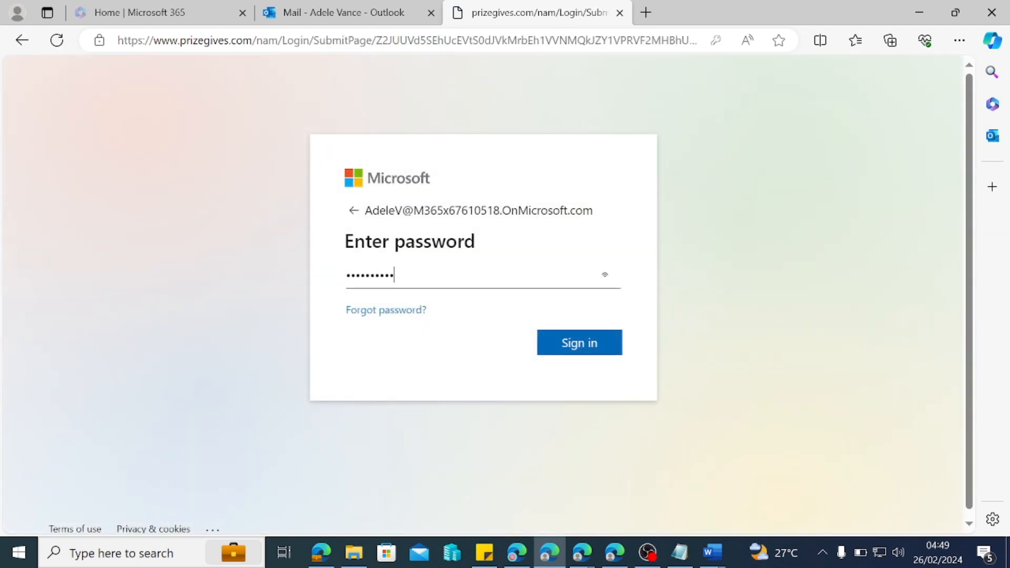
{"action": "left_click", "coordinate": [579, 342]}
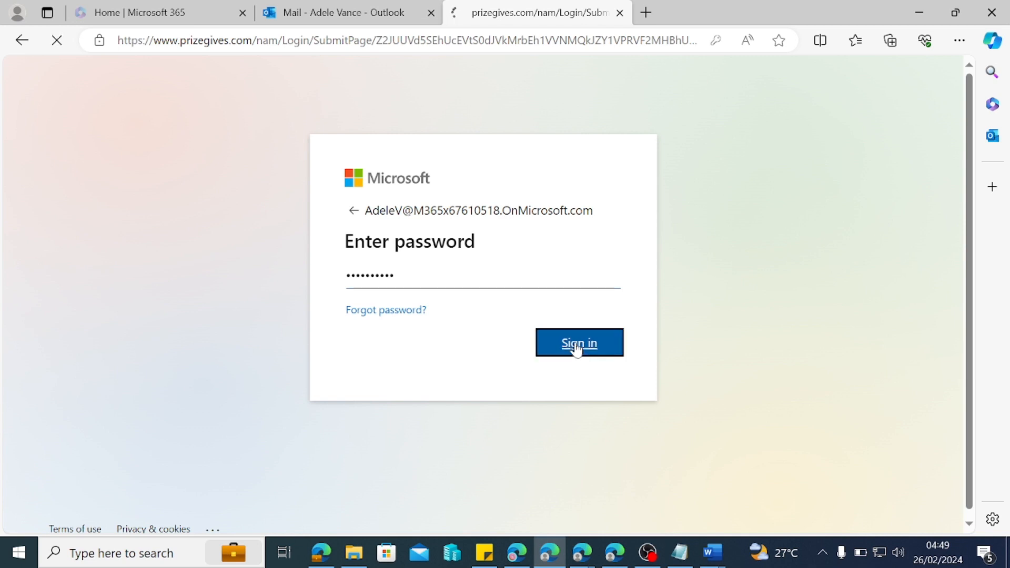
{"action": "left_click", "coordinate": [578, 343]}
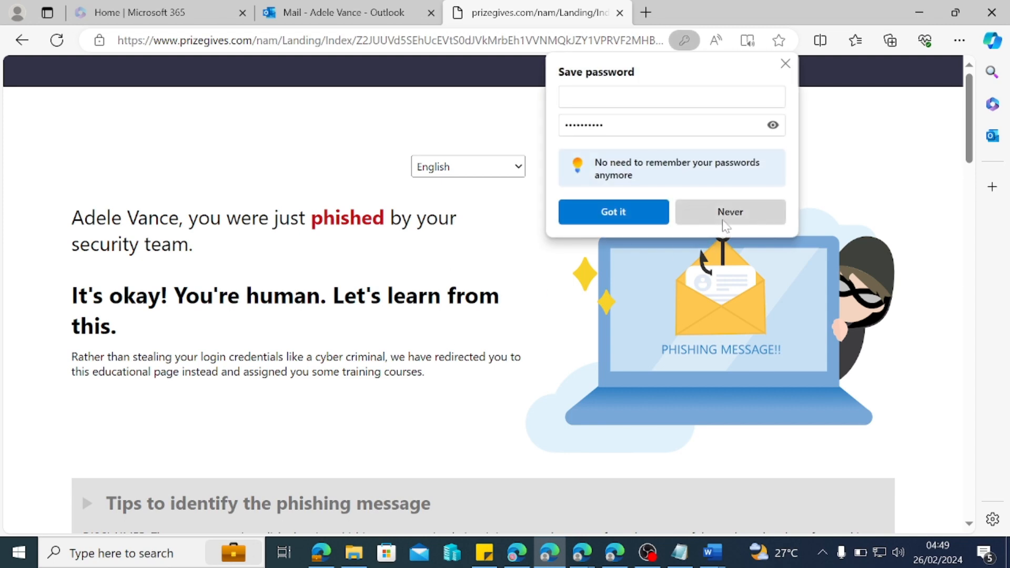
Step: Decline saving the password, review the phishing tips page, and launch the assigned training
{"action": "left_click", "coordinate": [730, 212]}
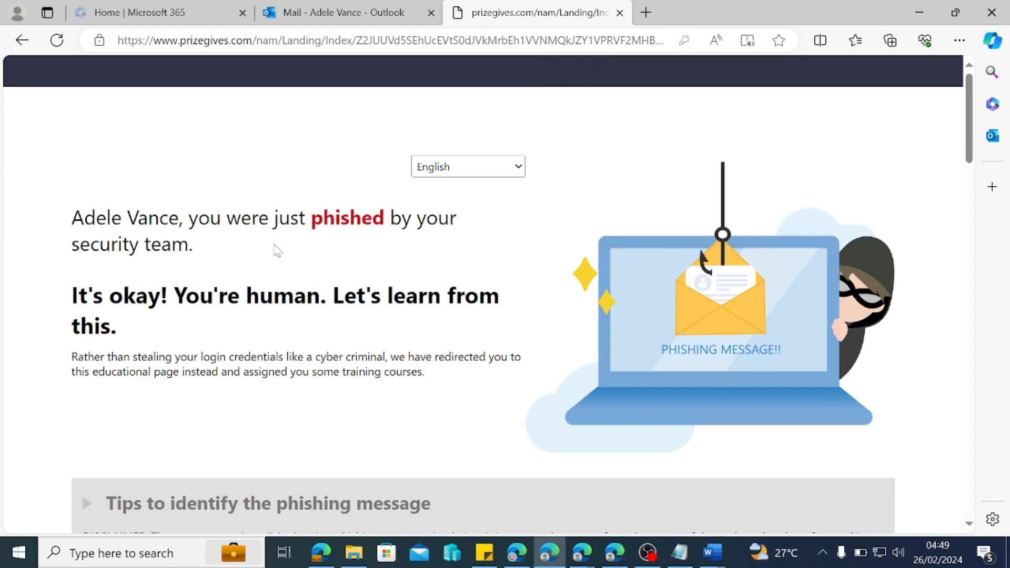
{"action": "scroll", "scroll_direction": "down", "scroll_amount": 3}
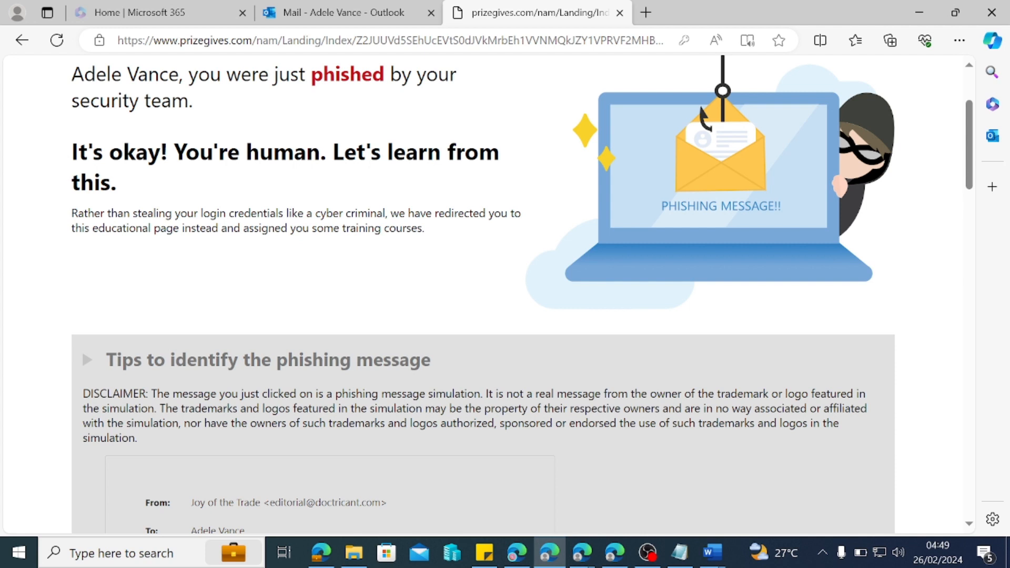
{"action": "mouse_move", "coordinate": [10, 238]}
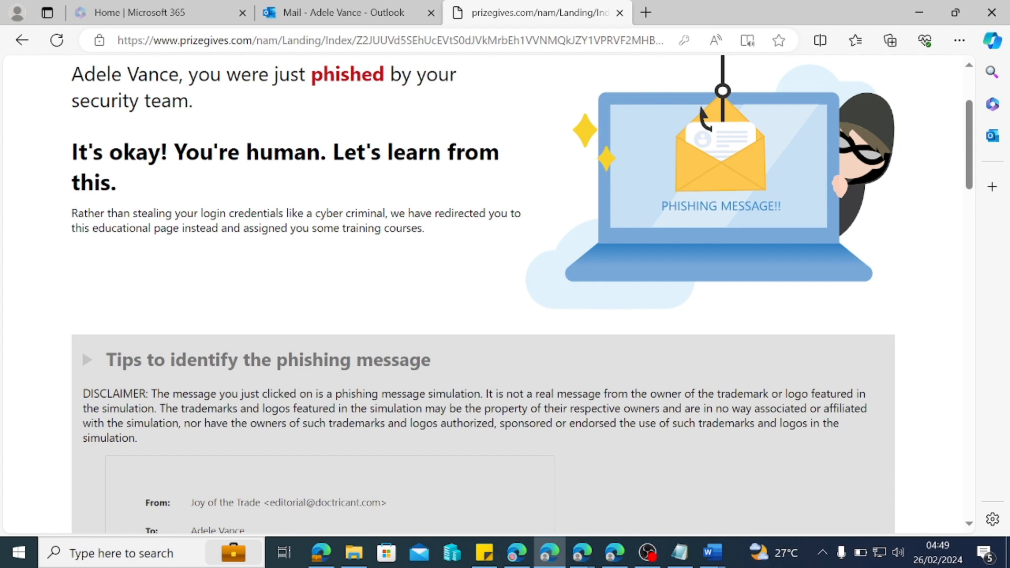
{"action": "scroll", "scroll_direction": "down", "scroll_amount": 3}
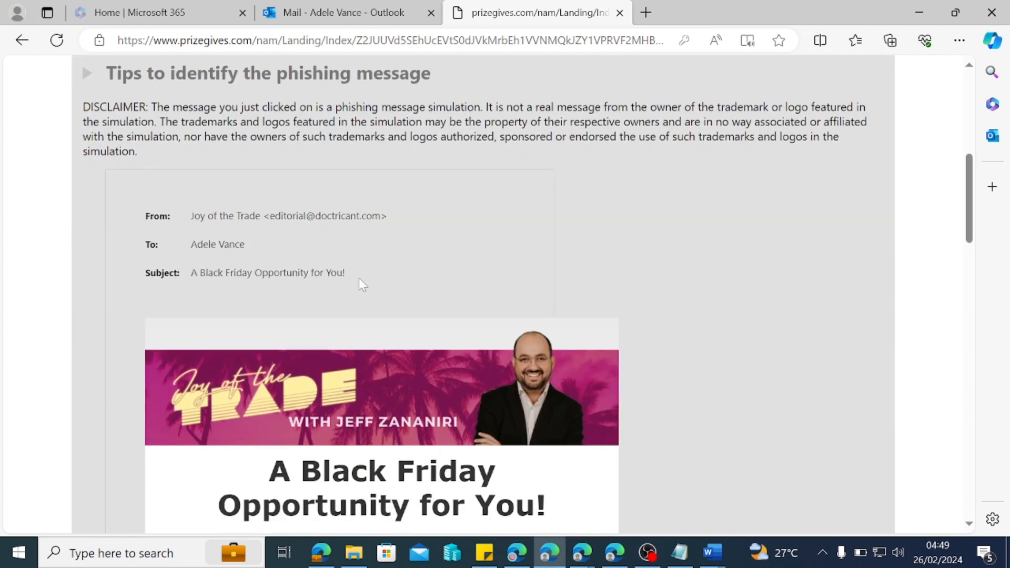
{"action": "scroll", "scroll_direction": "down", "scroll_amount": 3}
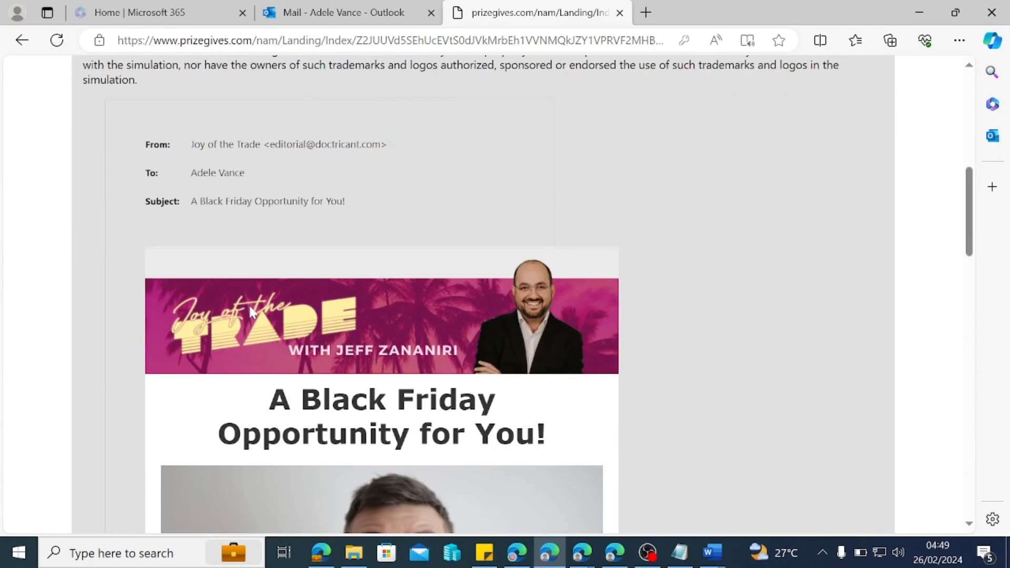
{"action": "scroll", "scroll_direction": "down", "scroll_amount": 3}
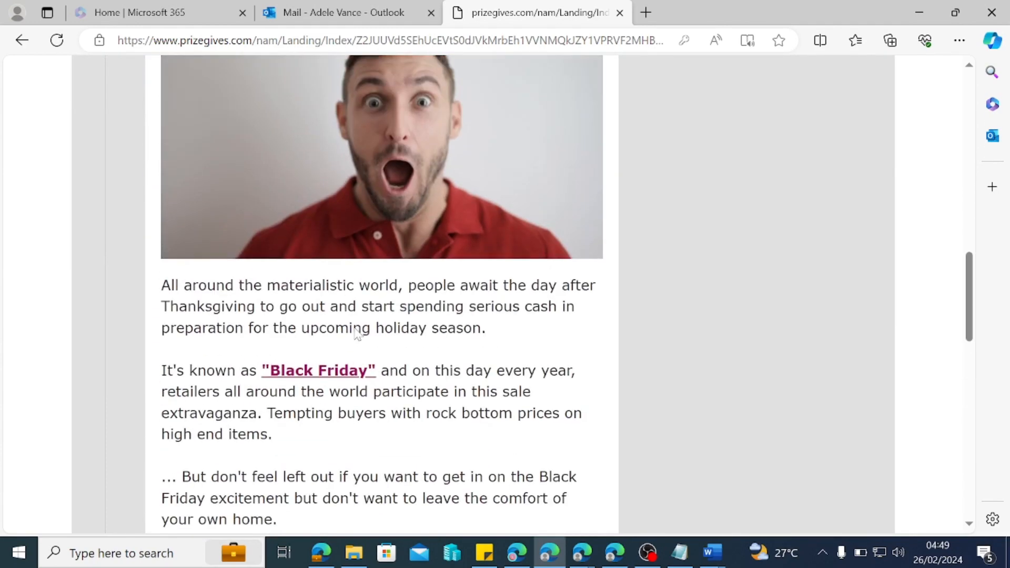
{"action": "scroll", "scroll_direction": "up", "scroll_amount": 3}
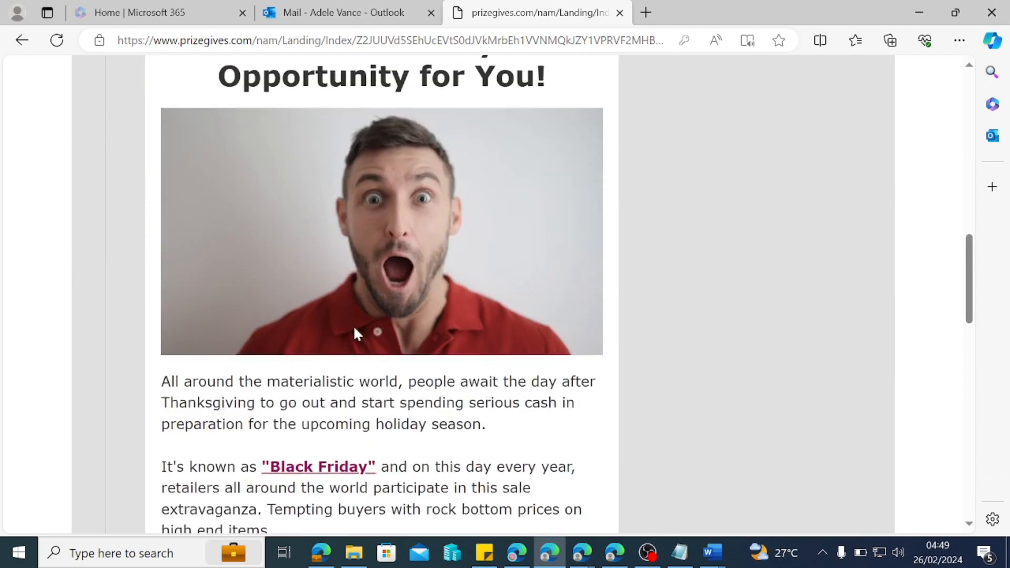
{"action": "scroll", "scroll_direction": "down", "scroll_amount": 3}
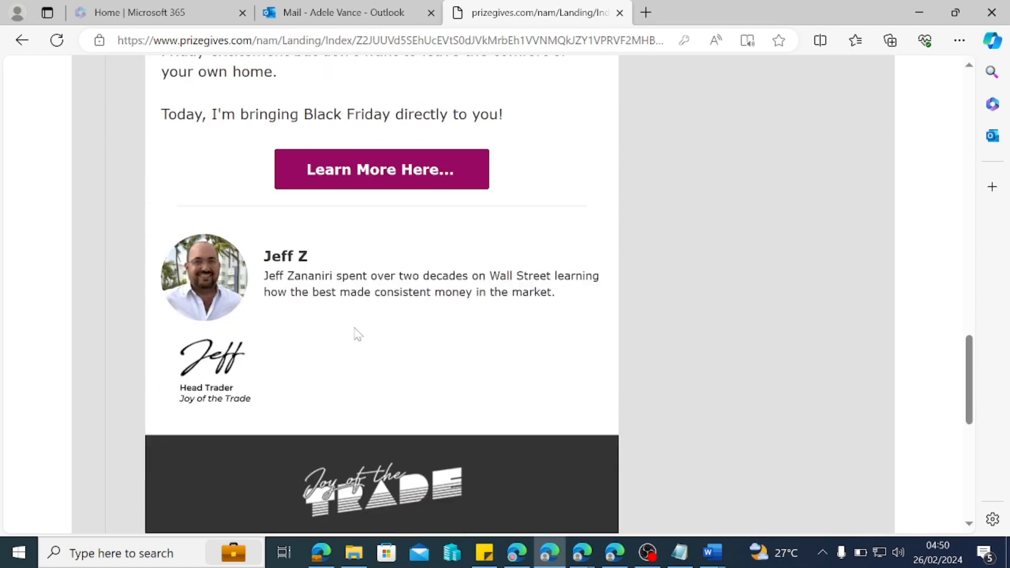
{"action": "scroll", "scroll_direction": "down", "scroll_amount": 3}
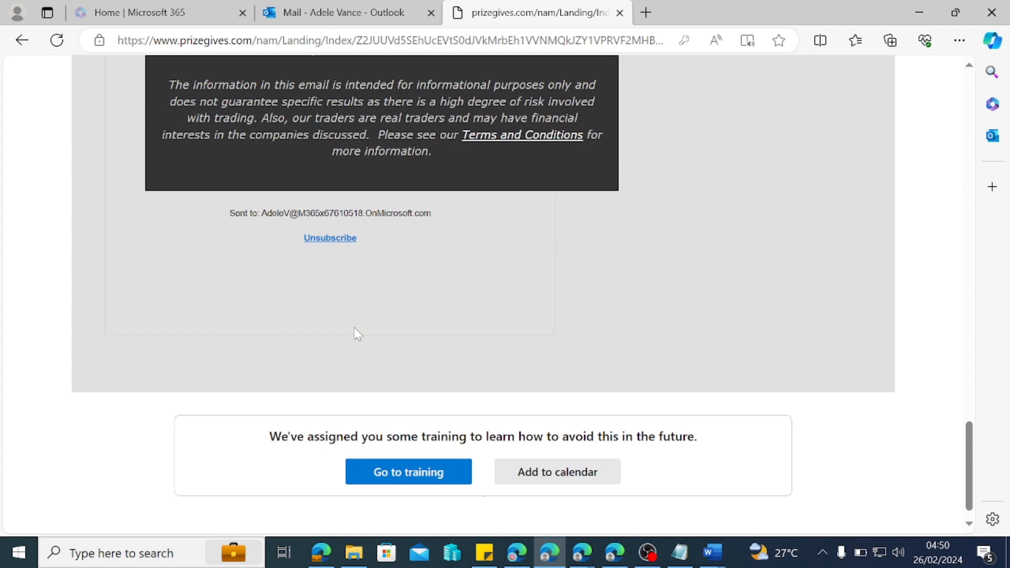
{"action": "left_click", "coordinate": [408, 471]}
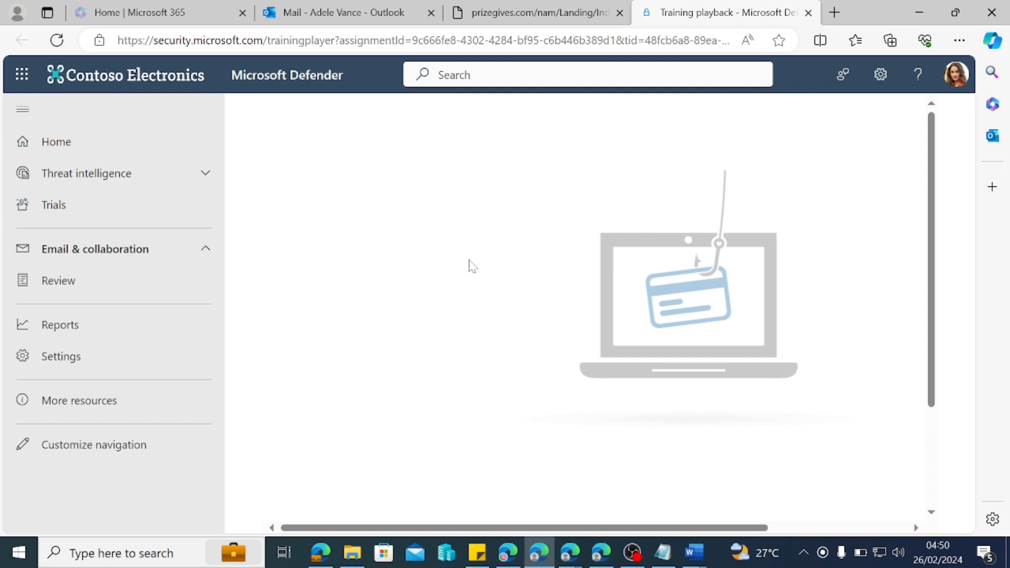
Step: Scroll the playback content into view and start the Web Phishing training module
{"action": "scroll", "scroll_direction": "down", "scroll_amount": 3}
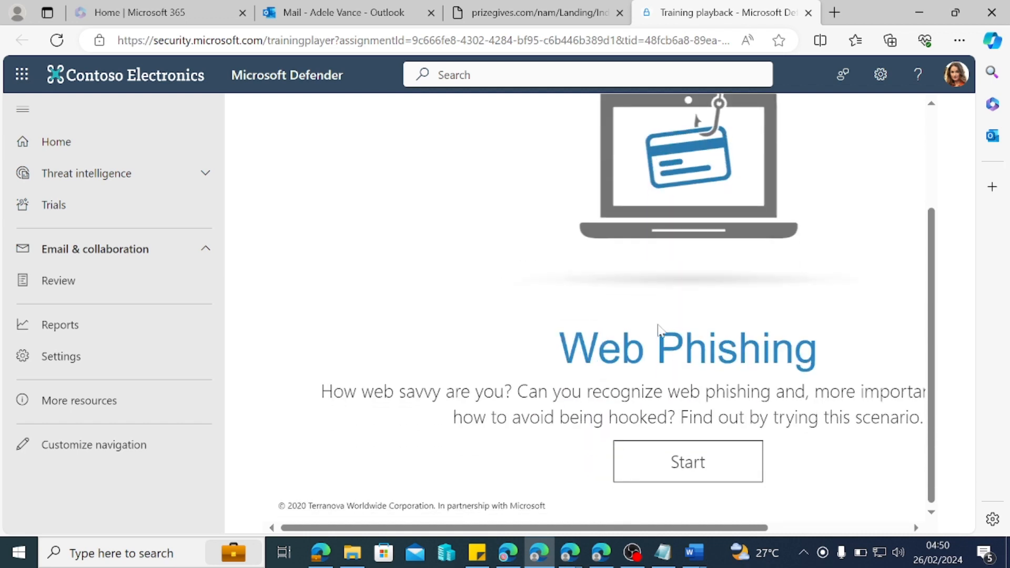
{"action": "mouse_move", "coordinate": [617, 359]}
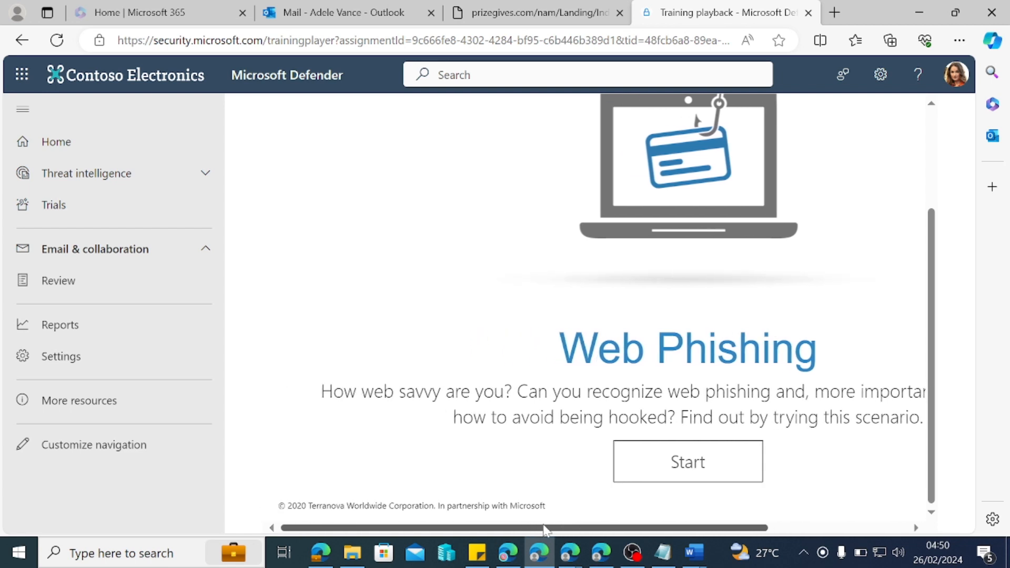
{"action": "left_click_drag", "start_coordinate": [544, 528], "coordinate": [599, 528]}
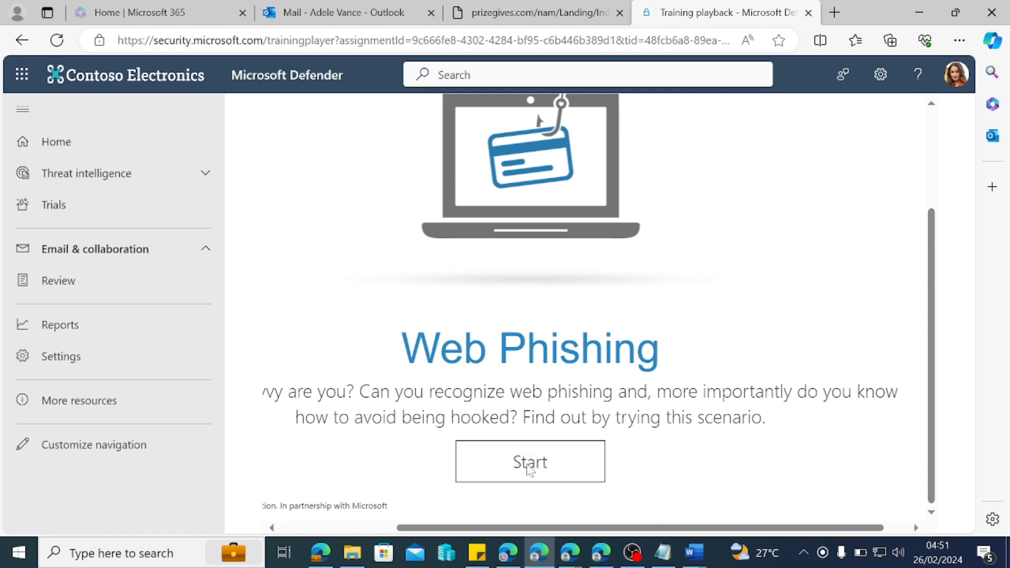
{"action": "left_click", "coordinate": [530, 461]}
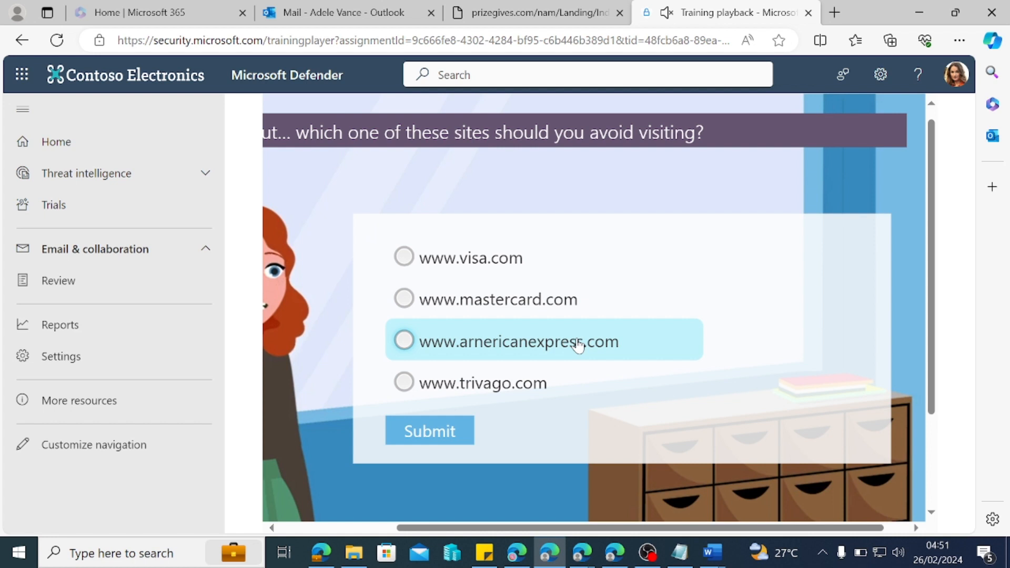
{"action": "mouse_move", "coordinate": [406, 115]}
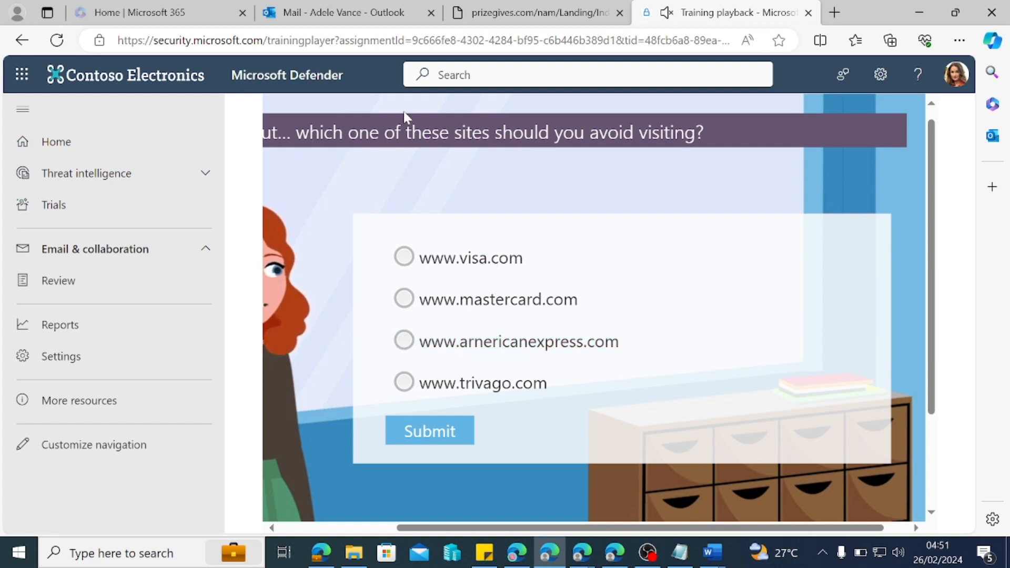